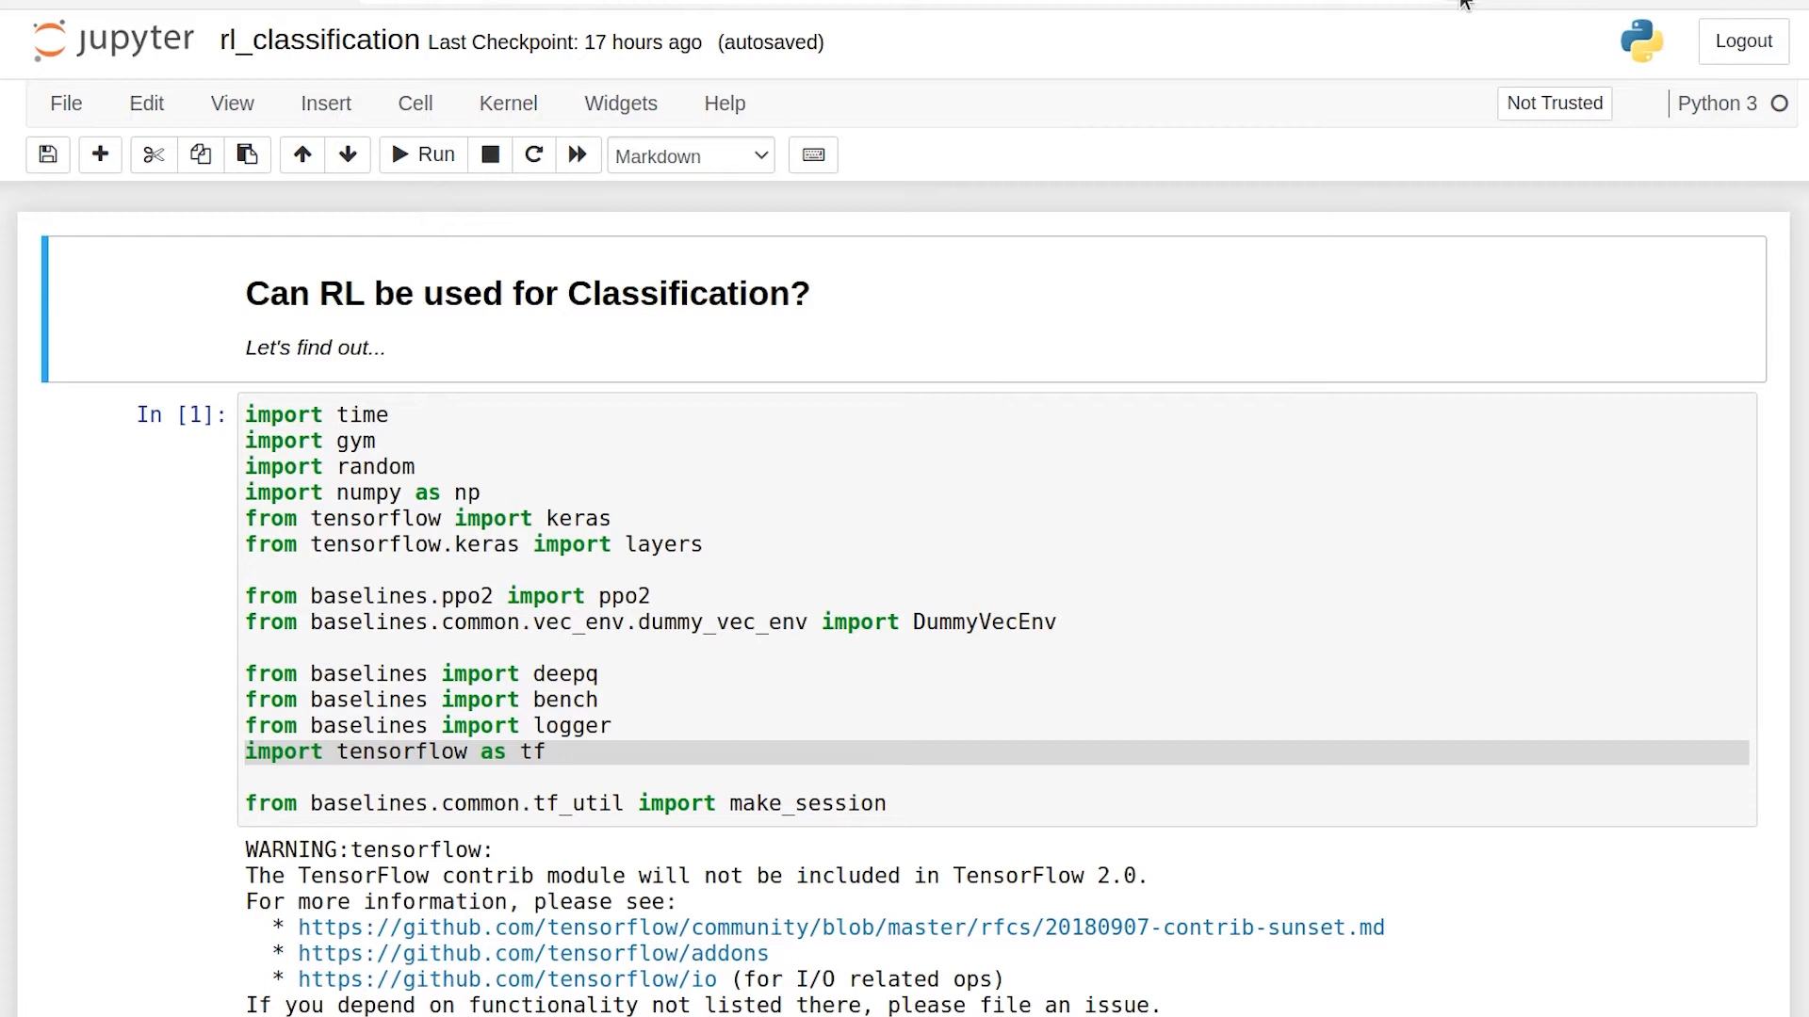
{"action": "mouse_move", "coordinate": [1482, 128]}
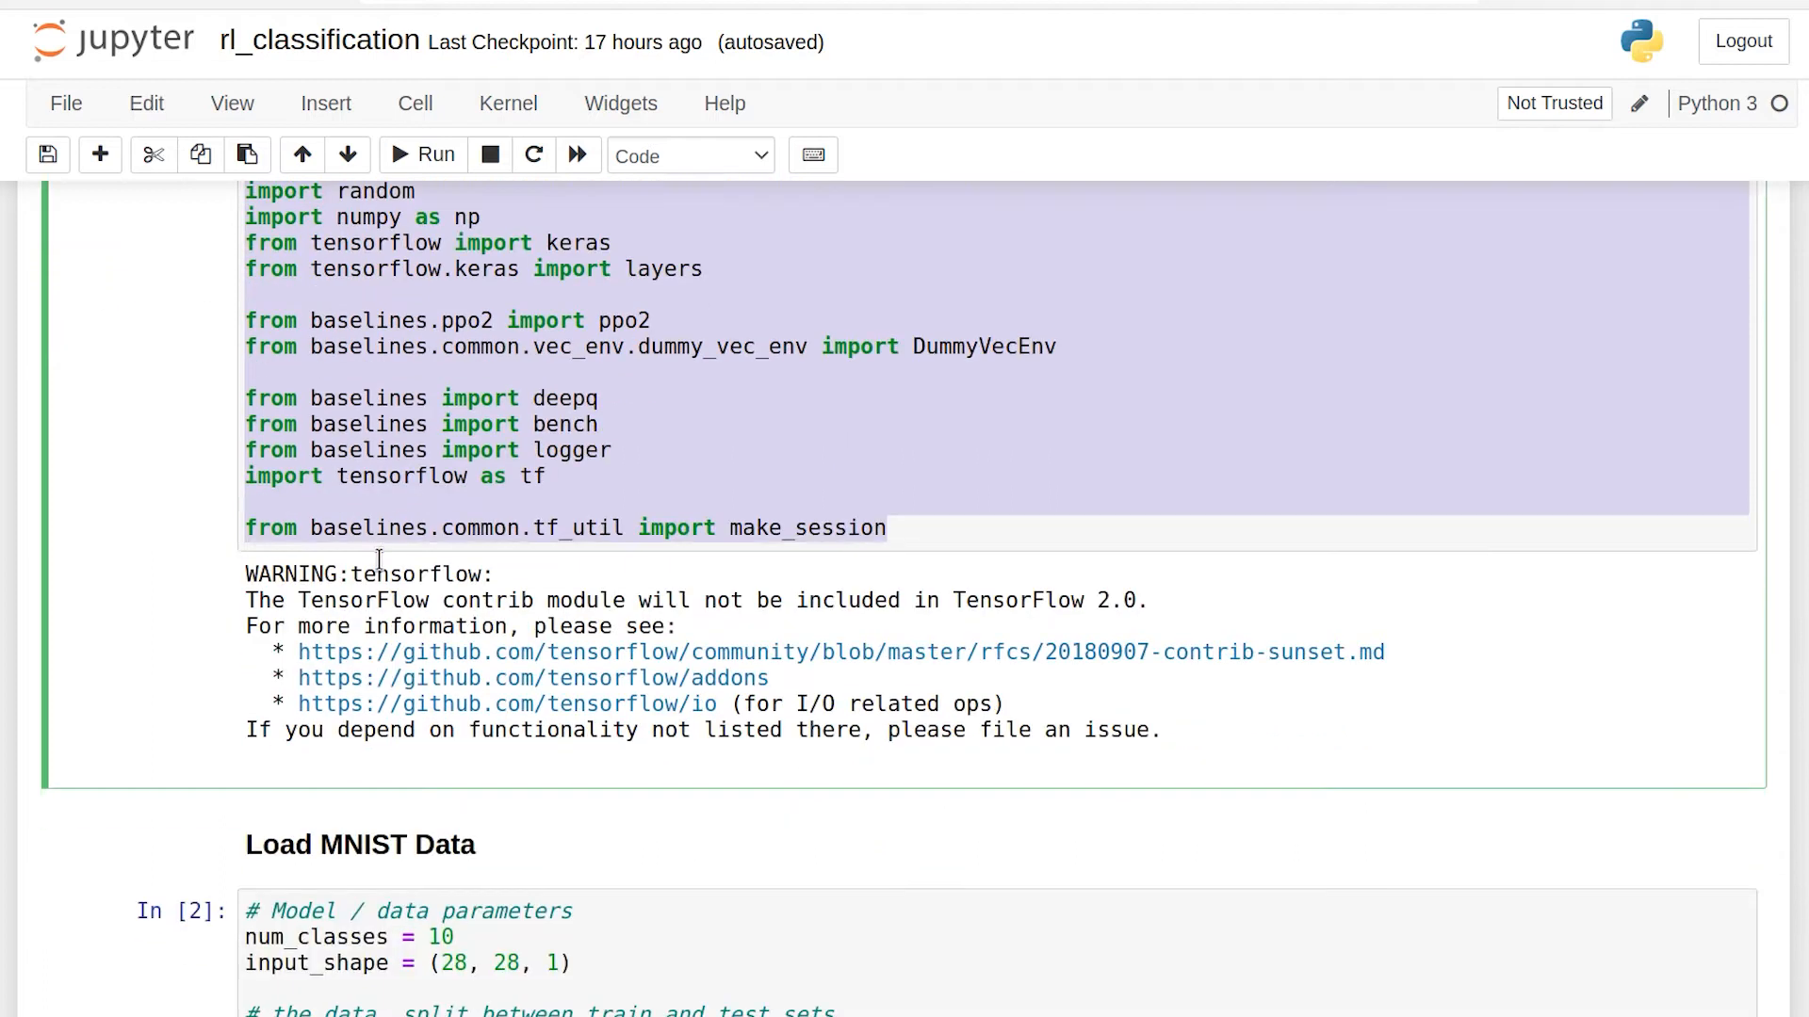
Highlight the '10000 test samples' line in the Load MNIST Data output
{"action": "scroll", "scroll_direction": "down", "scroll_amount": 3}
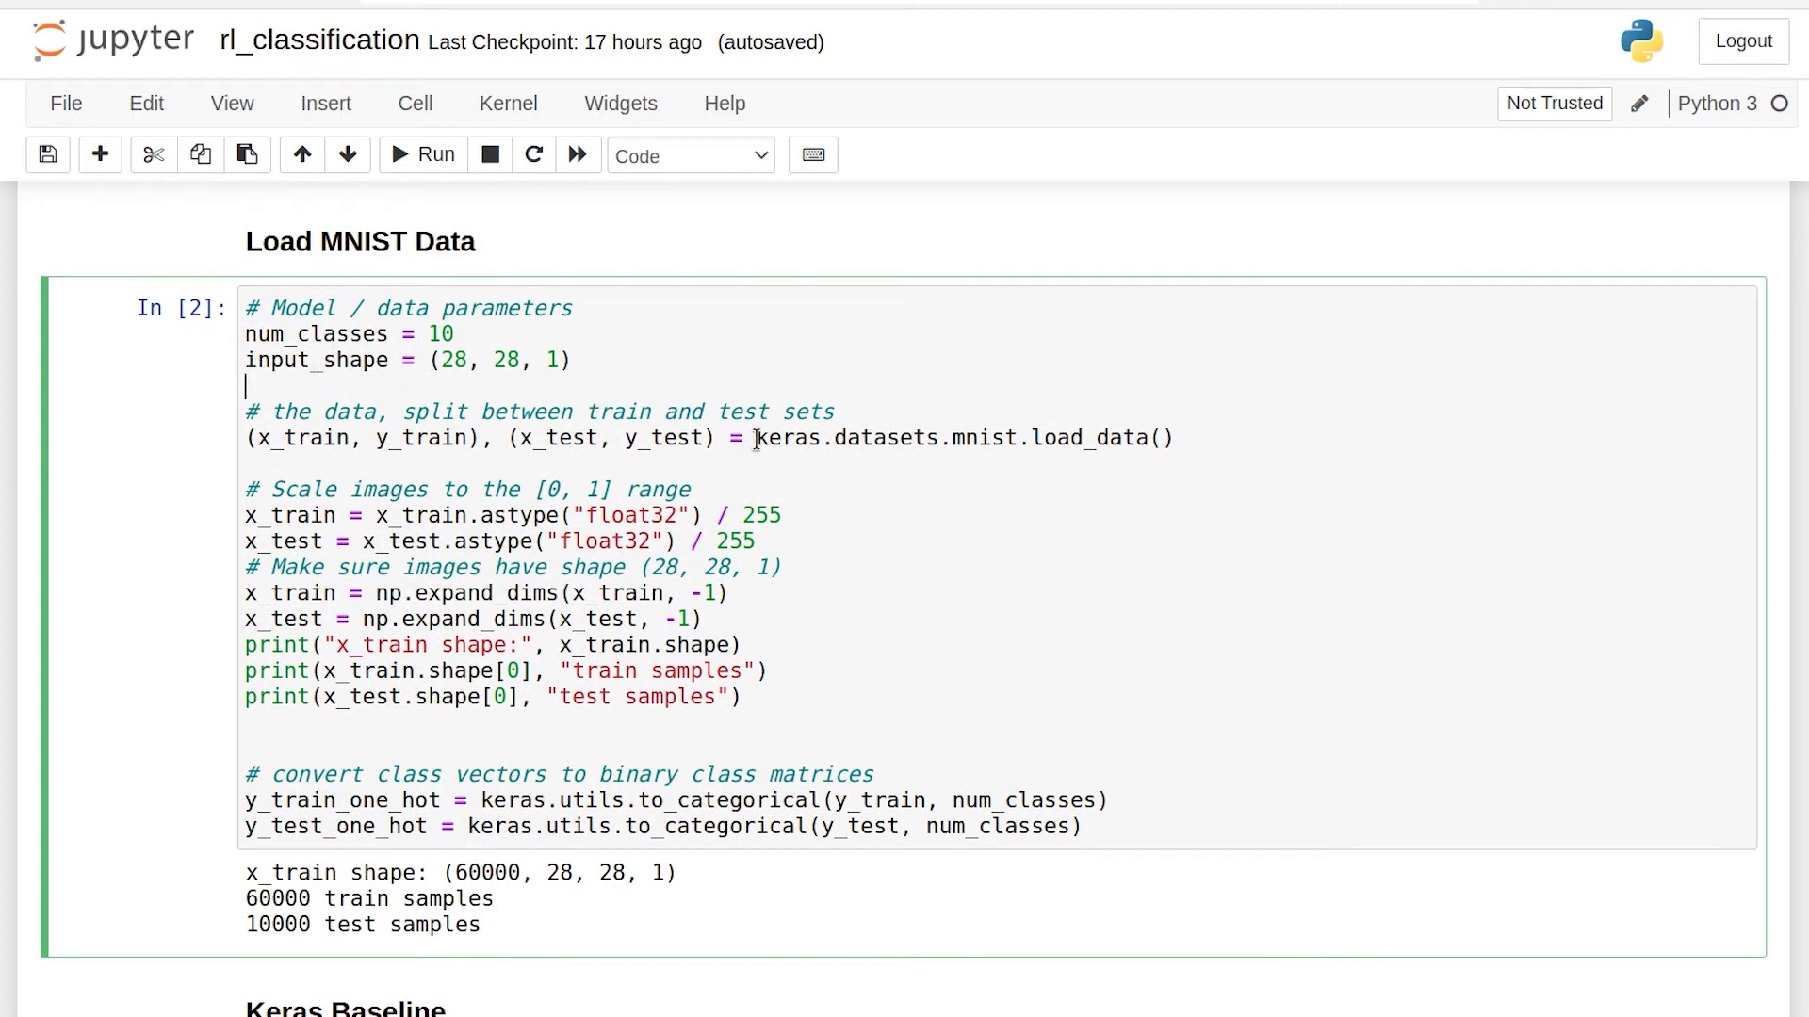
{"action": "left_click_drag", "start_coordinate": [755, 437], "coordinate": [979, 449]}
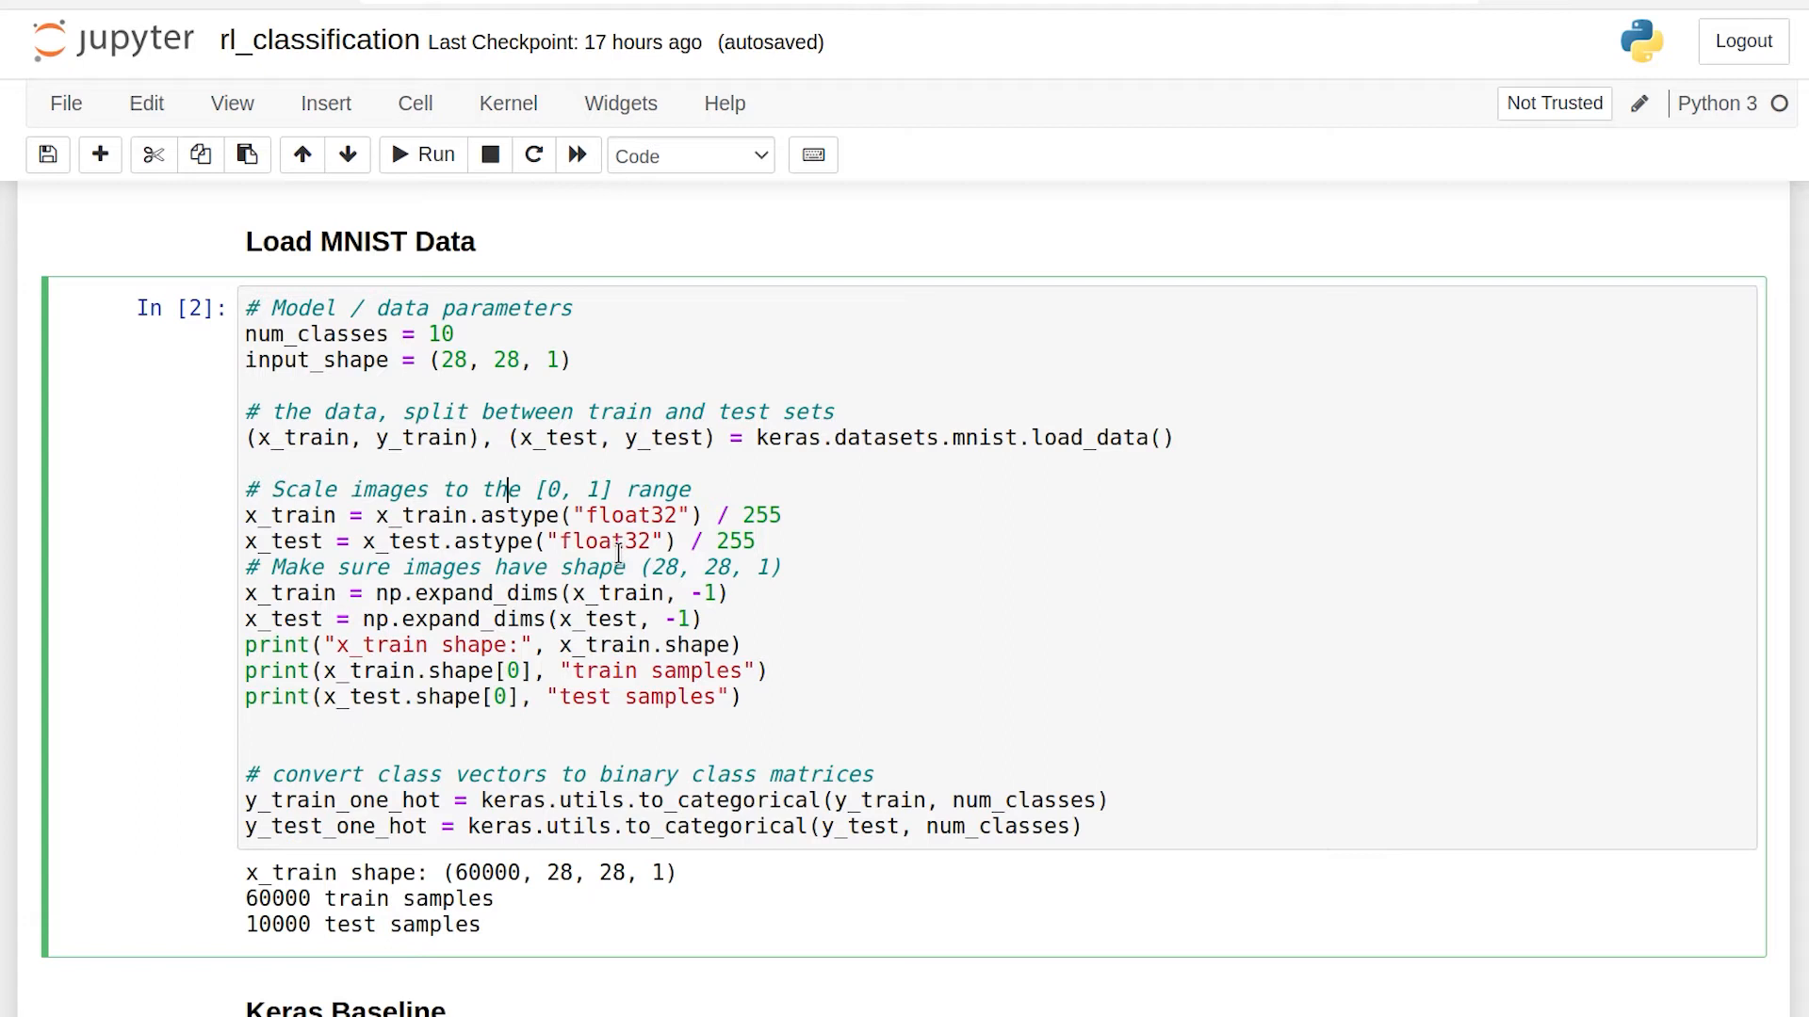
{"action": "mouse_move", "coordinate": [620, 541]}
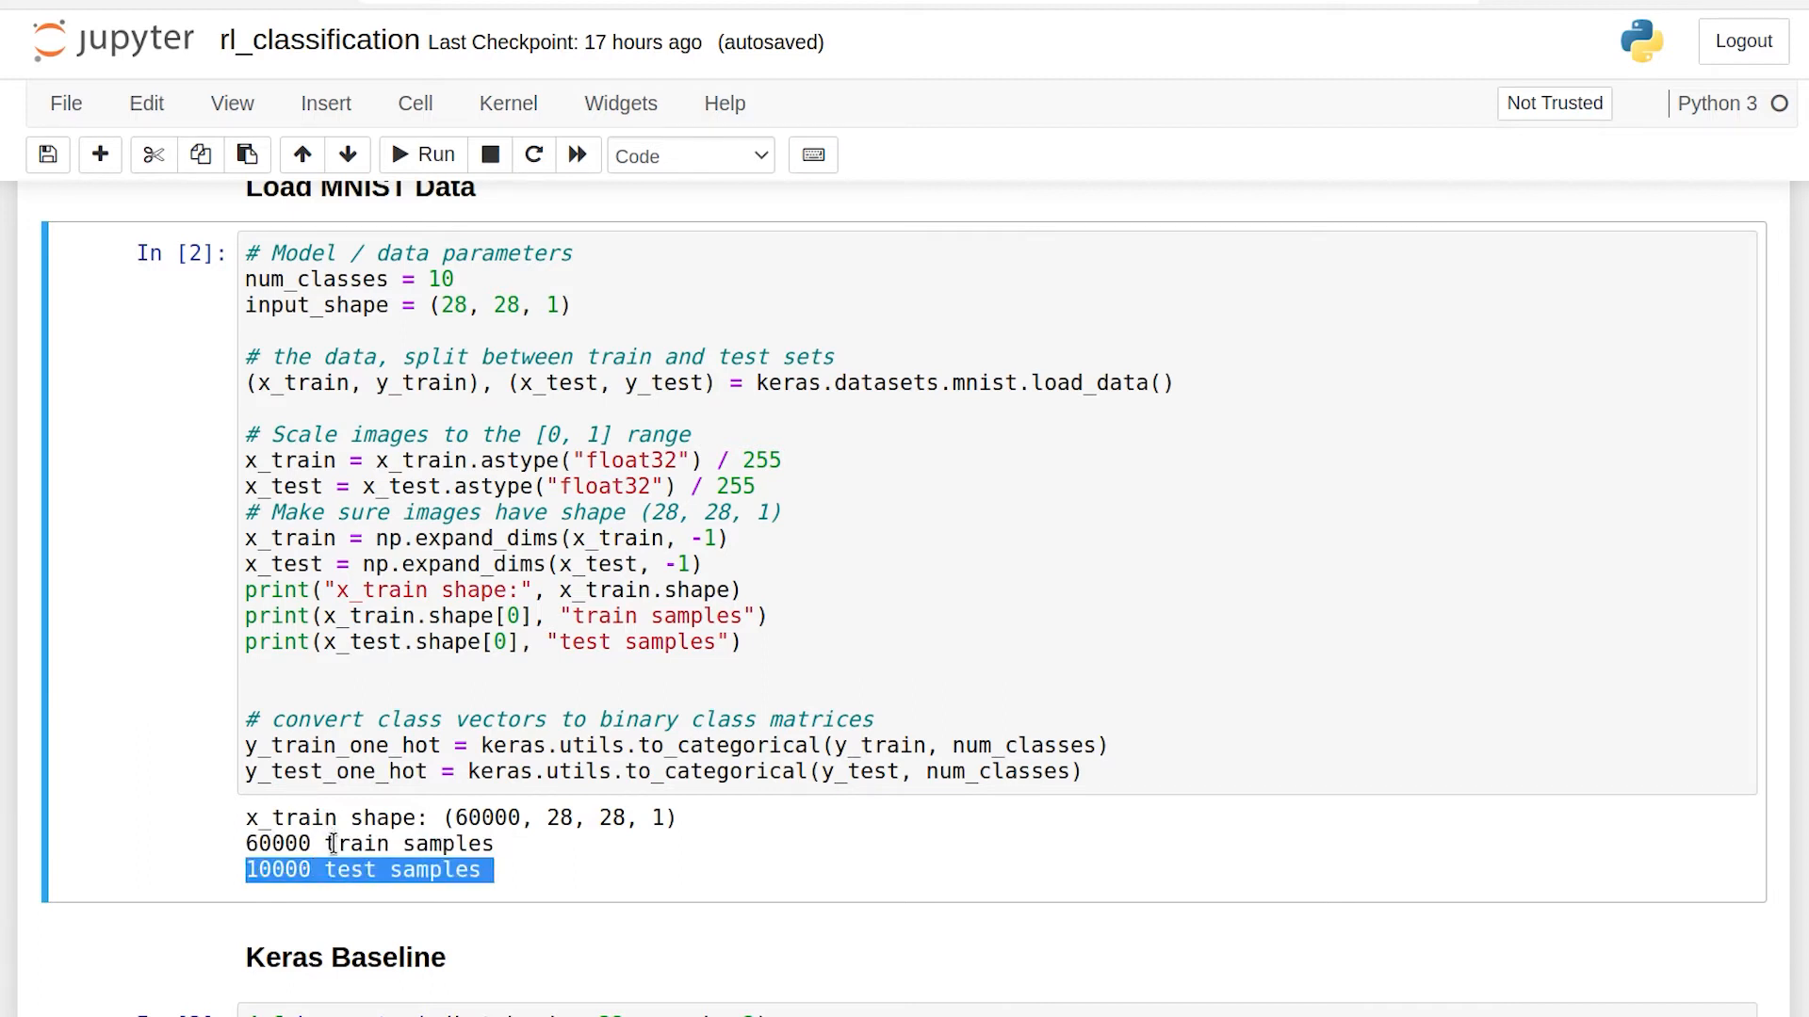
Point out the keras_train function code and its default batch size of 32
{"action": "scroll", "scroll_direction": "down", "scroll_amount": 3}
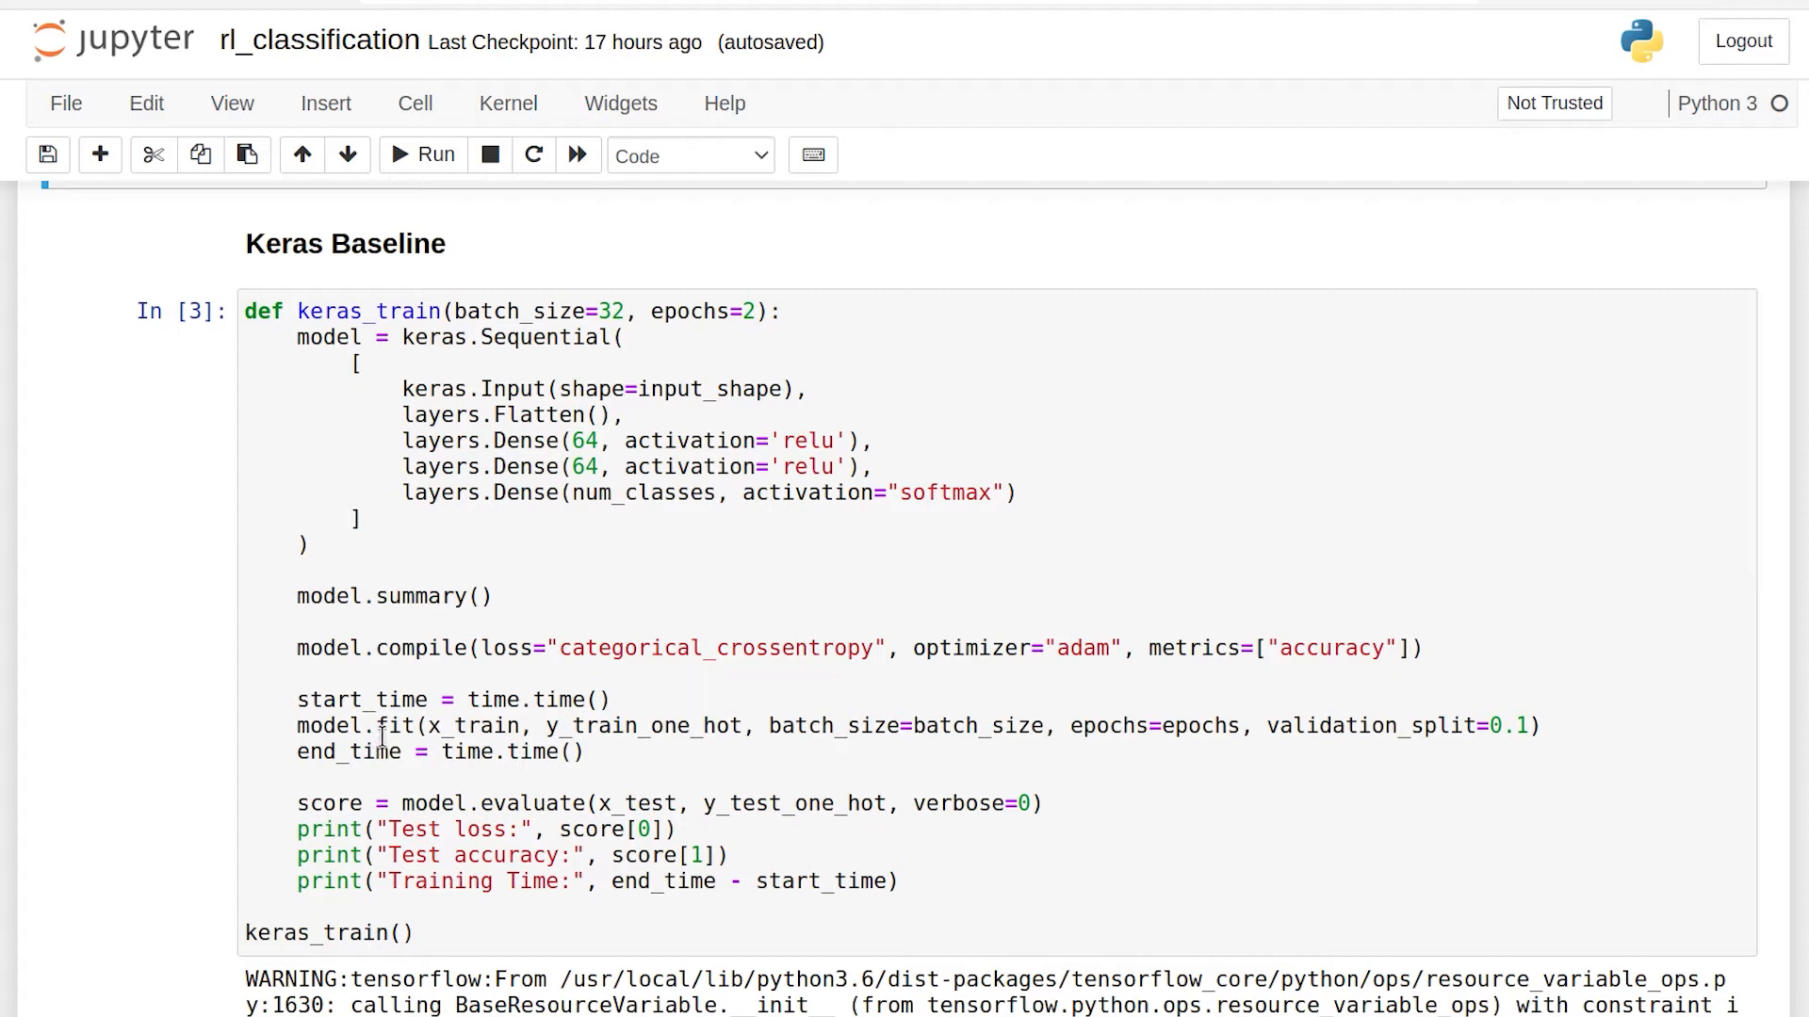
{"action": "left_click", "coordinate": [395, 441]}
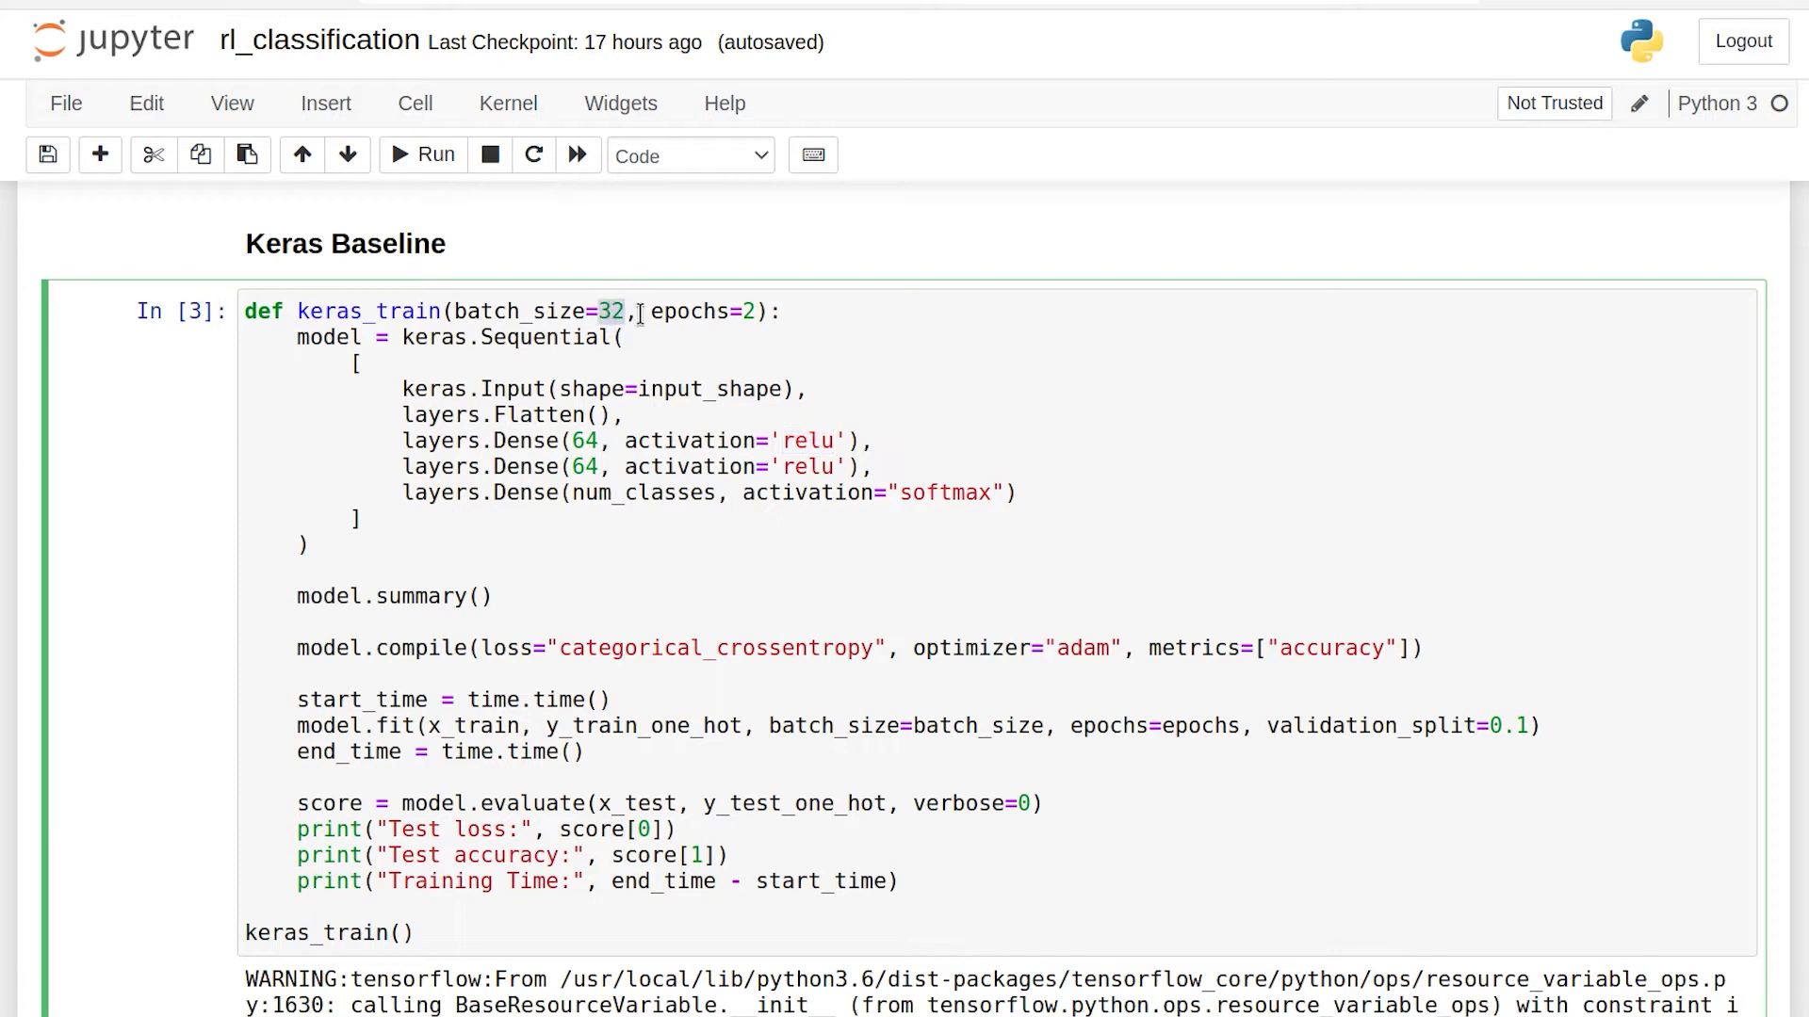
{"action": "double_click", "coordinate": [700, 311]}
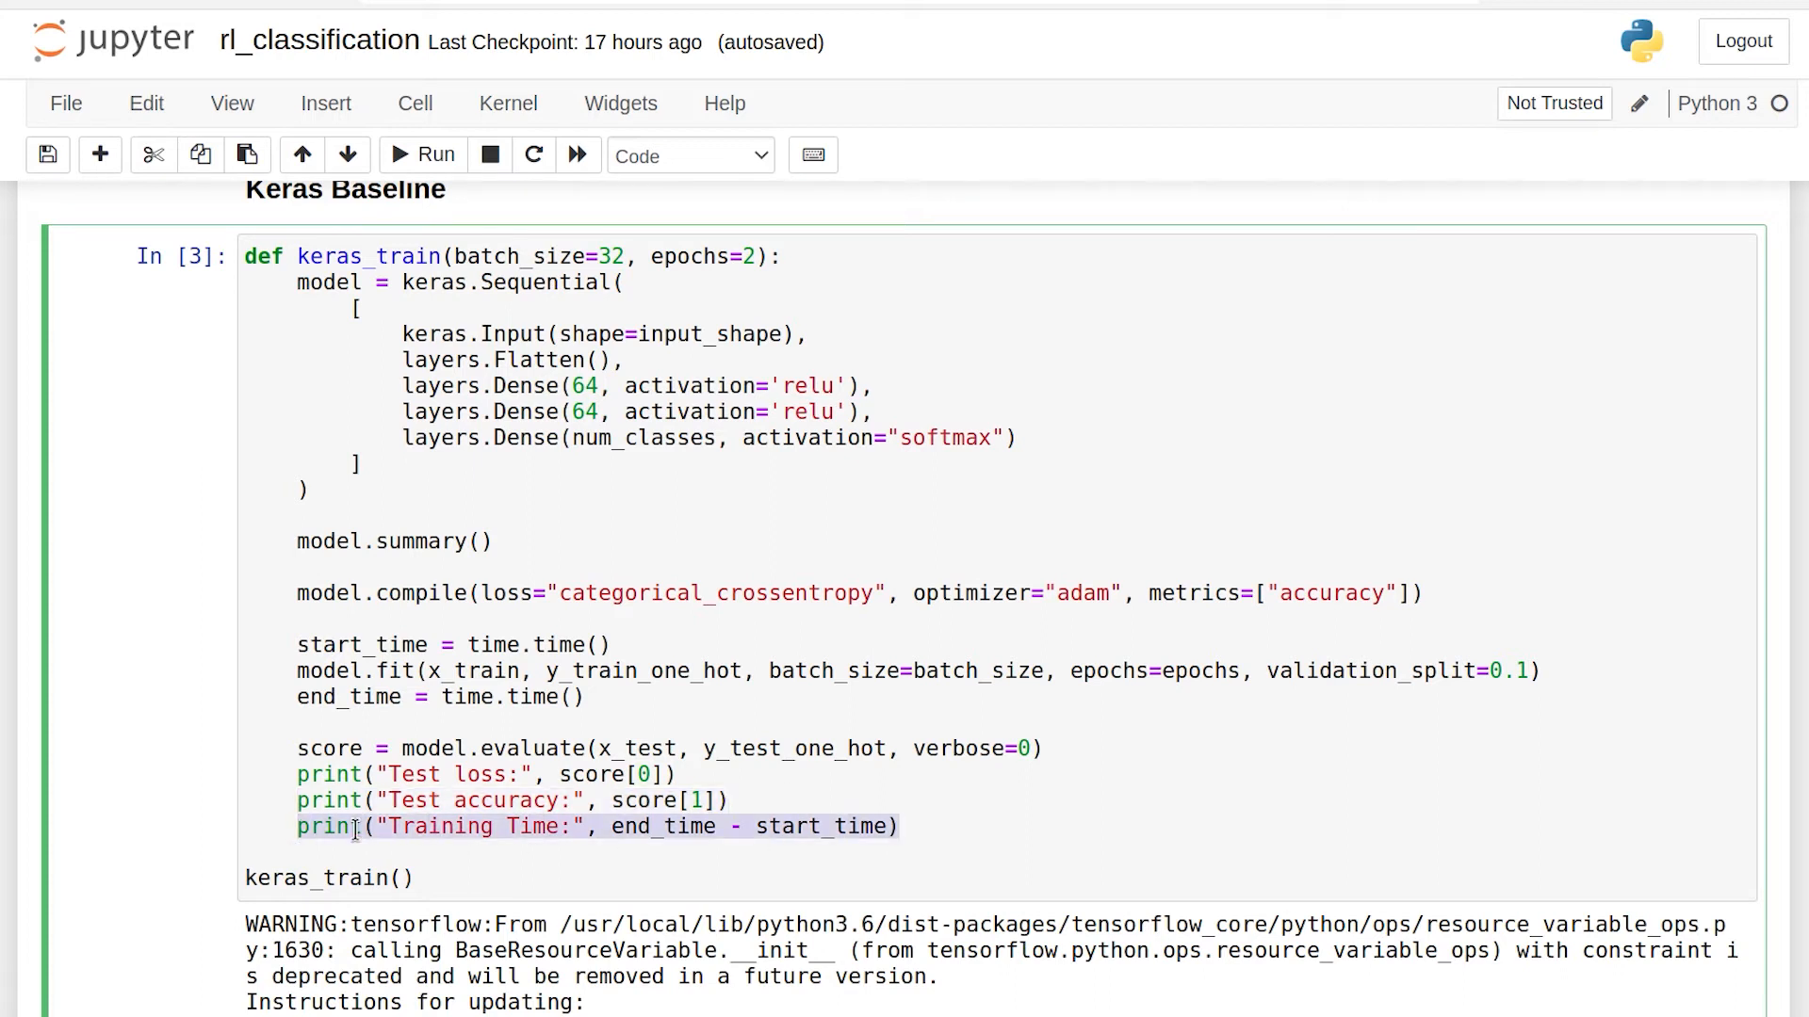
Highlight the Keras baseline training time of about 14.19 seconds, then clear it
{"action": "scroll", "scroll_direction": "down", "scroll_amount": 3}
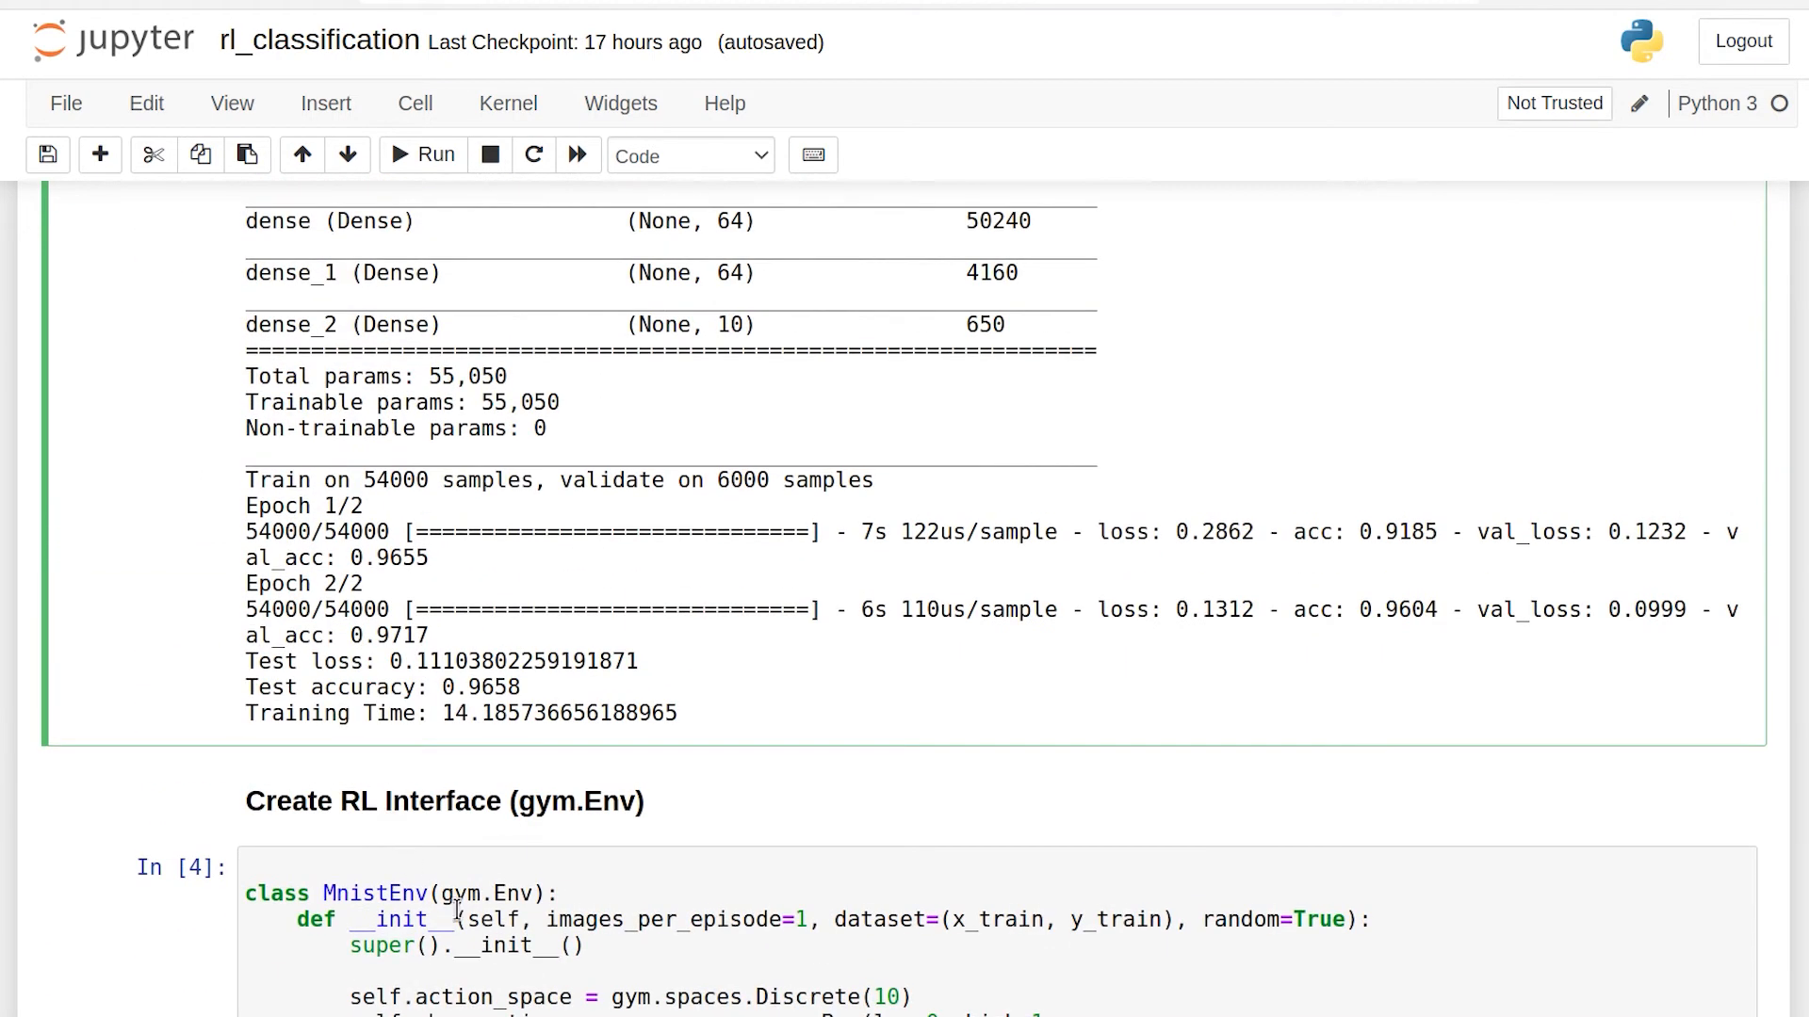
{"action": "double_click", "coordinate": [486, 688]}
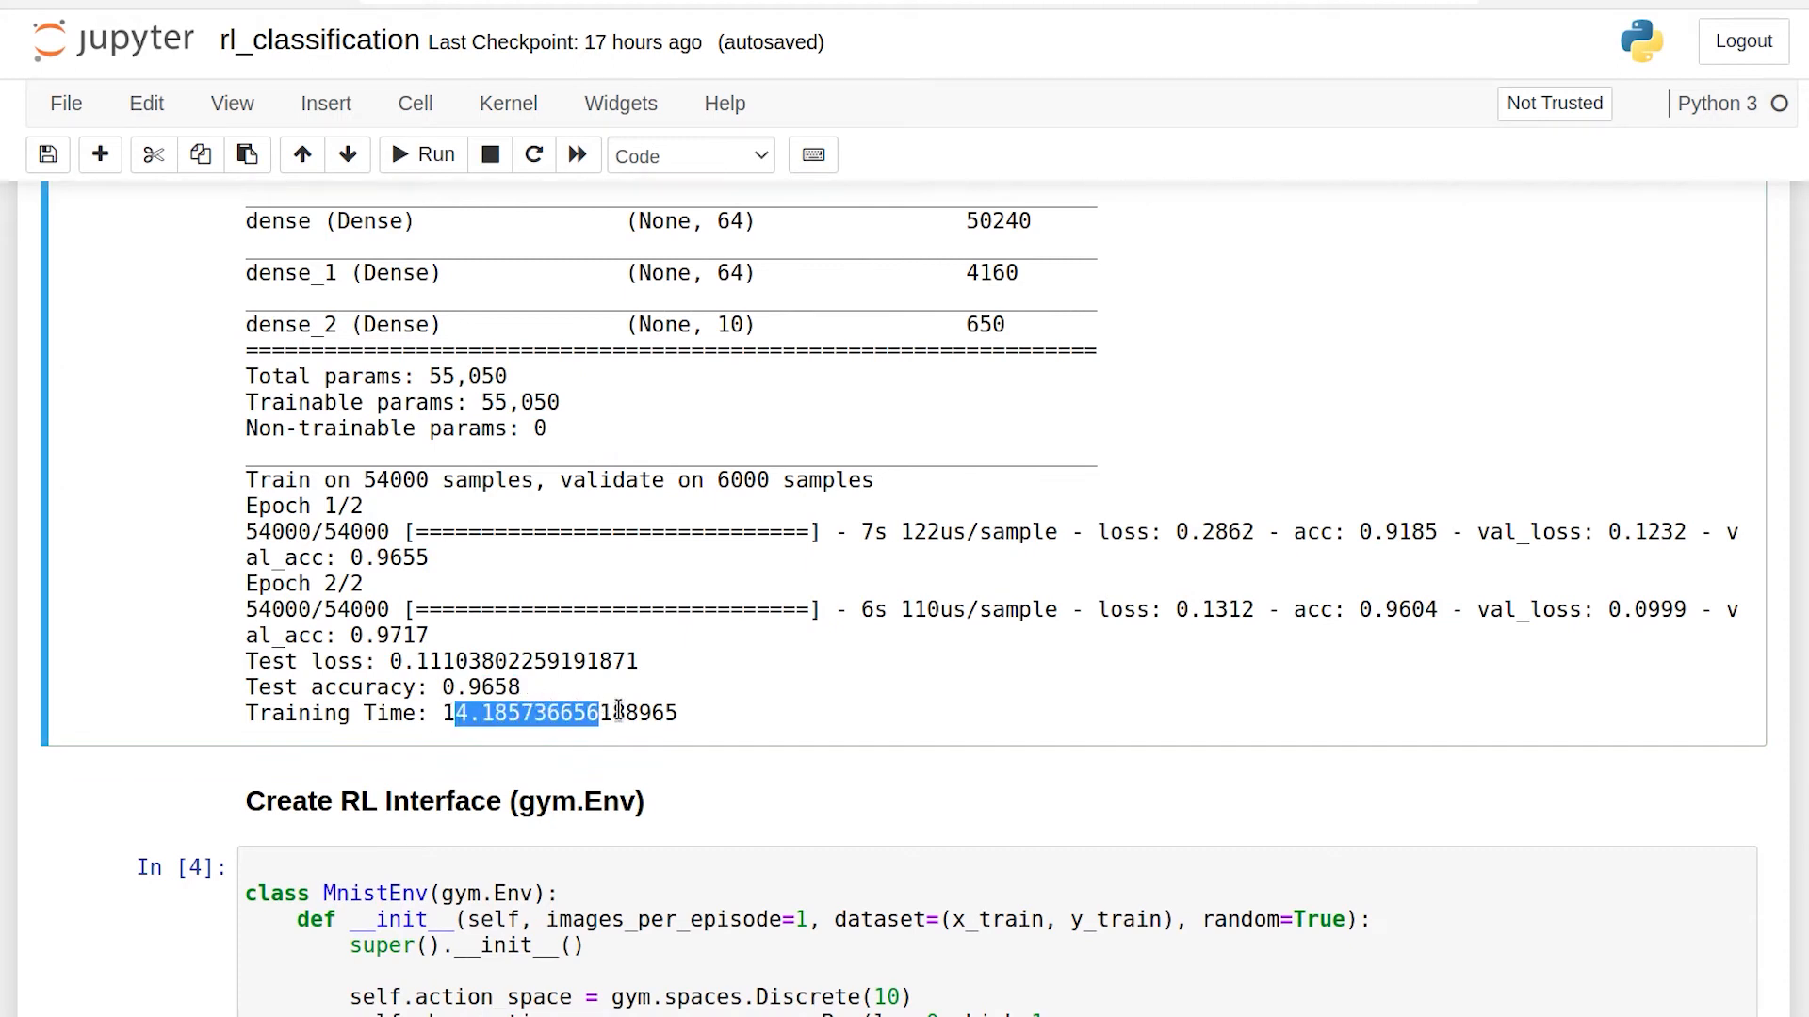
{"action": "left_click", "coordinate": [742, 714]}
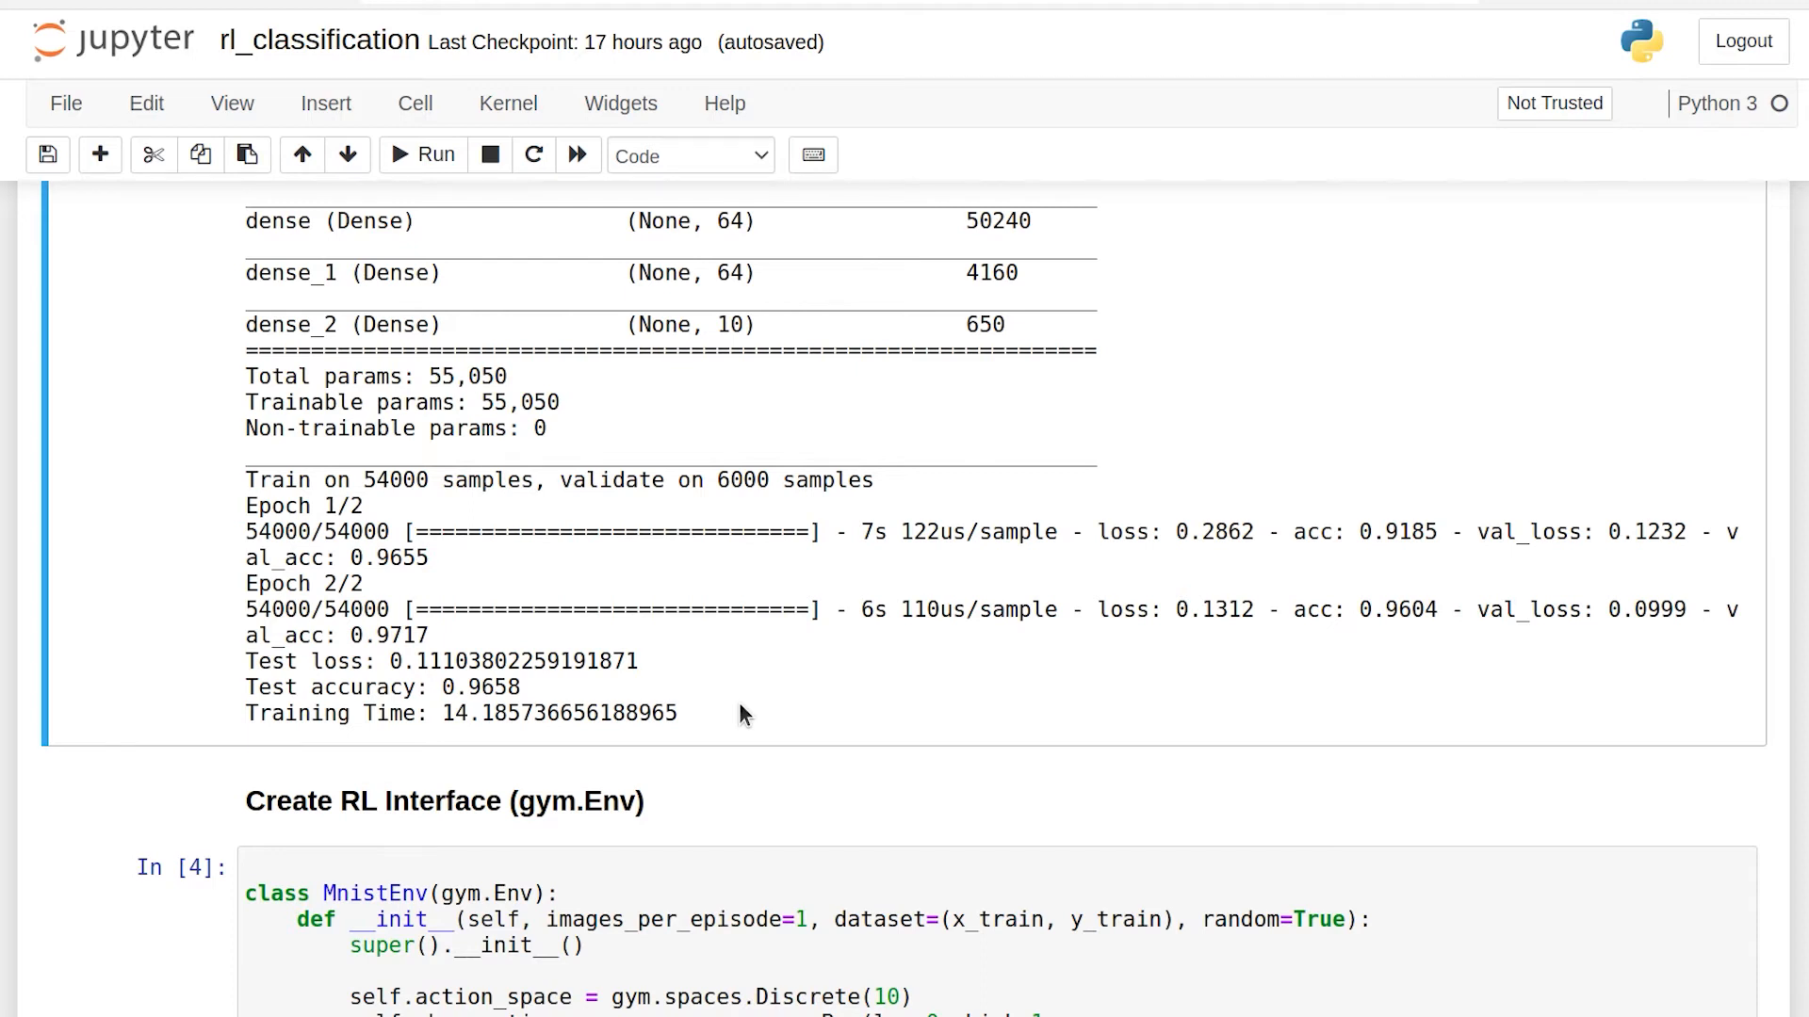
Point out MnistEnv's gym.Env base class and its images_per_episode=1 constructor parameter
{"action": "scroll", "scroll_direction": "down", "scroll_amount": 3}
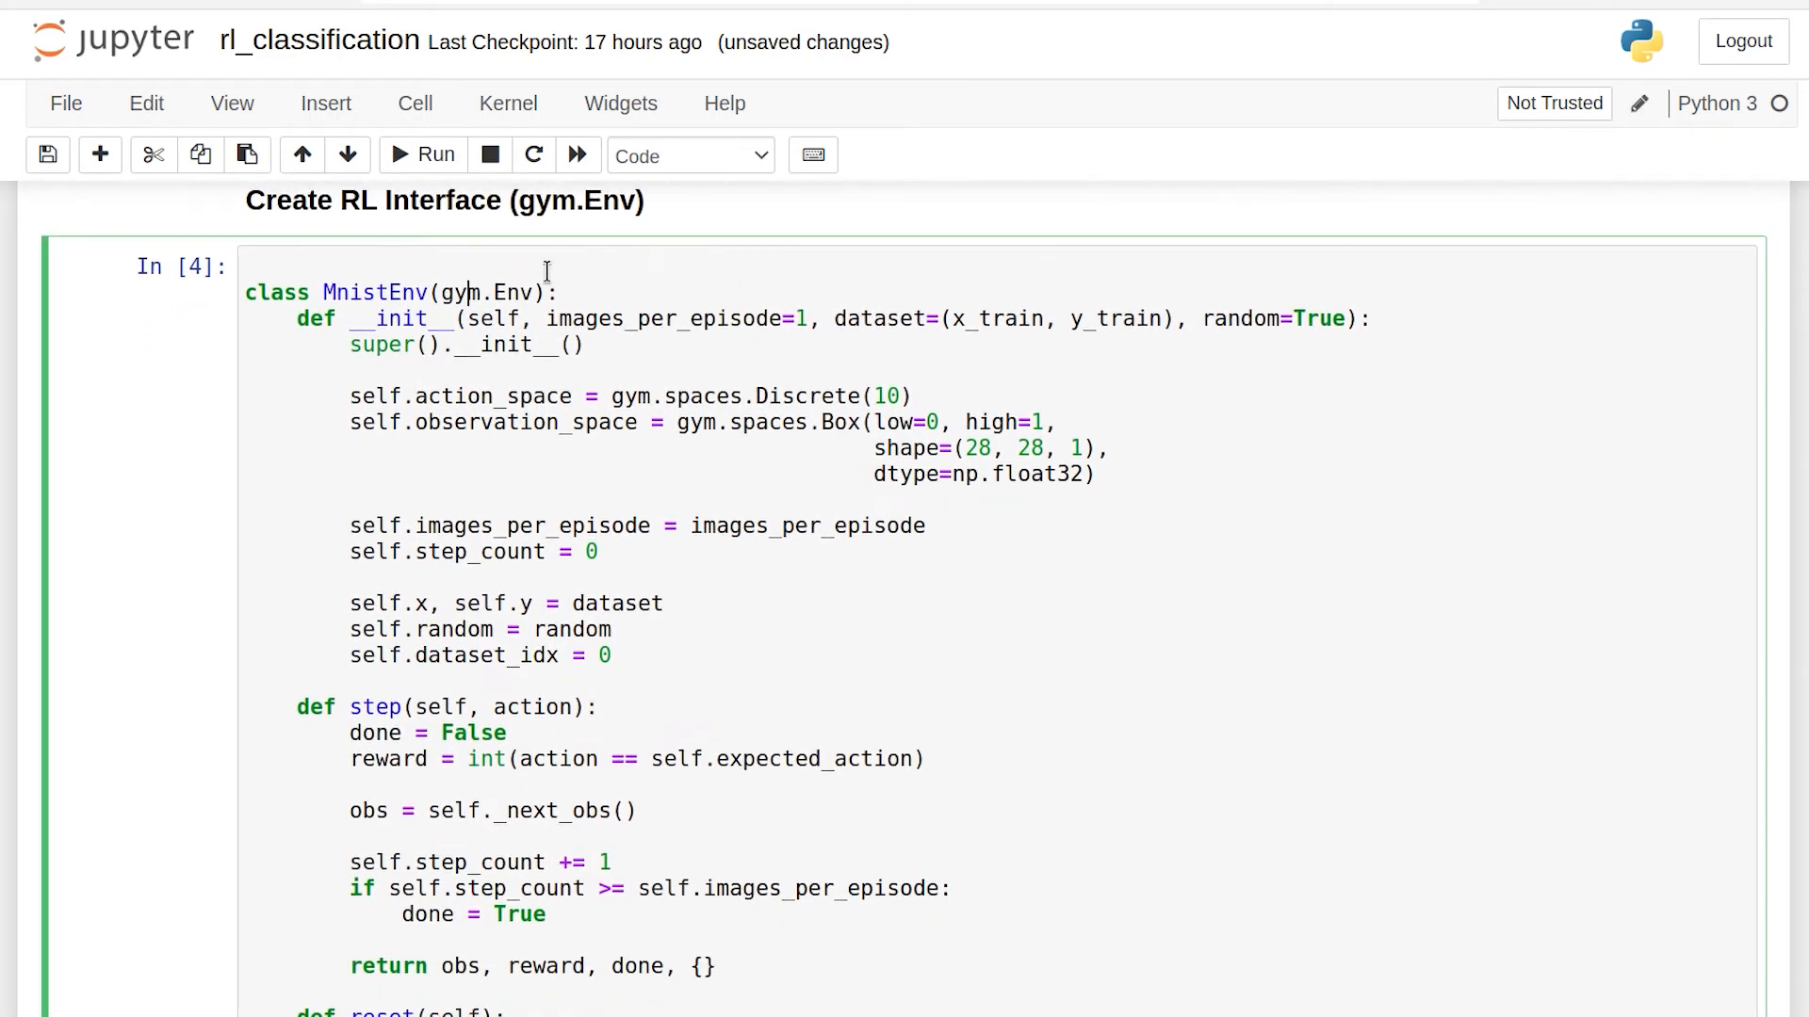
{"action": "double_click", "coordinate": [461, 292]}
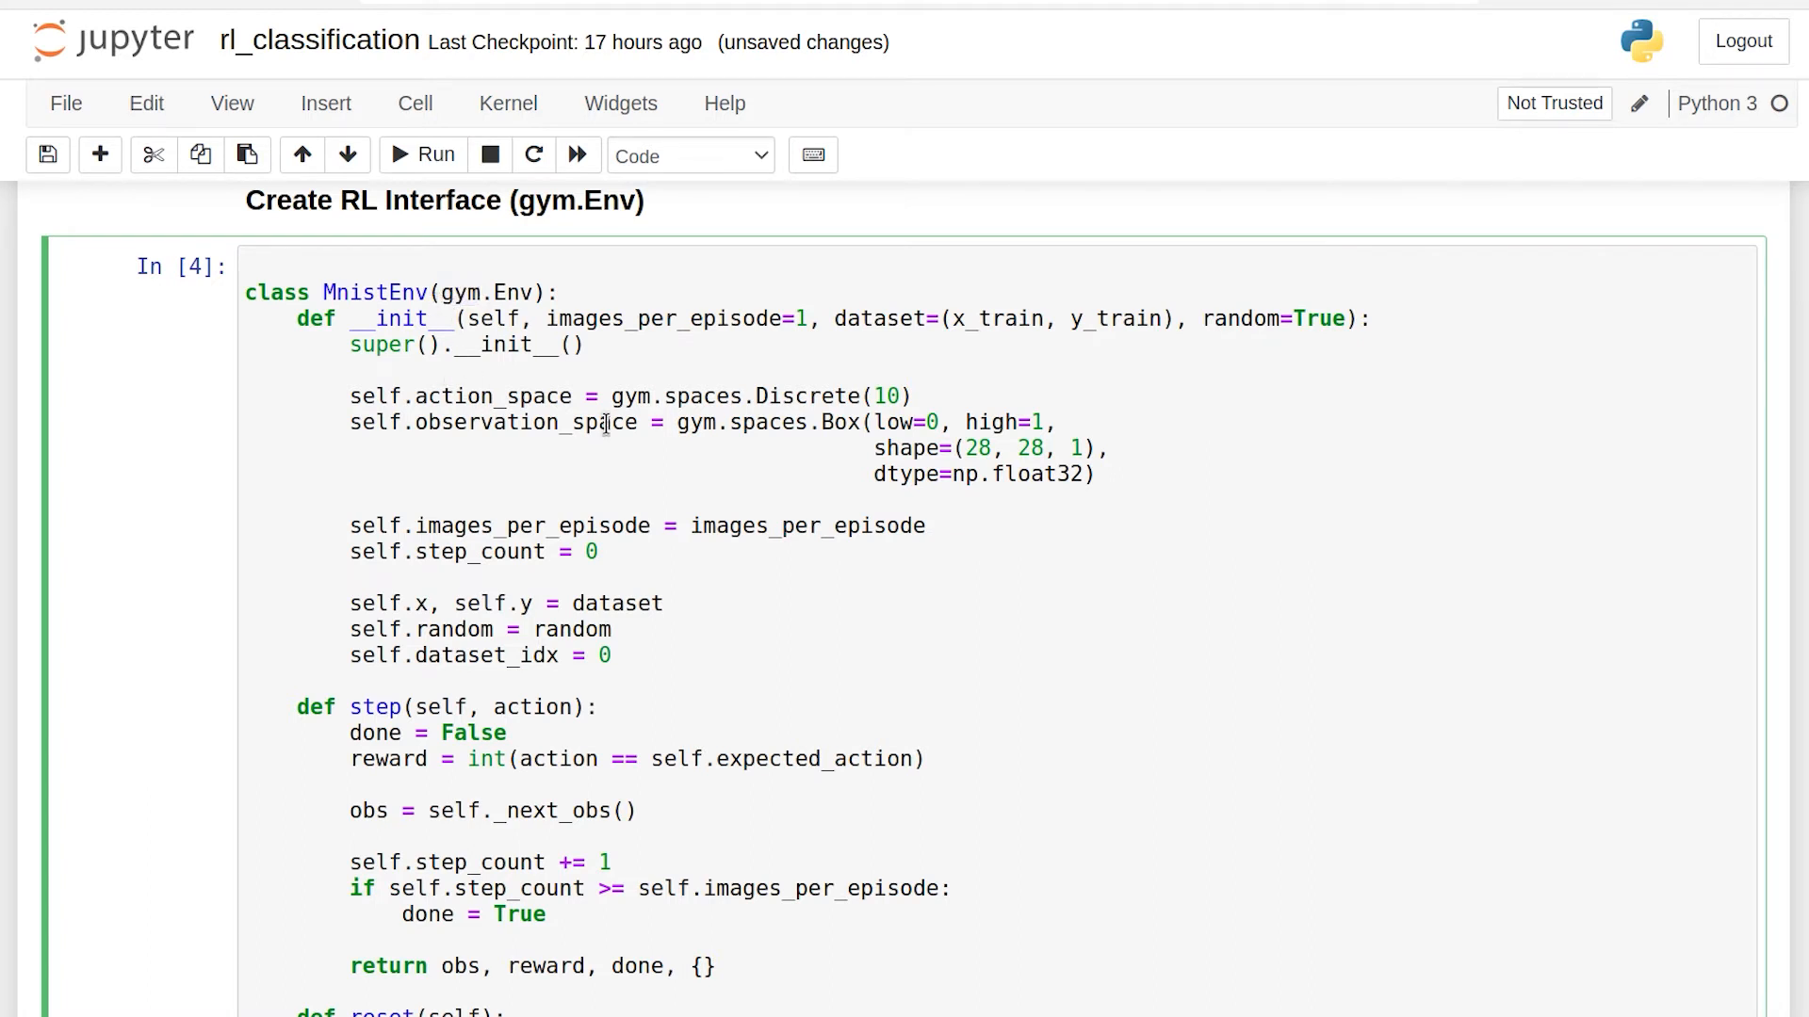
{"action": "left_click_drag", "start_coordinate": [613, 395], "coordinate": [908, 395]}
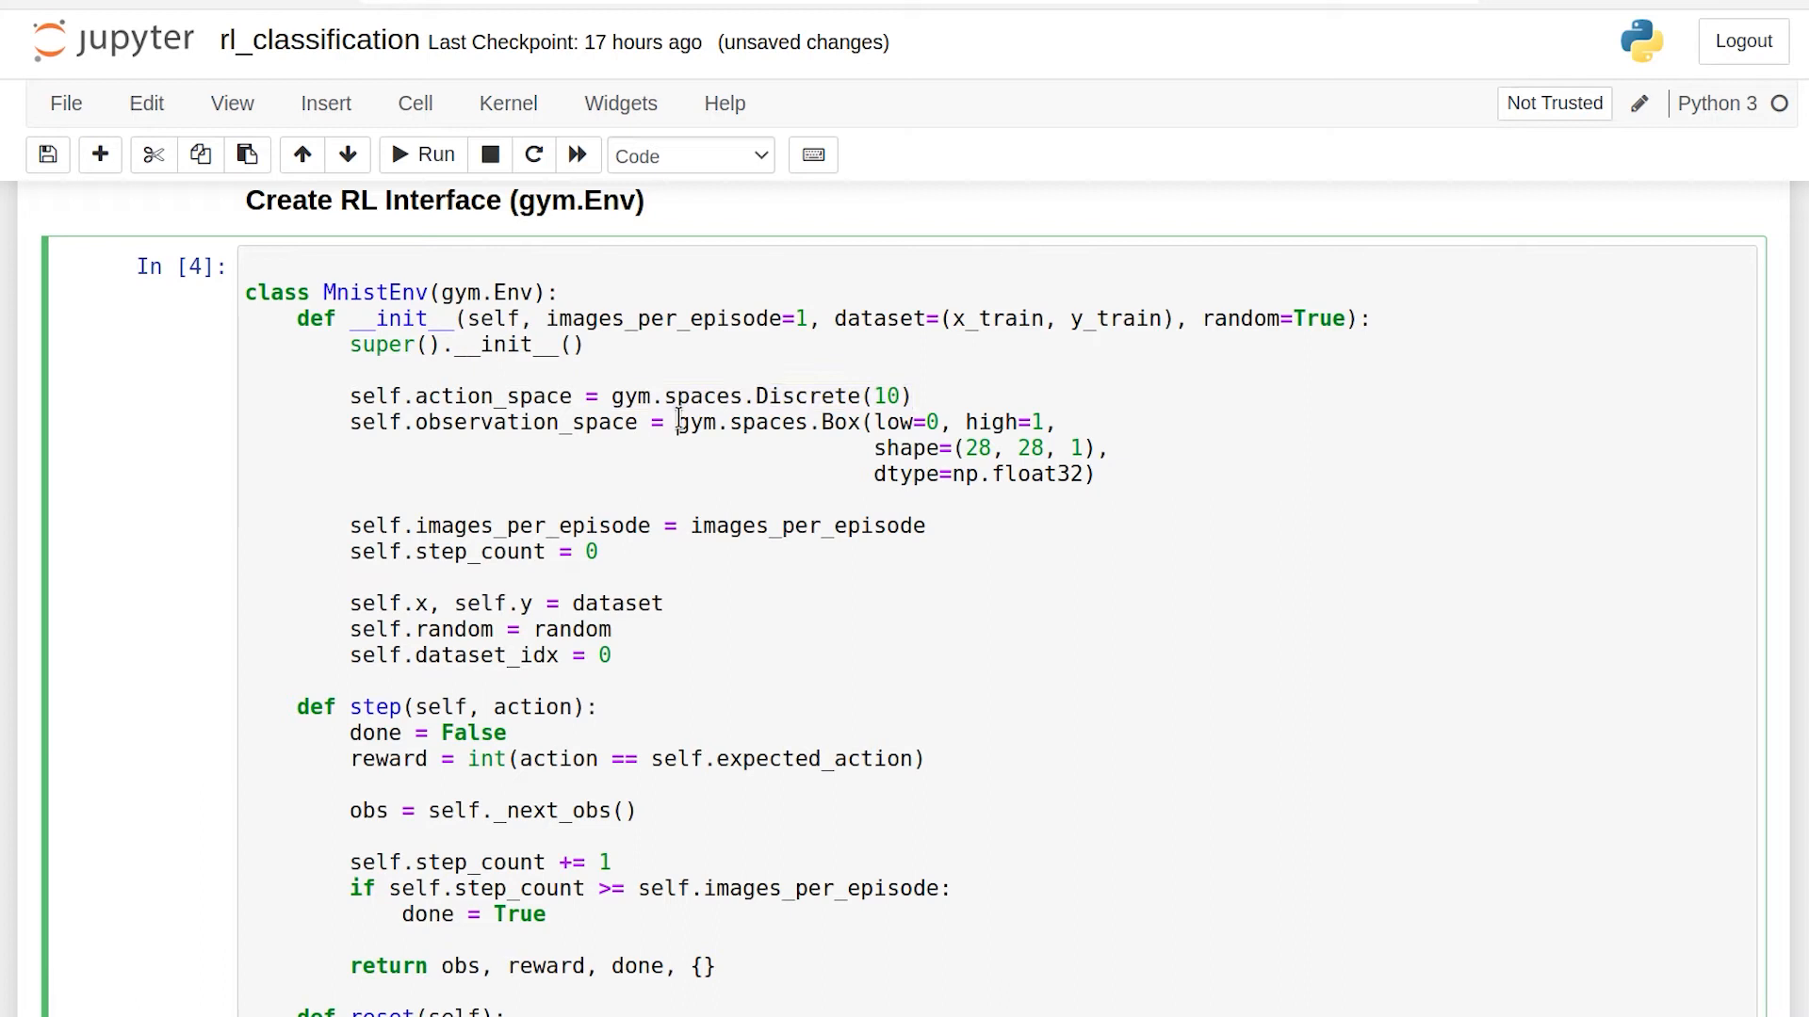
{"action": "left_click_drag", "start_coordinate": [676, 420], "coordinate": [1112, 475]}
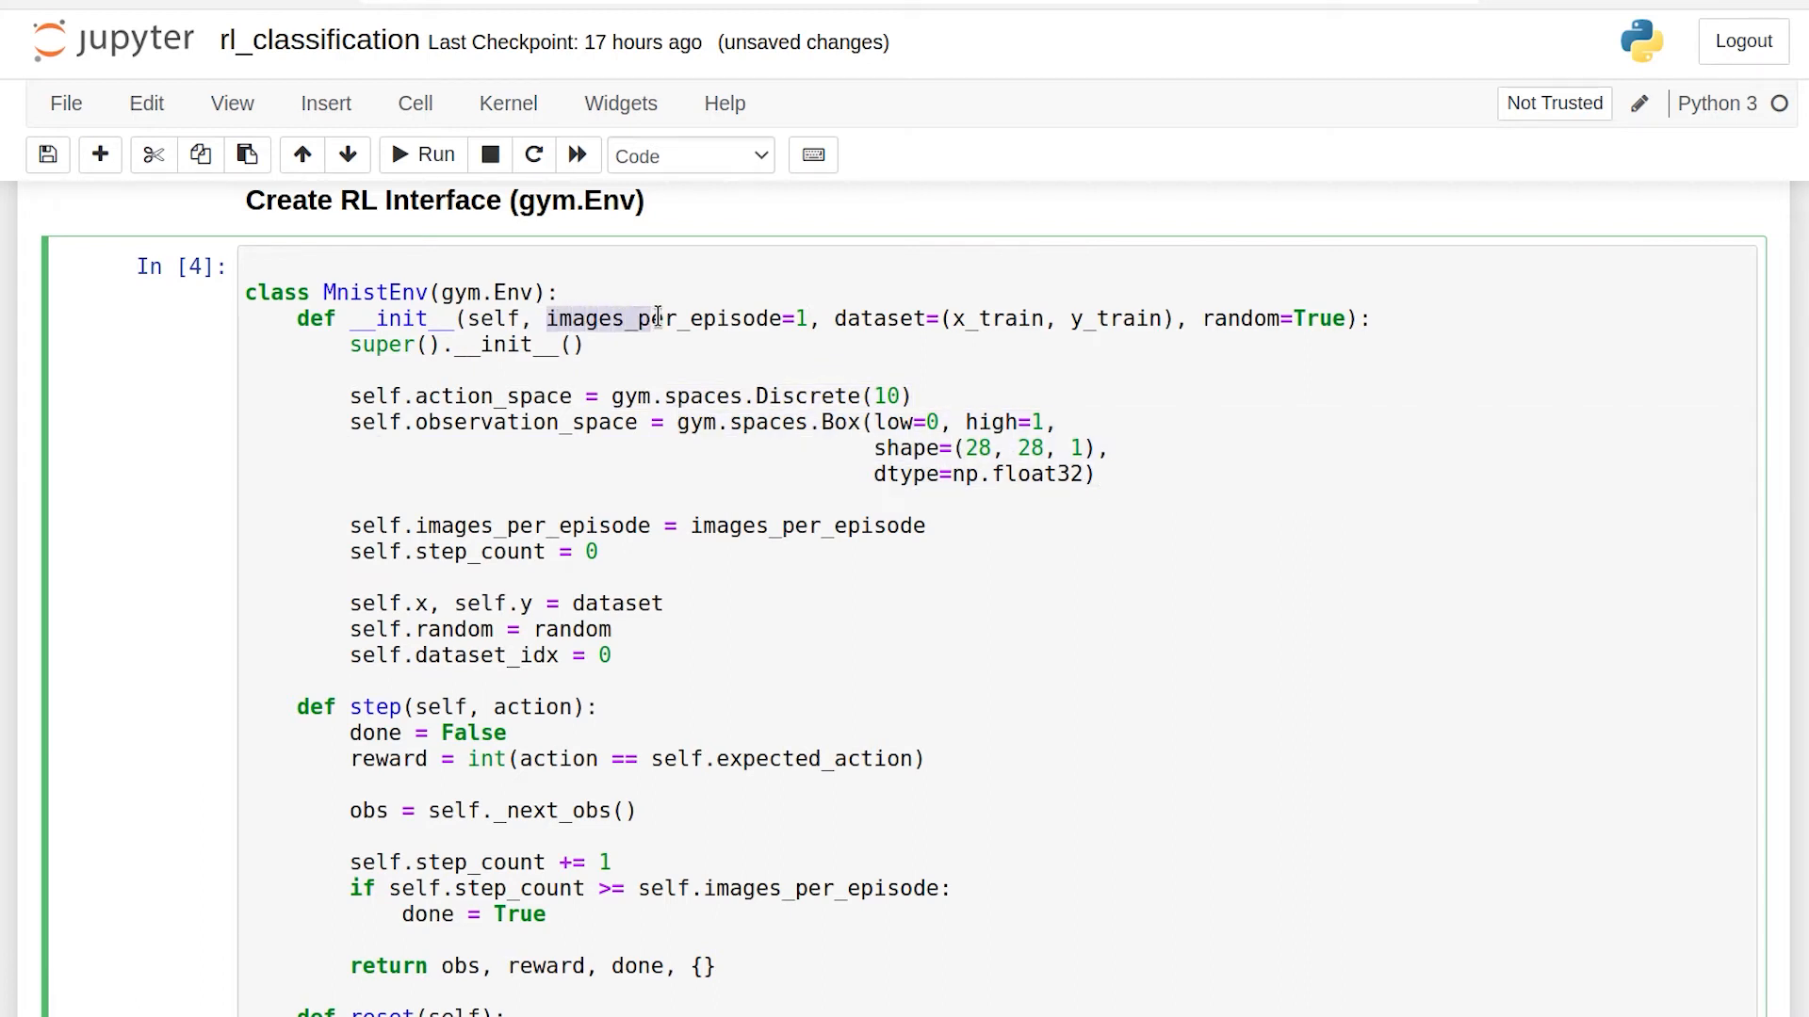
{"action": "double_click", "coordinate": [656, 318]}
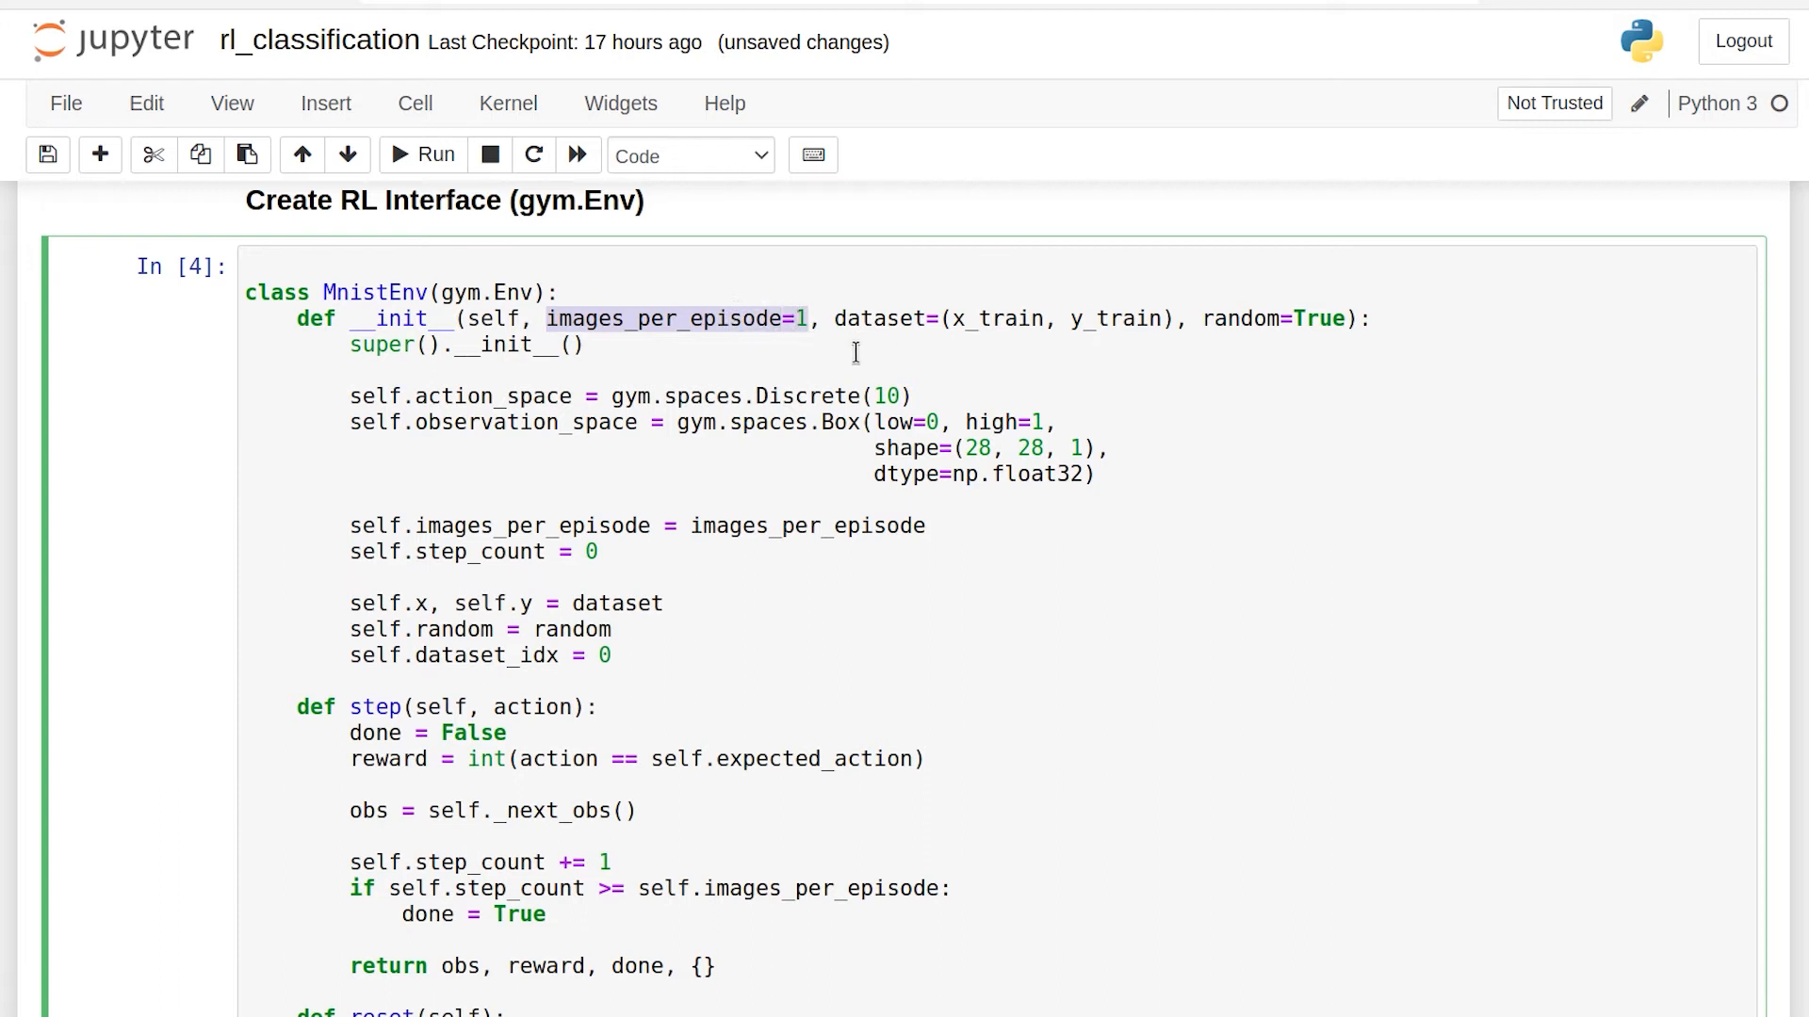
{"action": "mouse_move", "coordinate": [859, 349]}
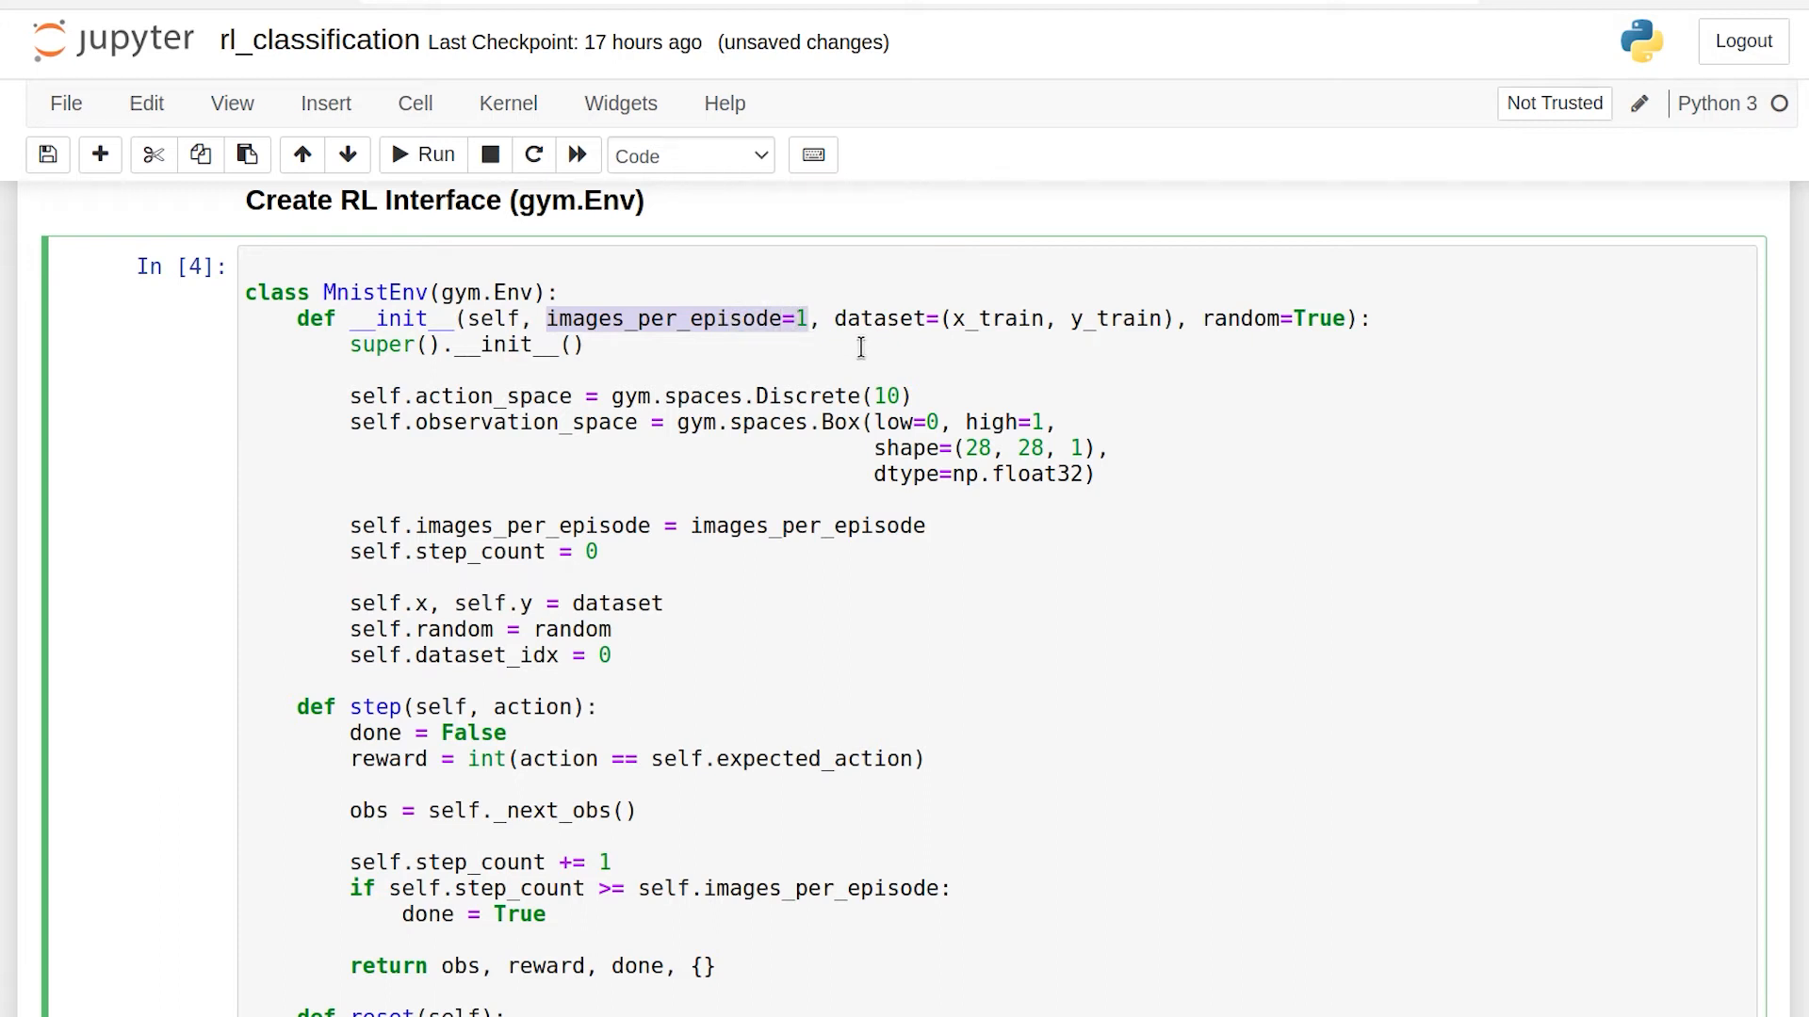
{"action": "mouse_move", "coordinate": [931, 318]}
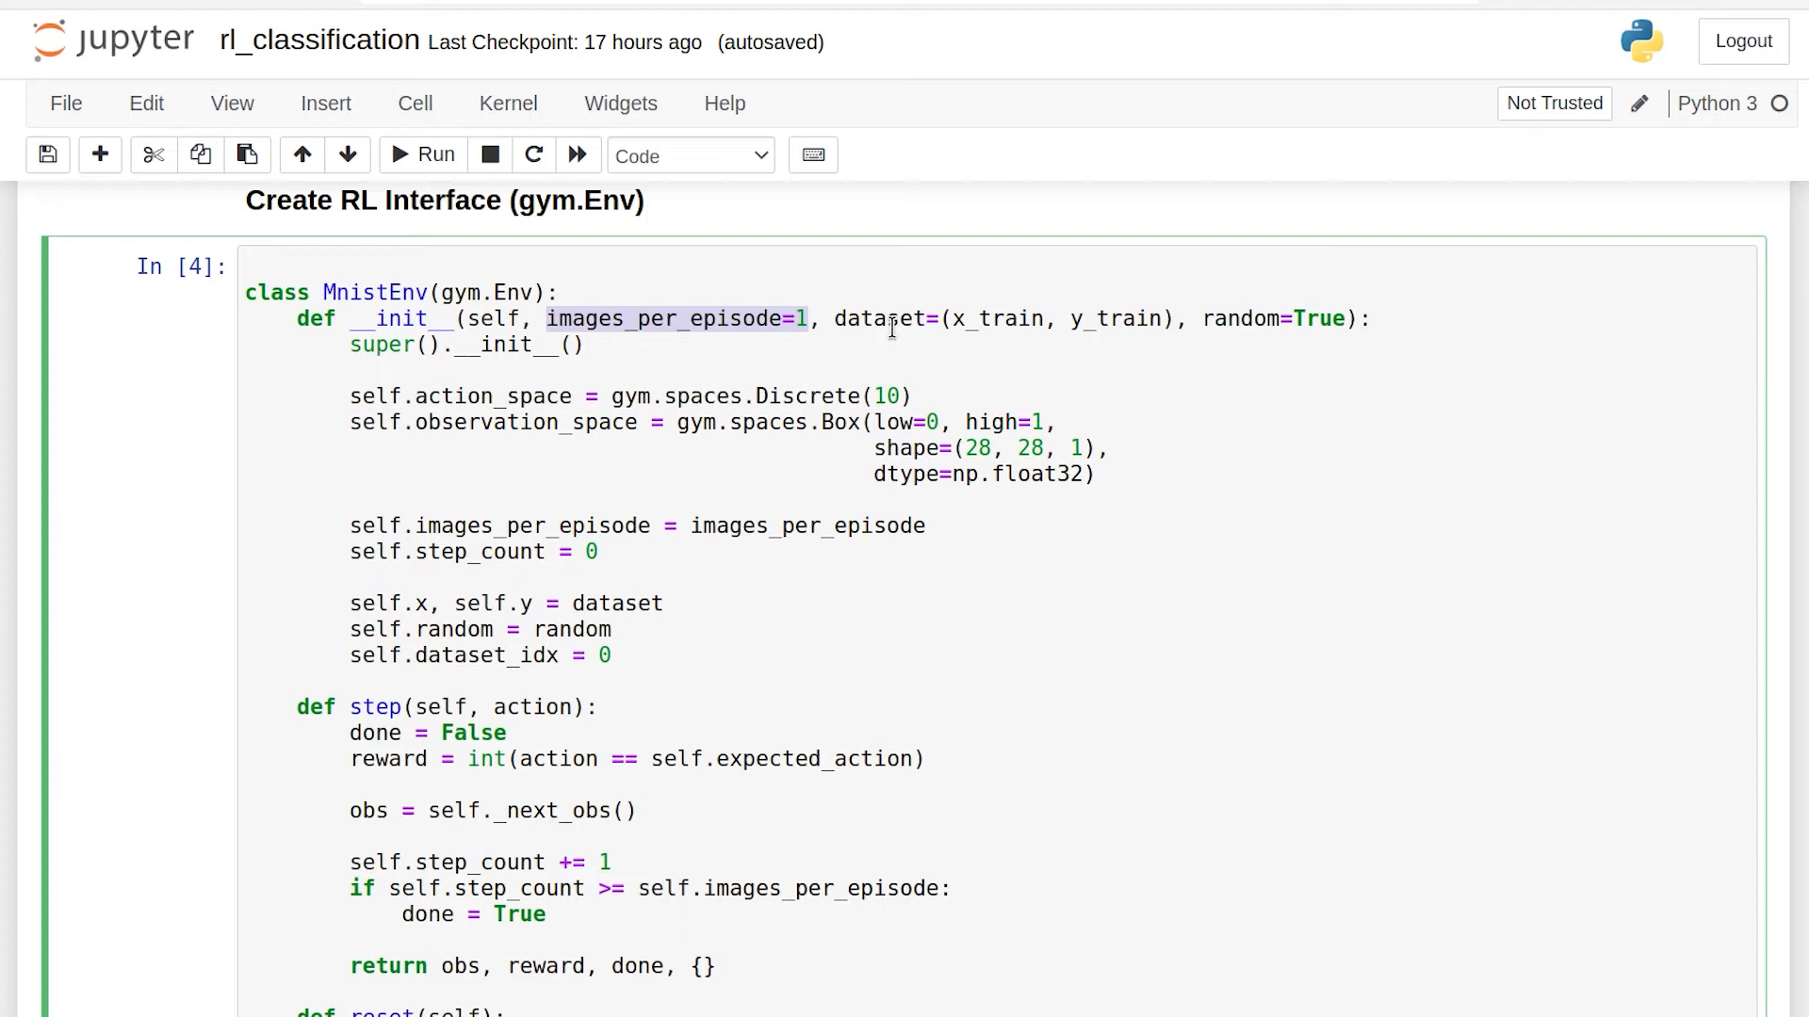
{"action": "mouse_move", "coordinate": [888, 339]}
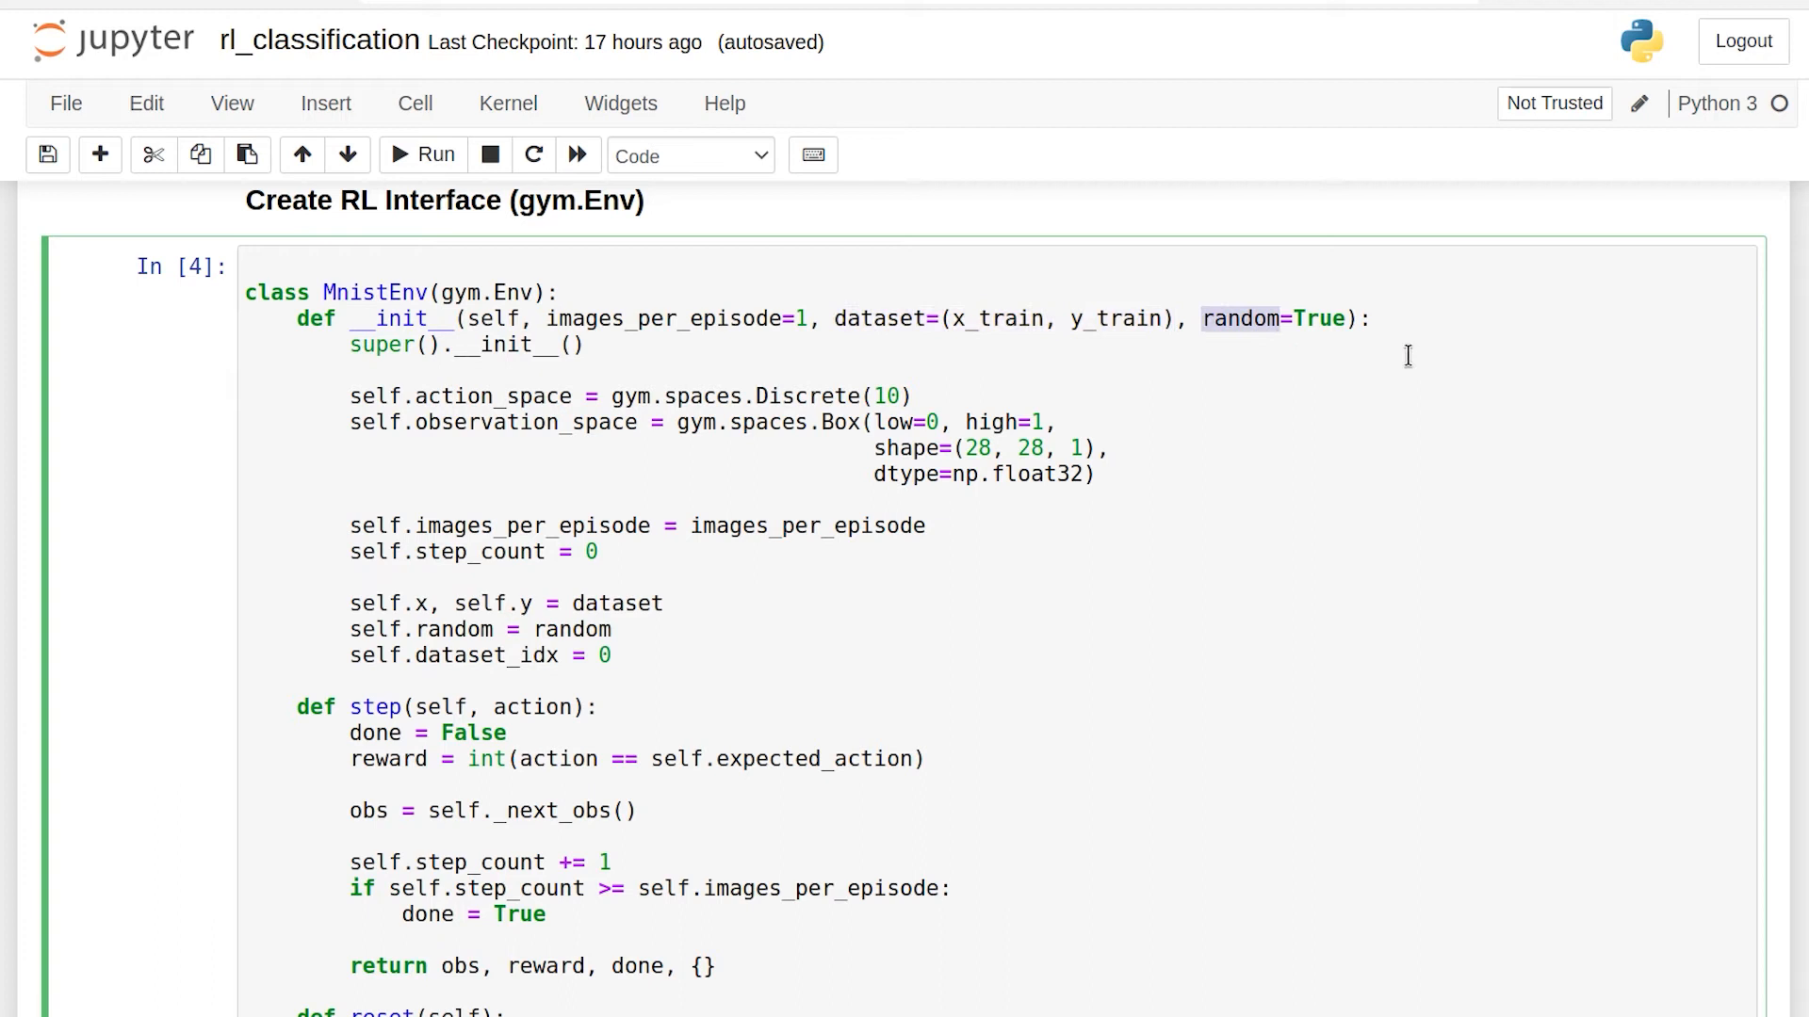
{"action": "mouse_move", "coordinate": [1327, 324]}
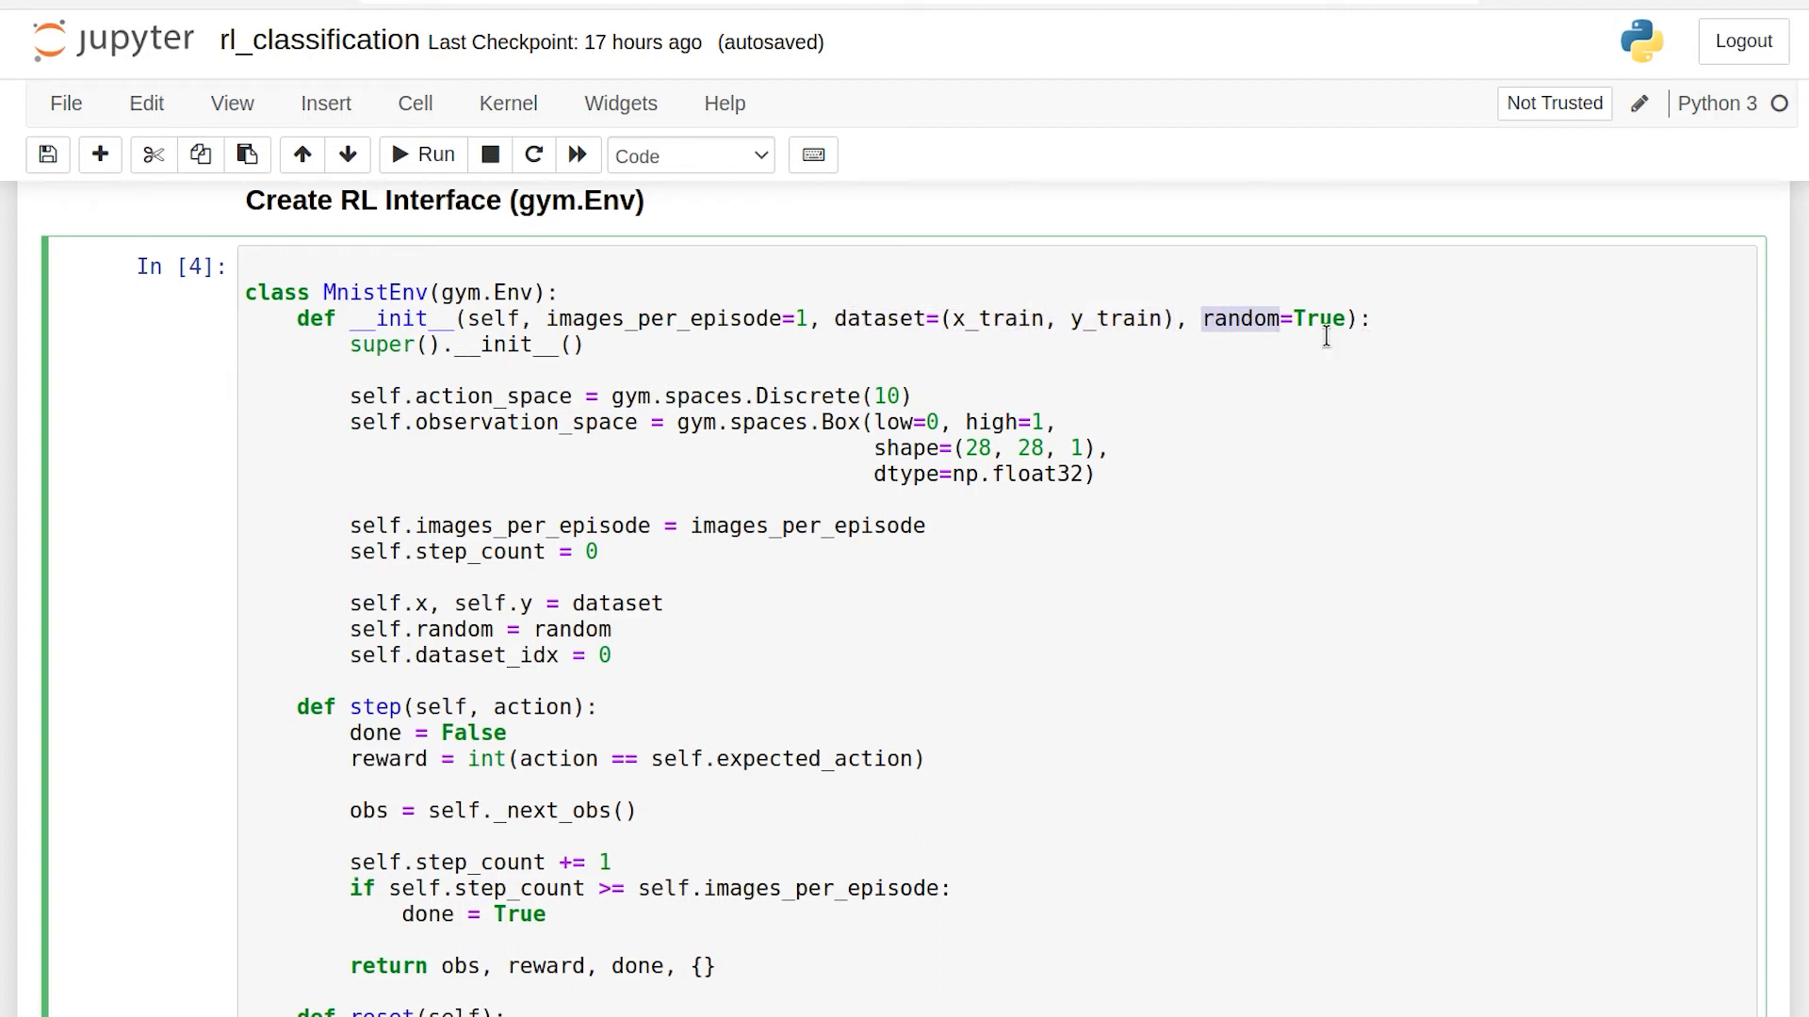
Point out the reward value among the step method's return values
{"action": "scroll", "scroll_direction": "down", "scroll_amount": 3}
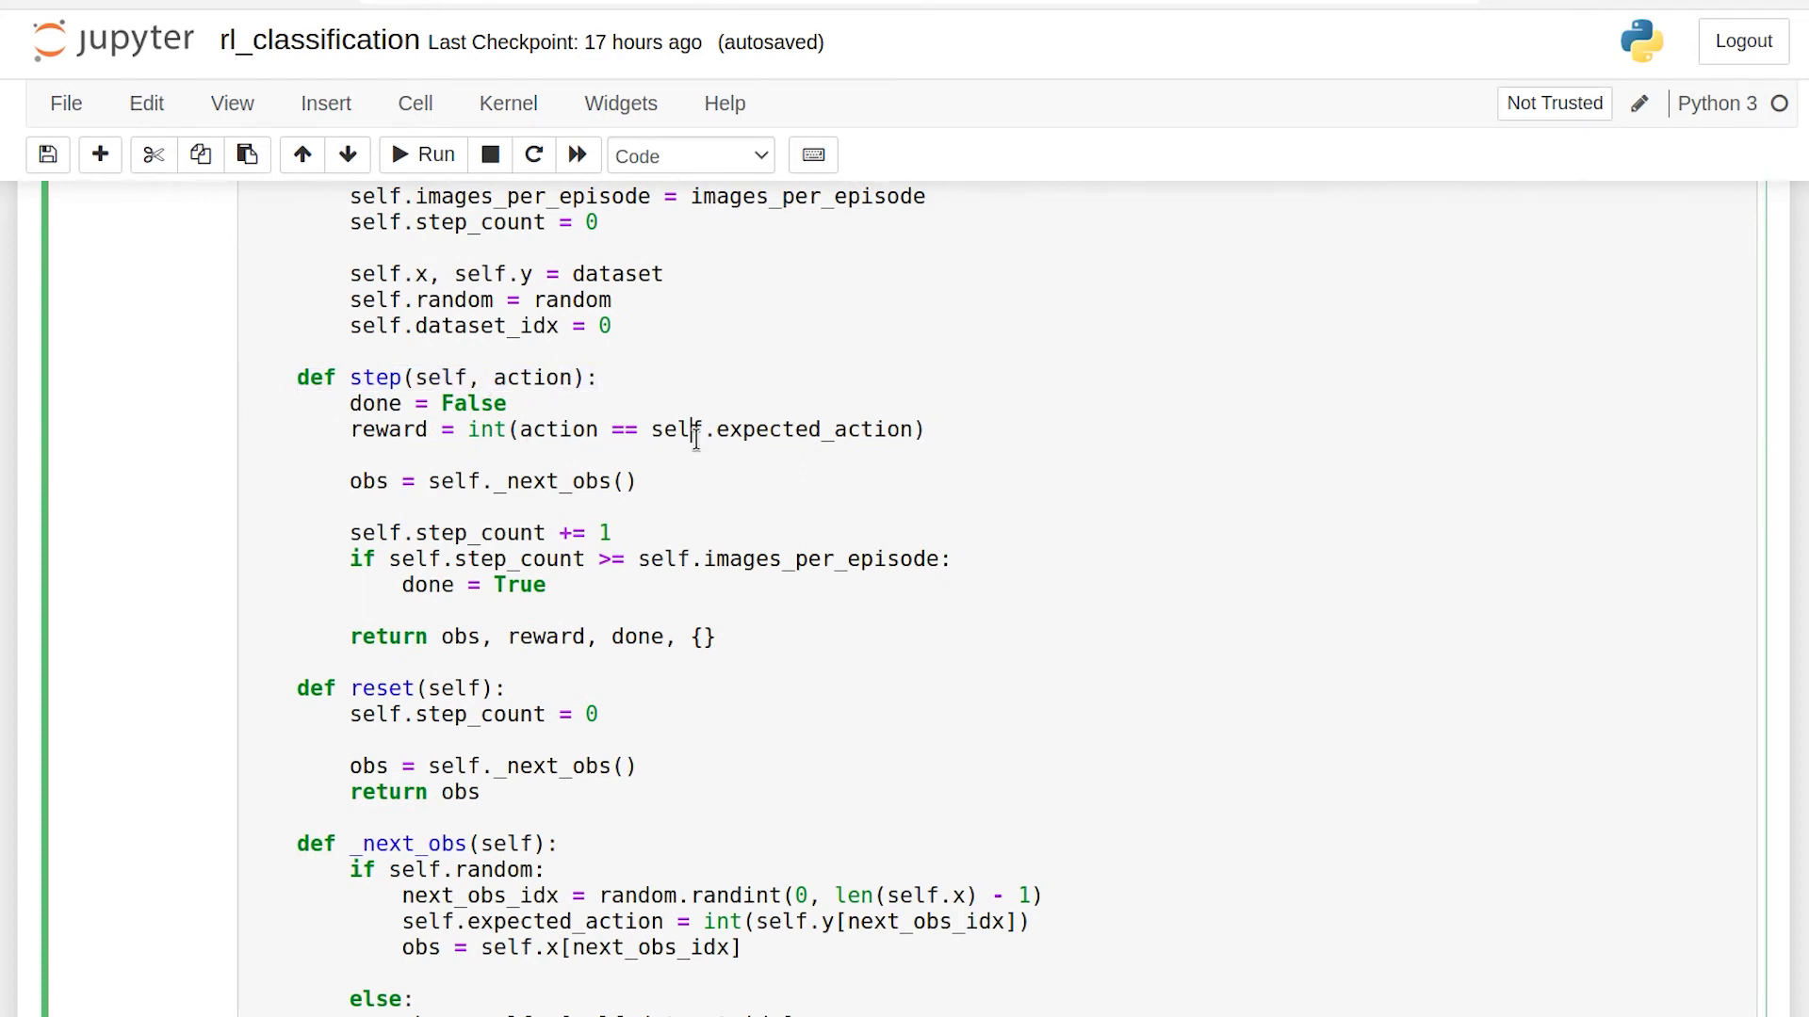
{"action": "double_click", "coordinate": [812, 429]}
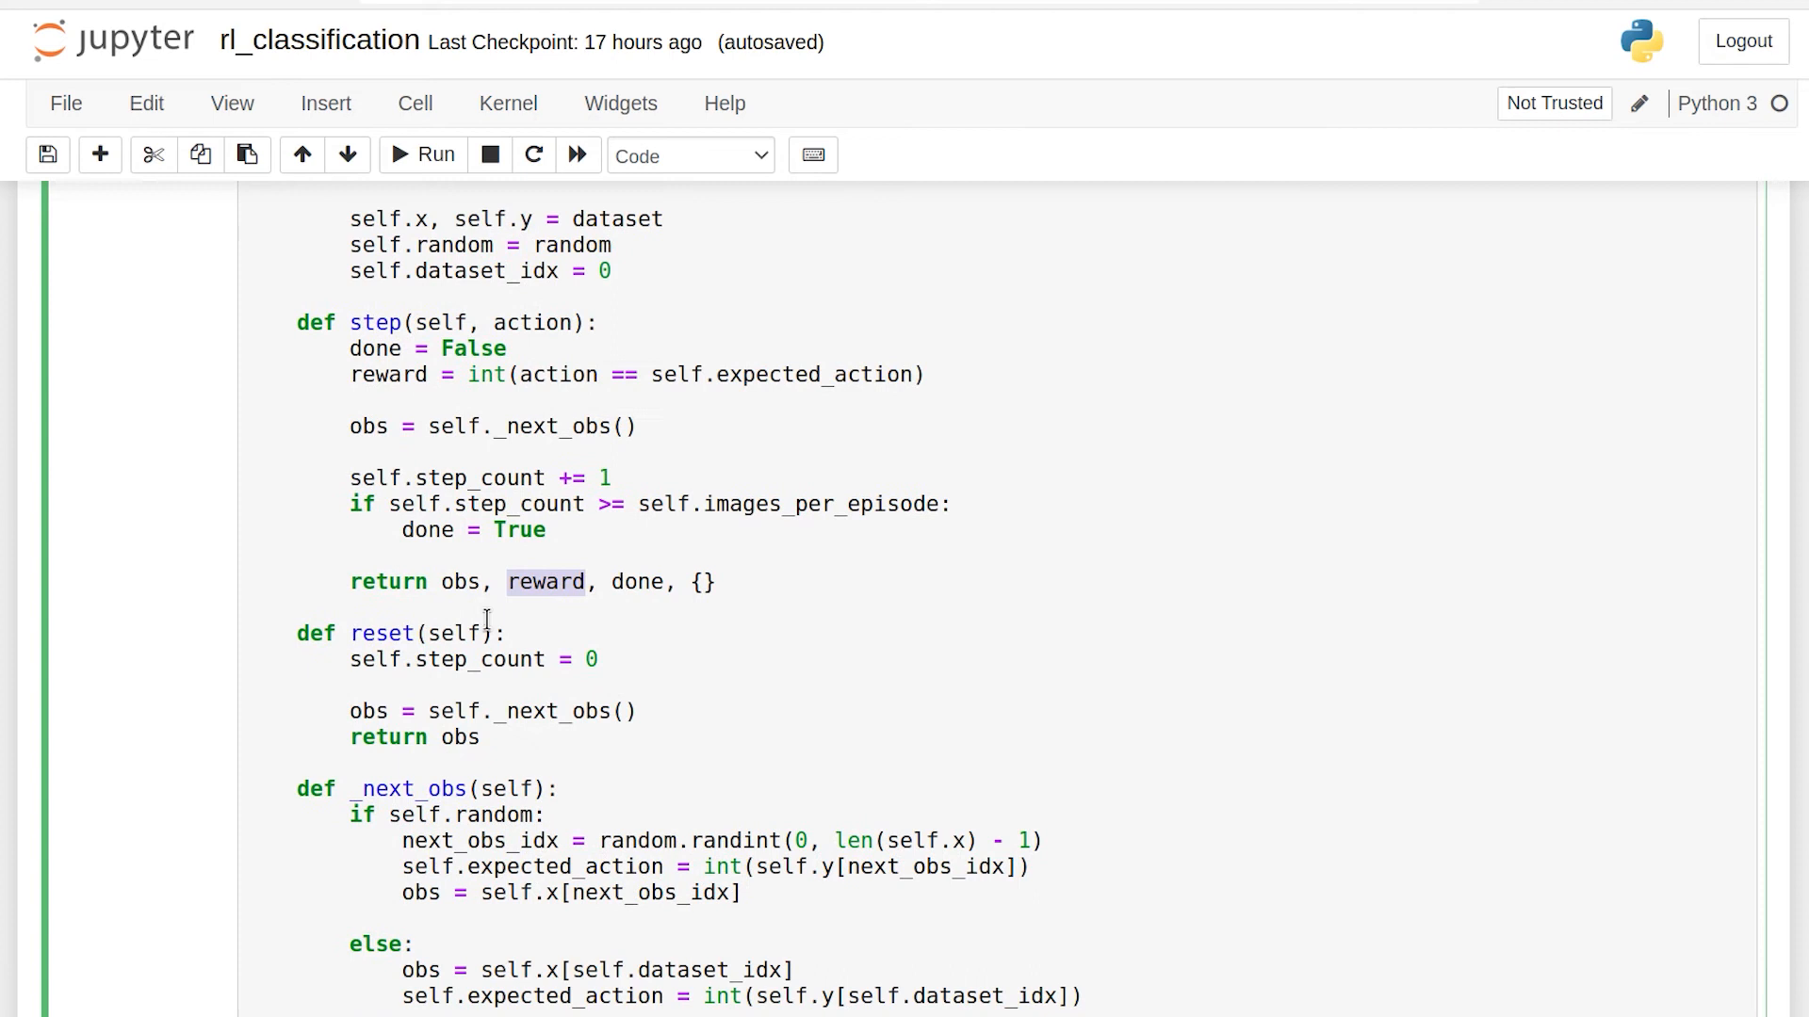
Highlight the deepq.learn total_timesteps value int(1.2e5) and reach the DQN training output
{"action": "scroll", "scroll_direction": "down", "scroll_amount": 3}
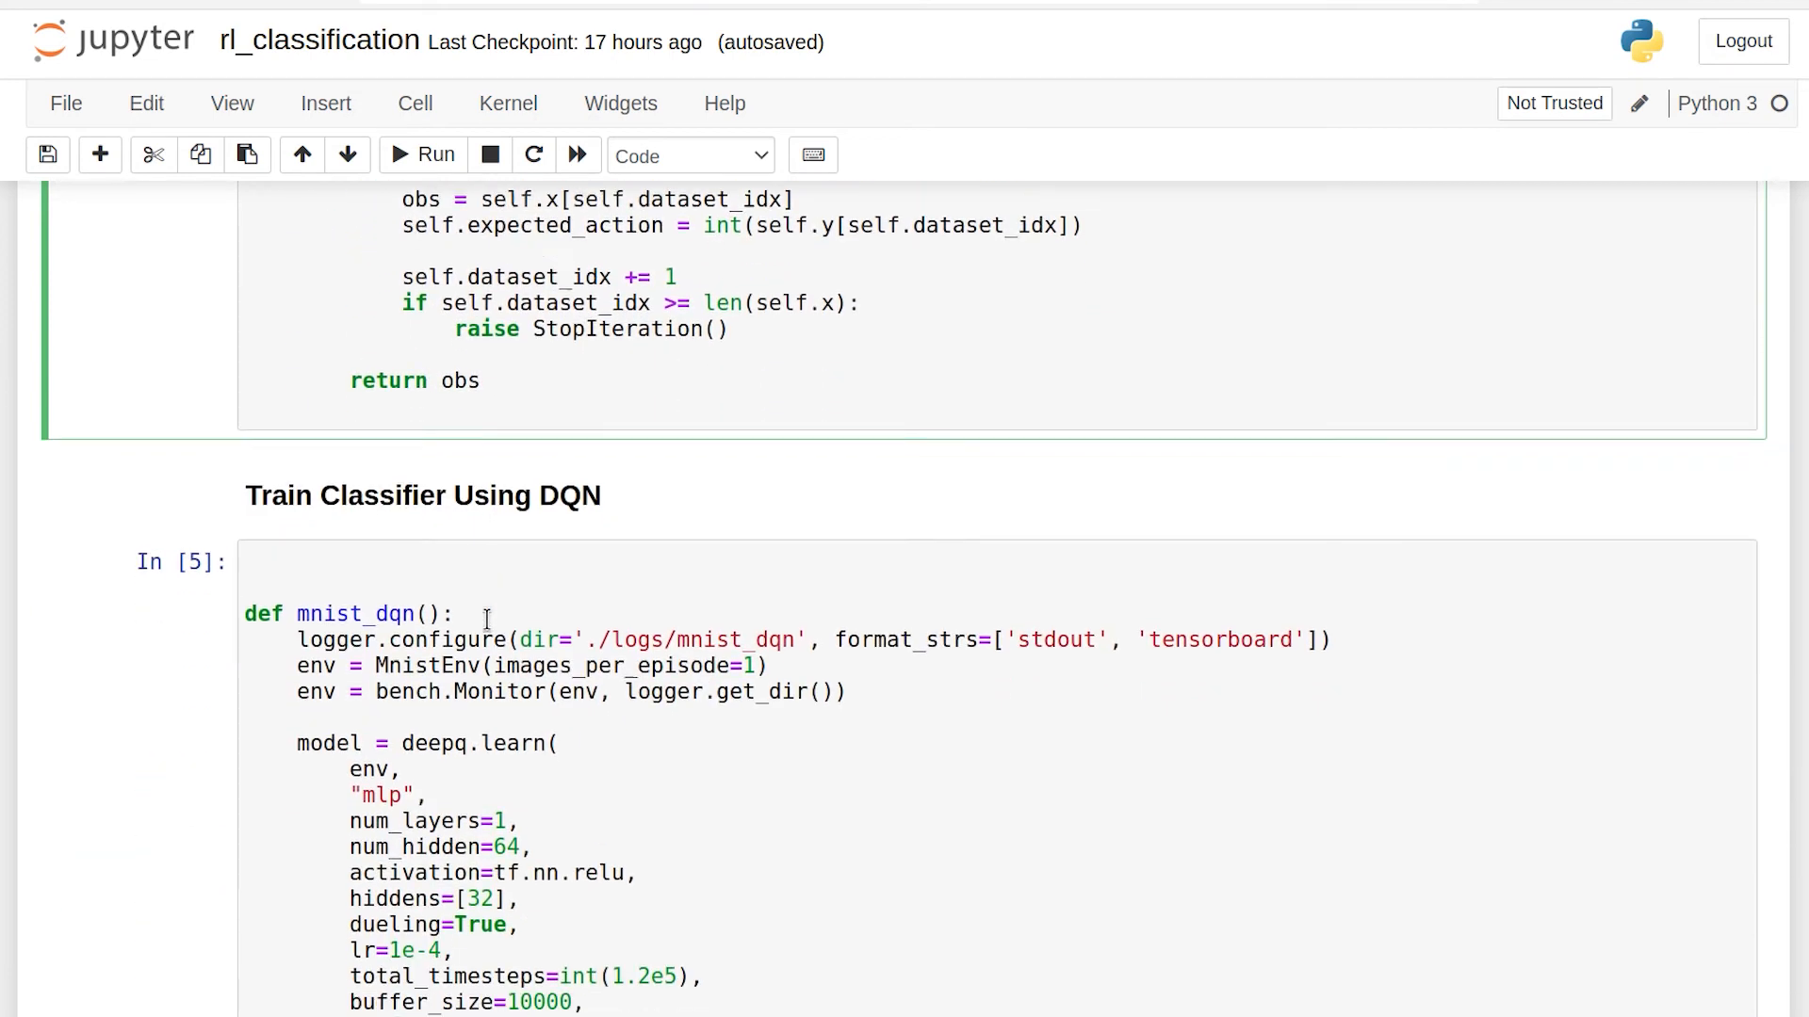
{"action": "scroll", "scroll_direction": "down", "scroll_amount": 3}
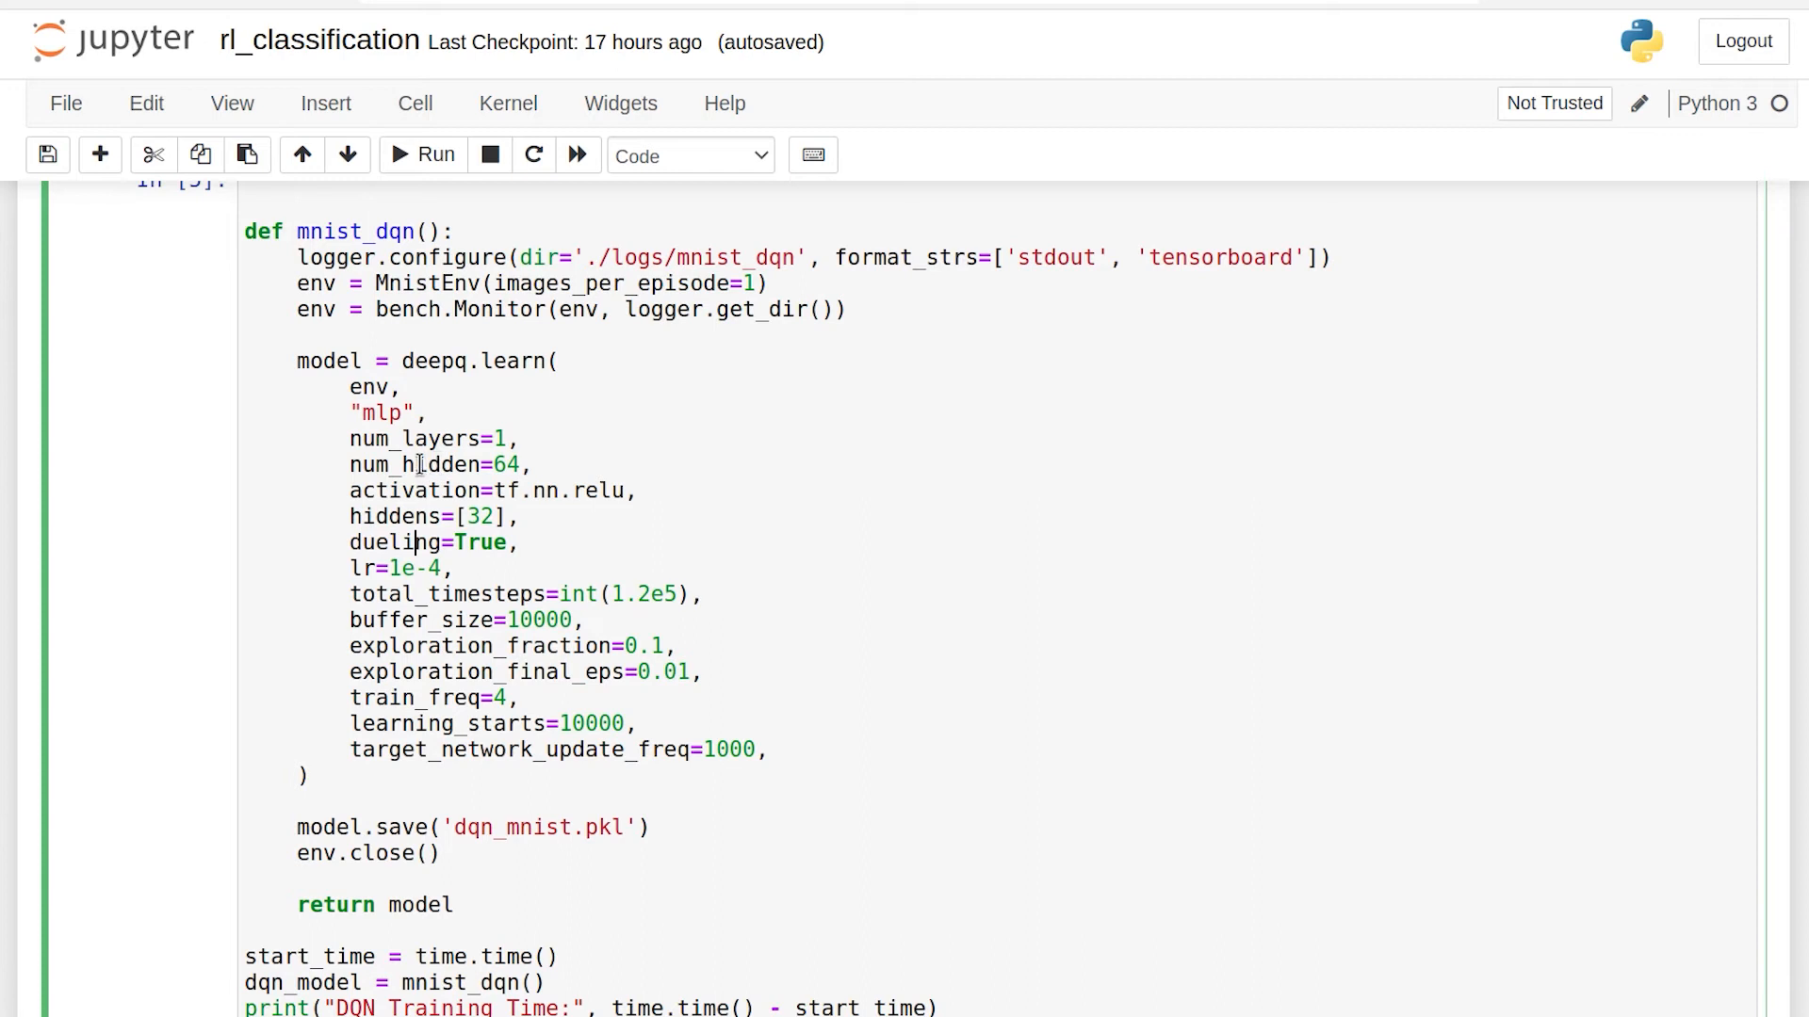
{"action": "double_click", "coordinate": [433, 360]}
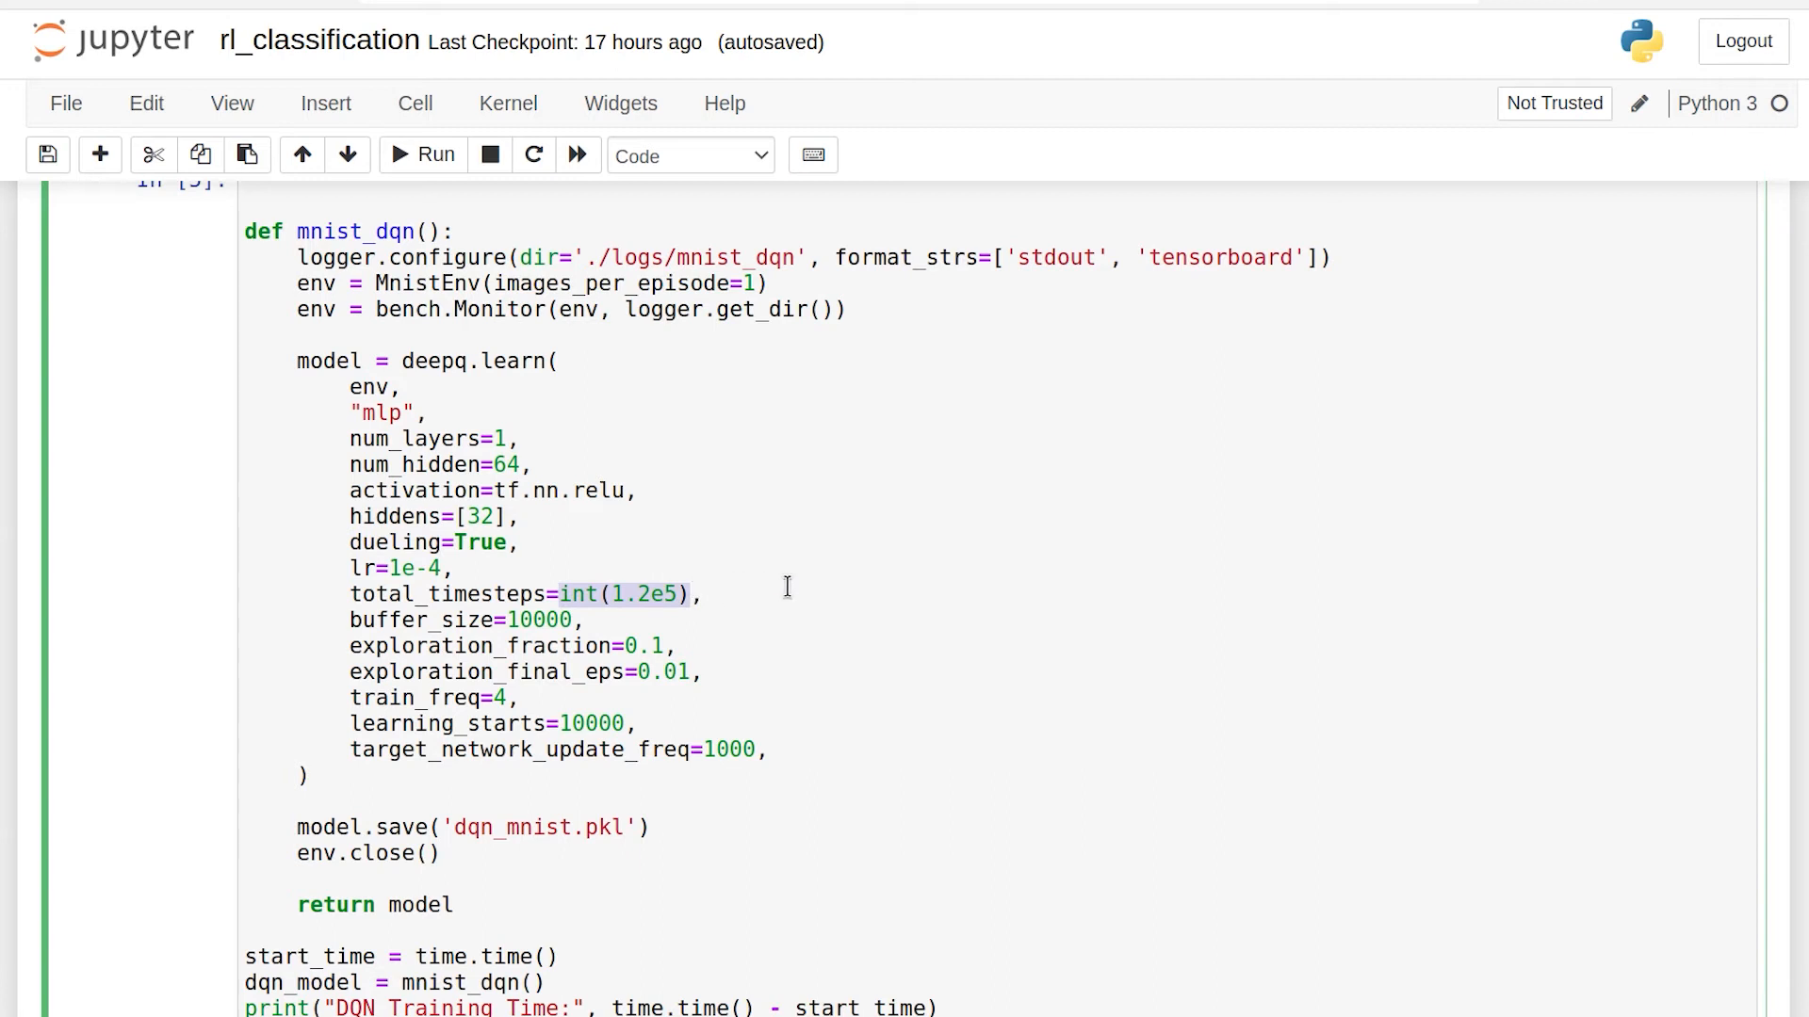
{"action": "mouse_move", "coordinate": [788, 590]}
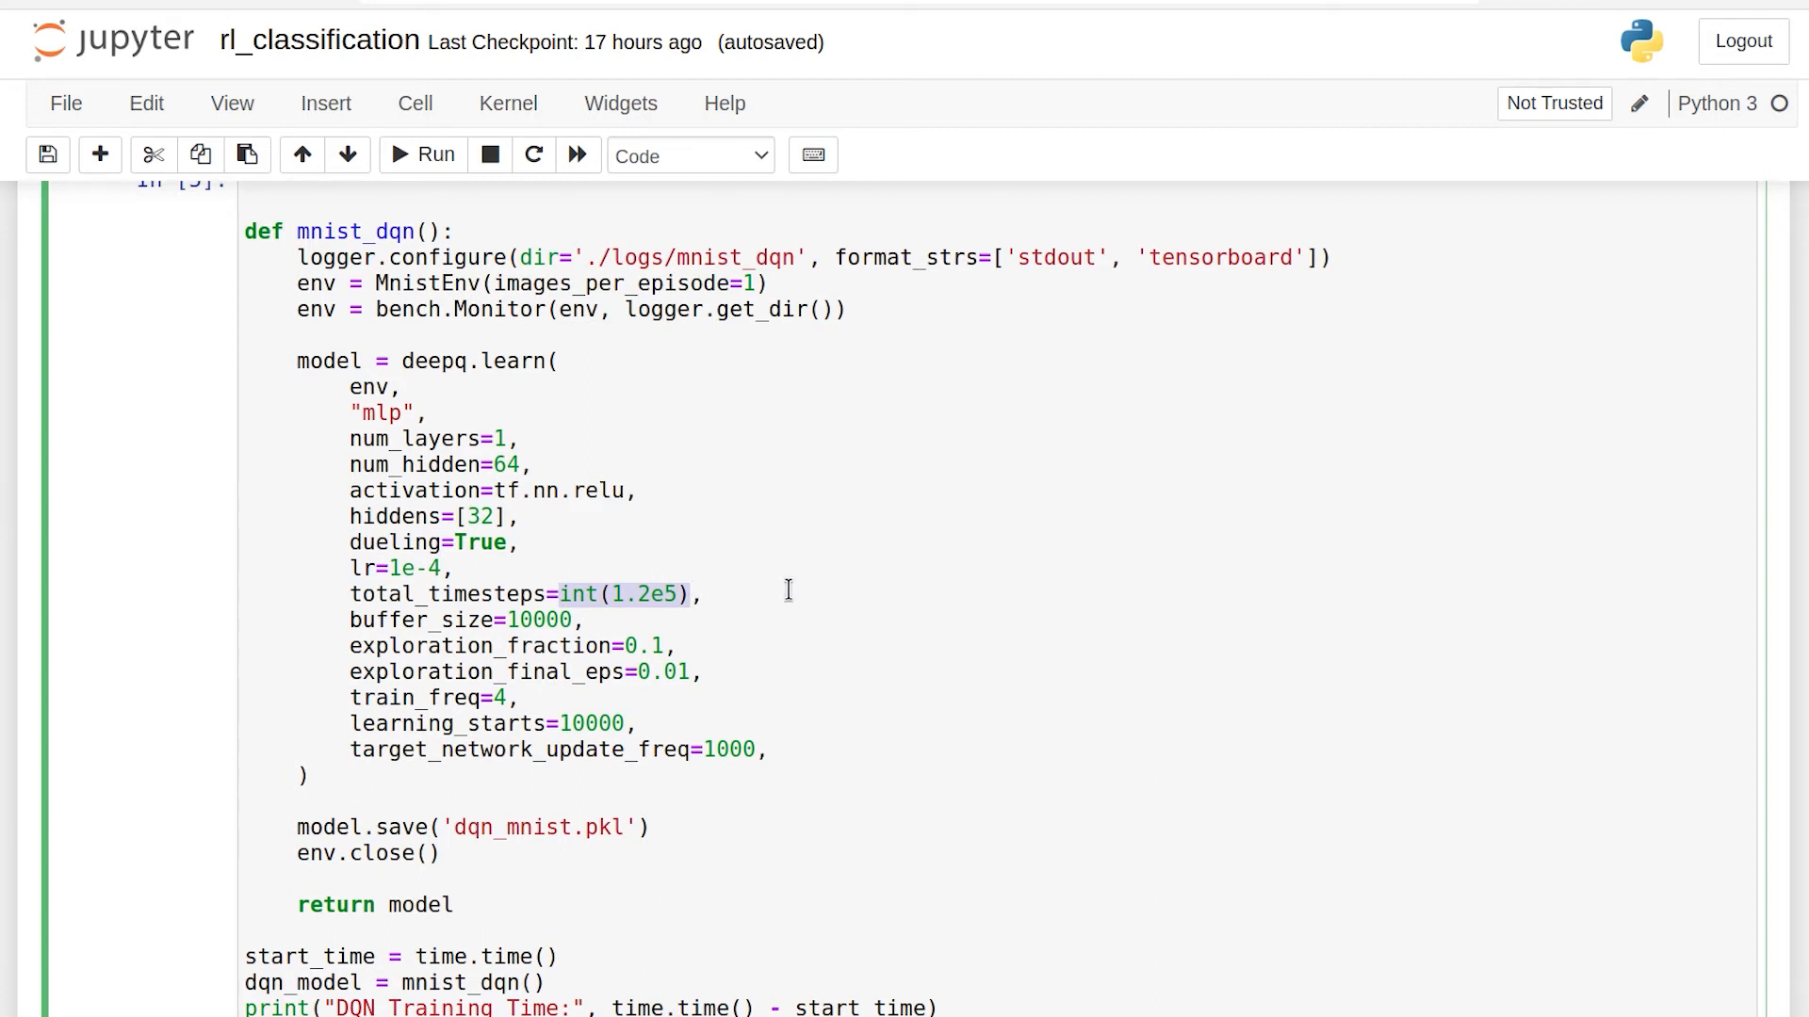
{"action": "mouse_move", "coordinate": [748, 615]}
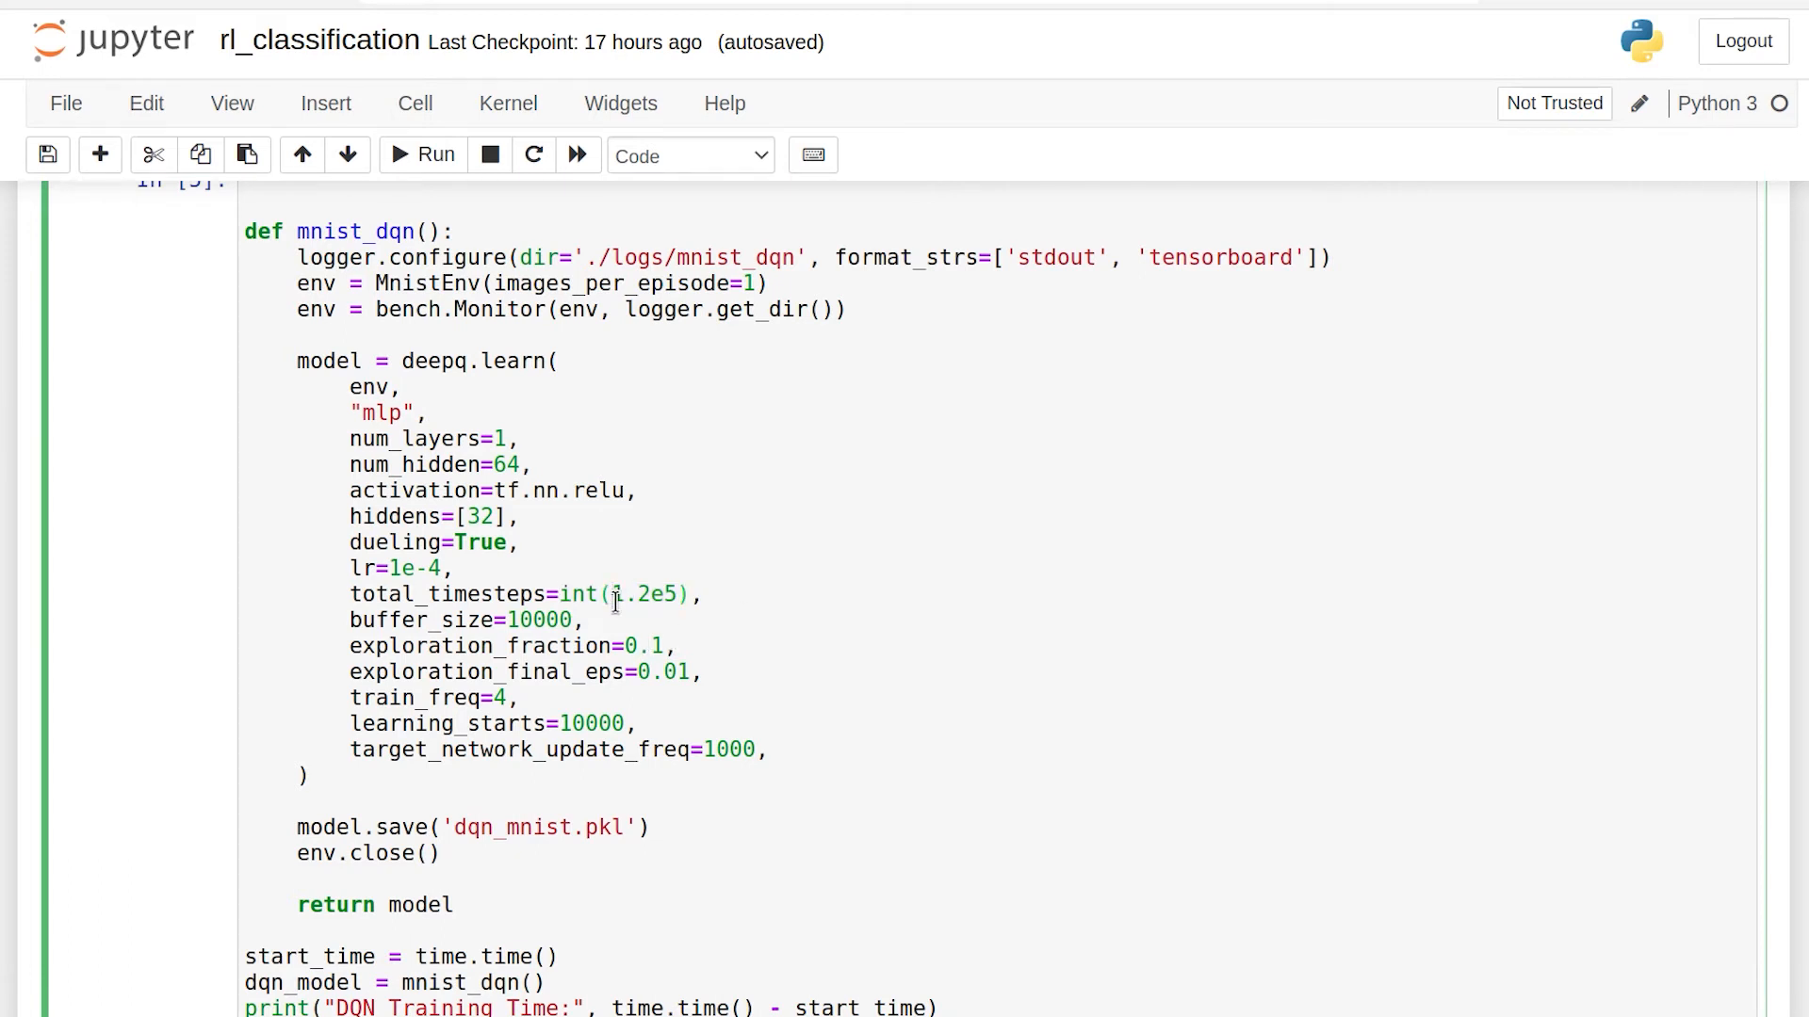
{"action": "double_click", "coordinate": [644, 593]}
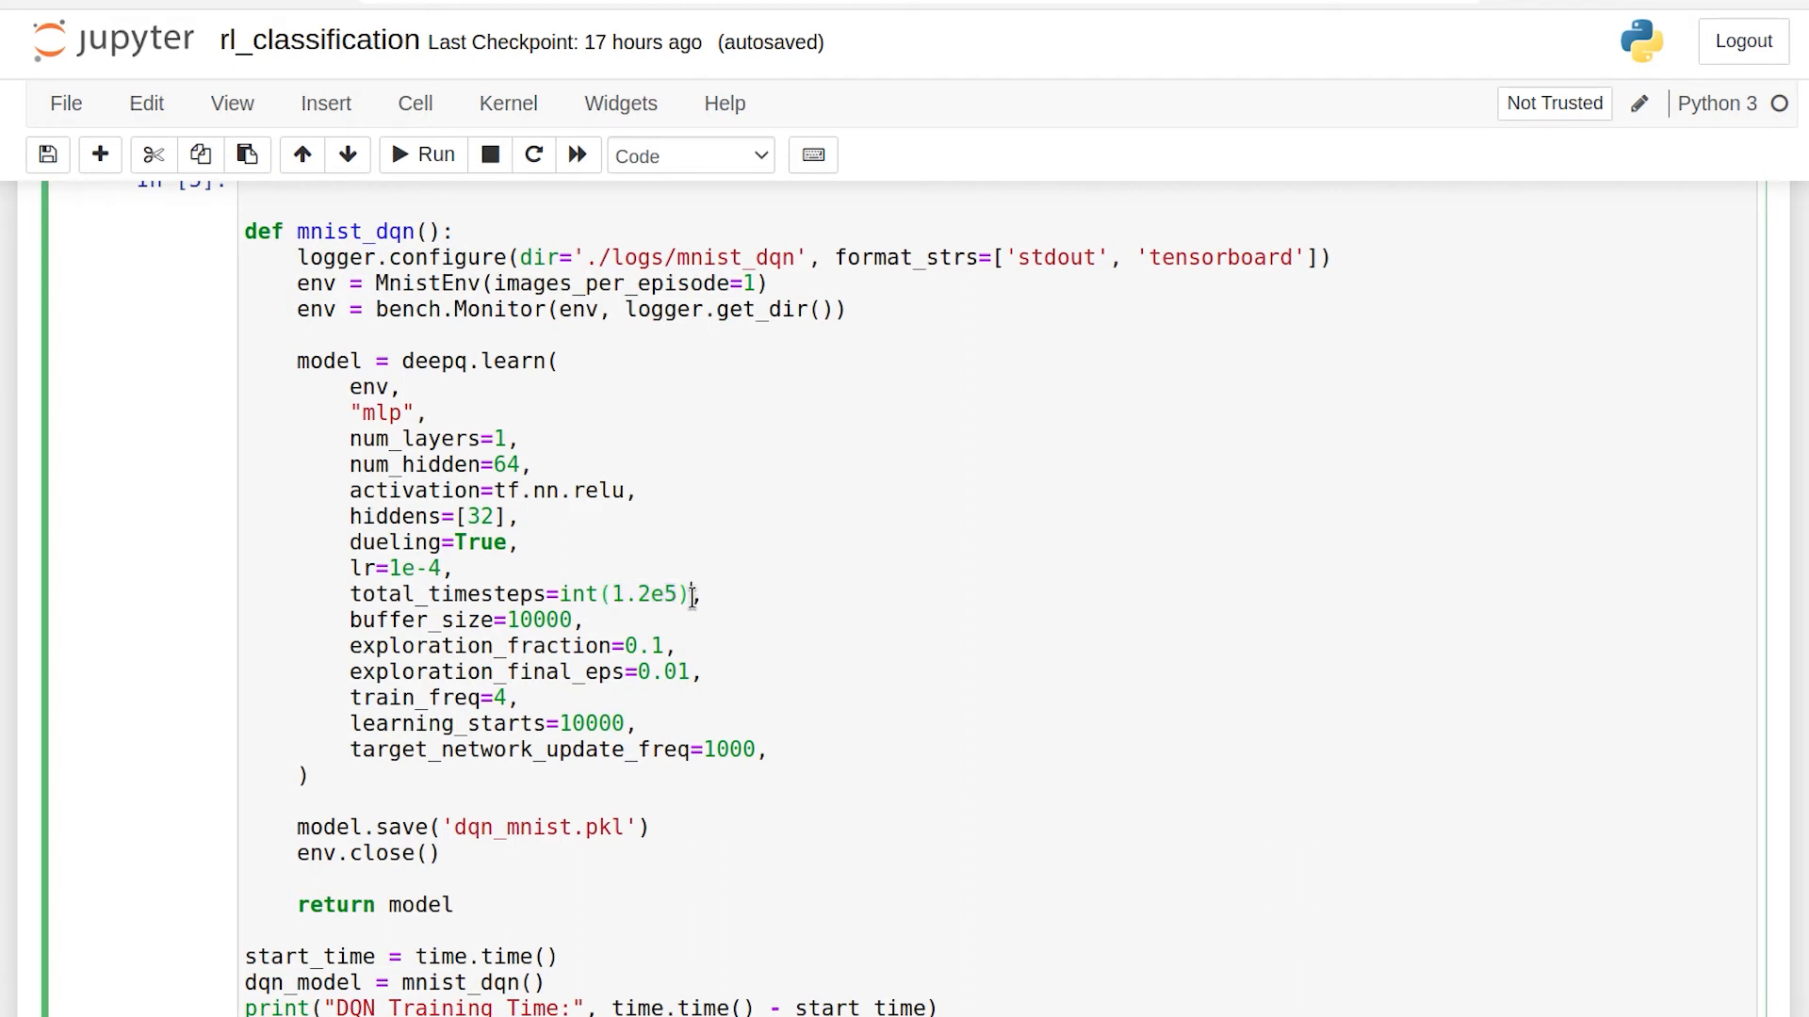
{"action": "mouse_move", "coordinate": [486, 572]}
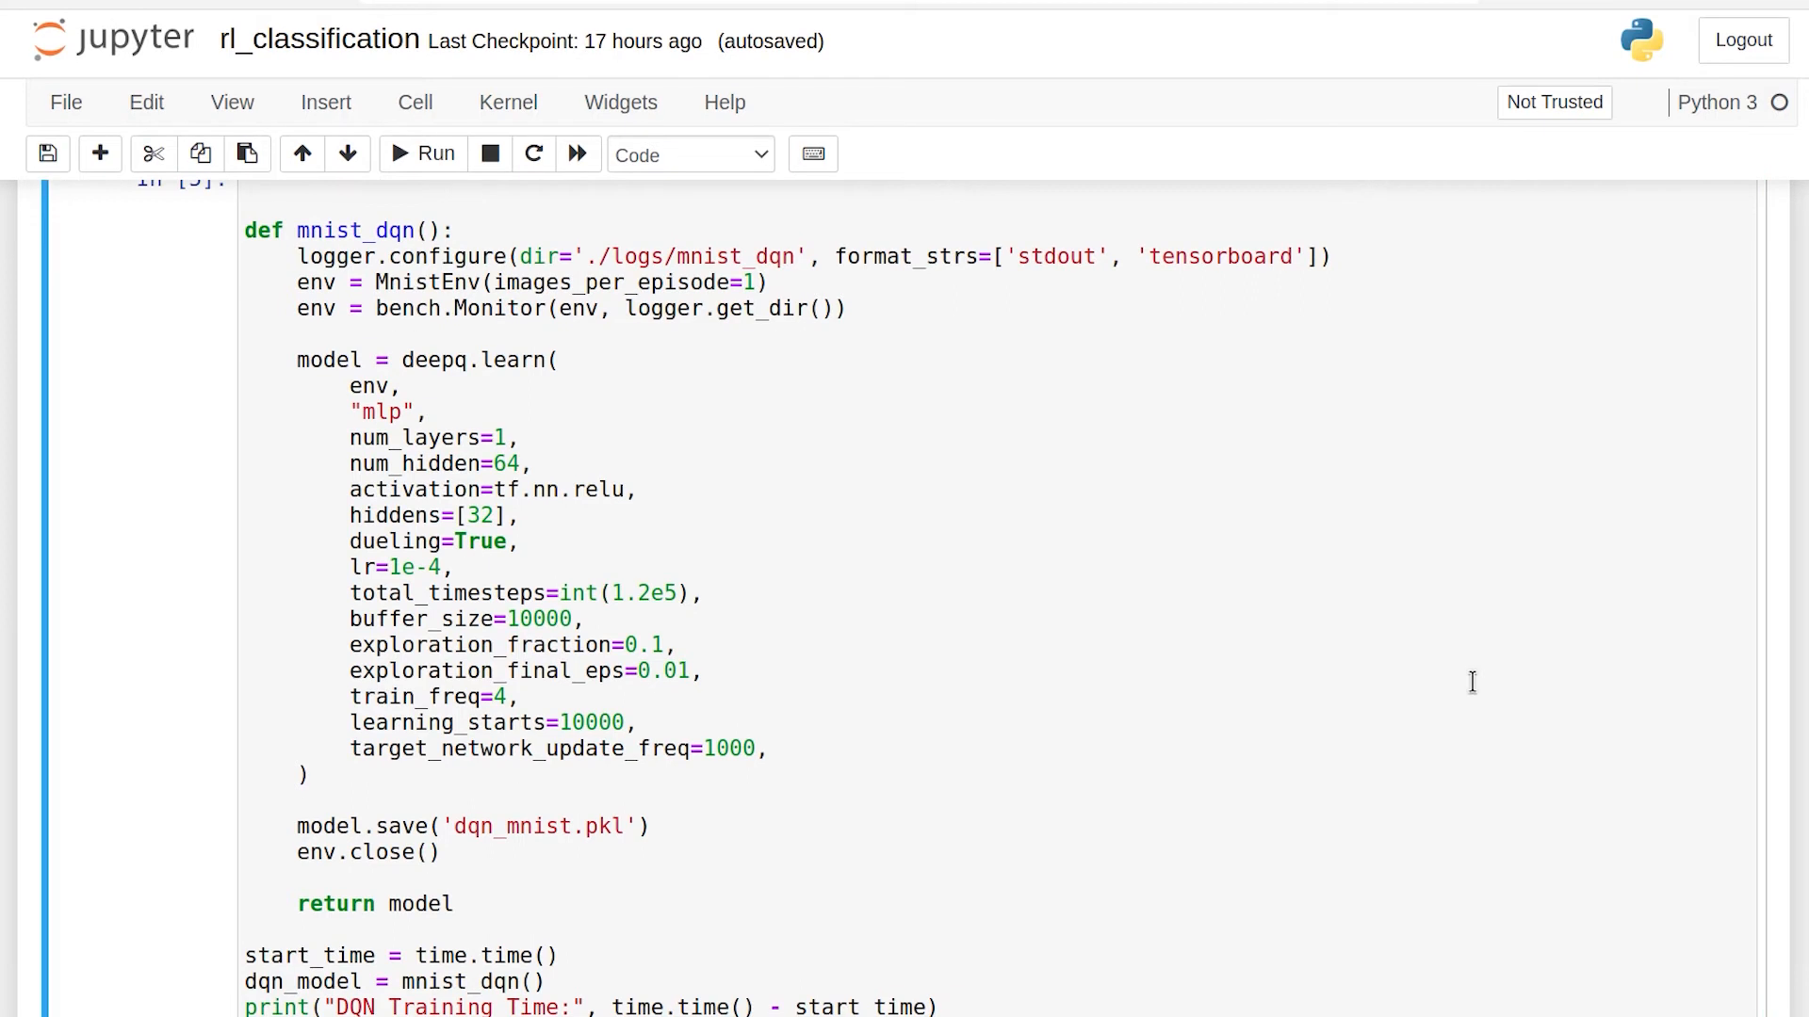
{"action": "scroll", "scroll_direction": "down", "scroll_amount": 3}
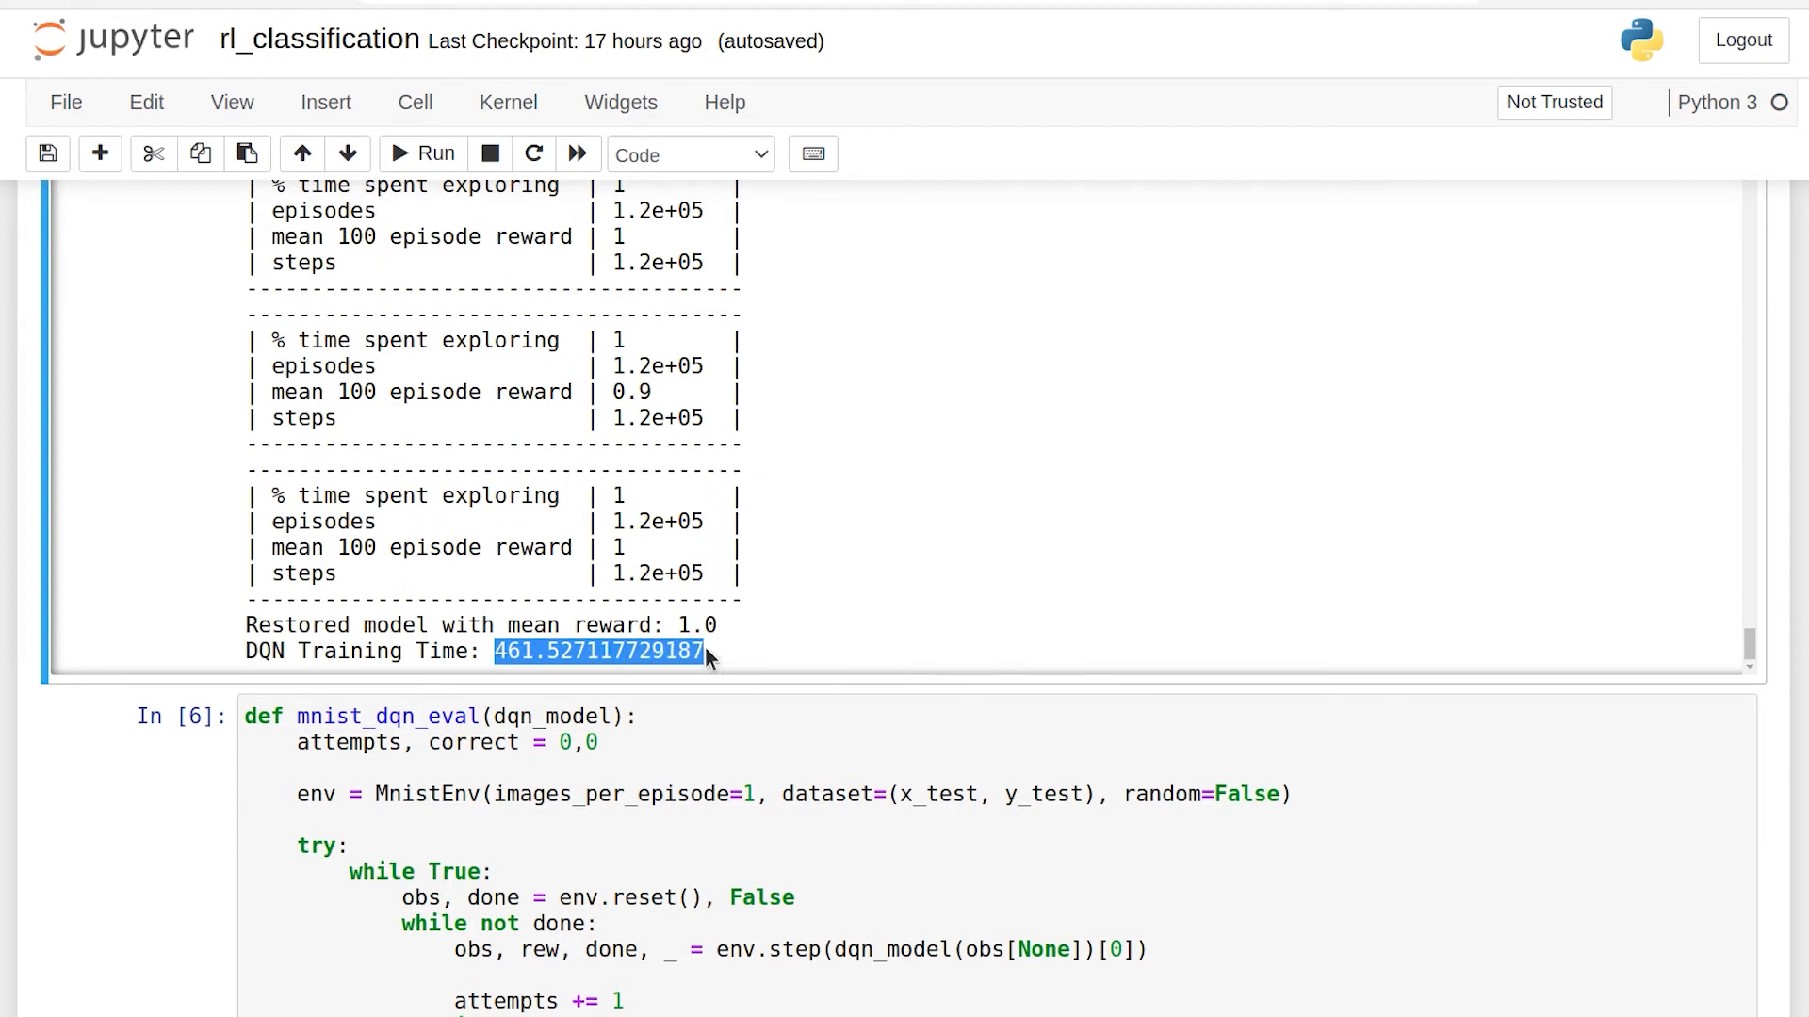
{"action": "mouse_move", "coordinate": [750, 648]}
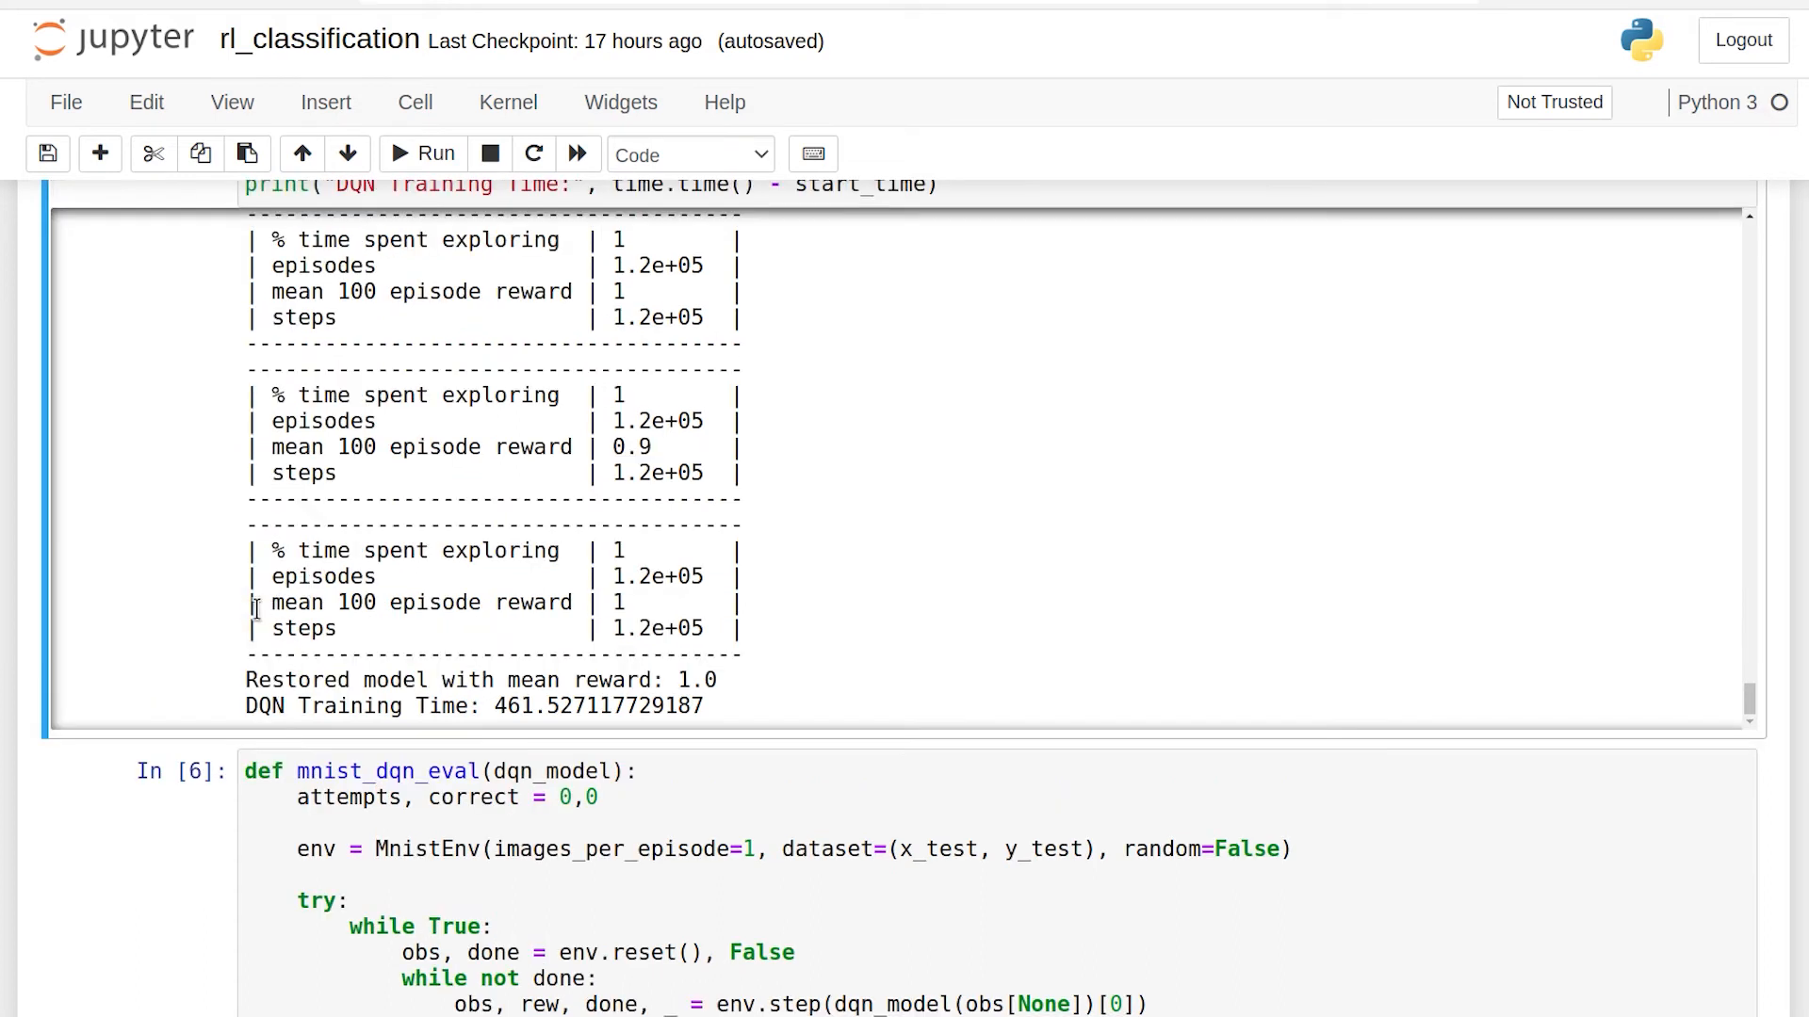
{"action": "mouse_move", "coordinate": [247, 605]}
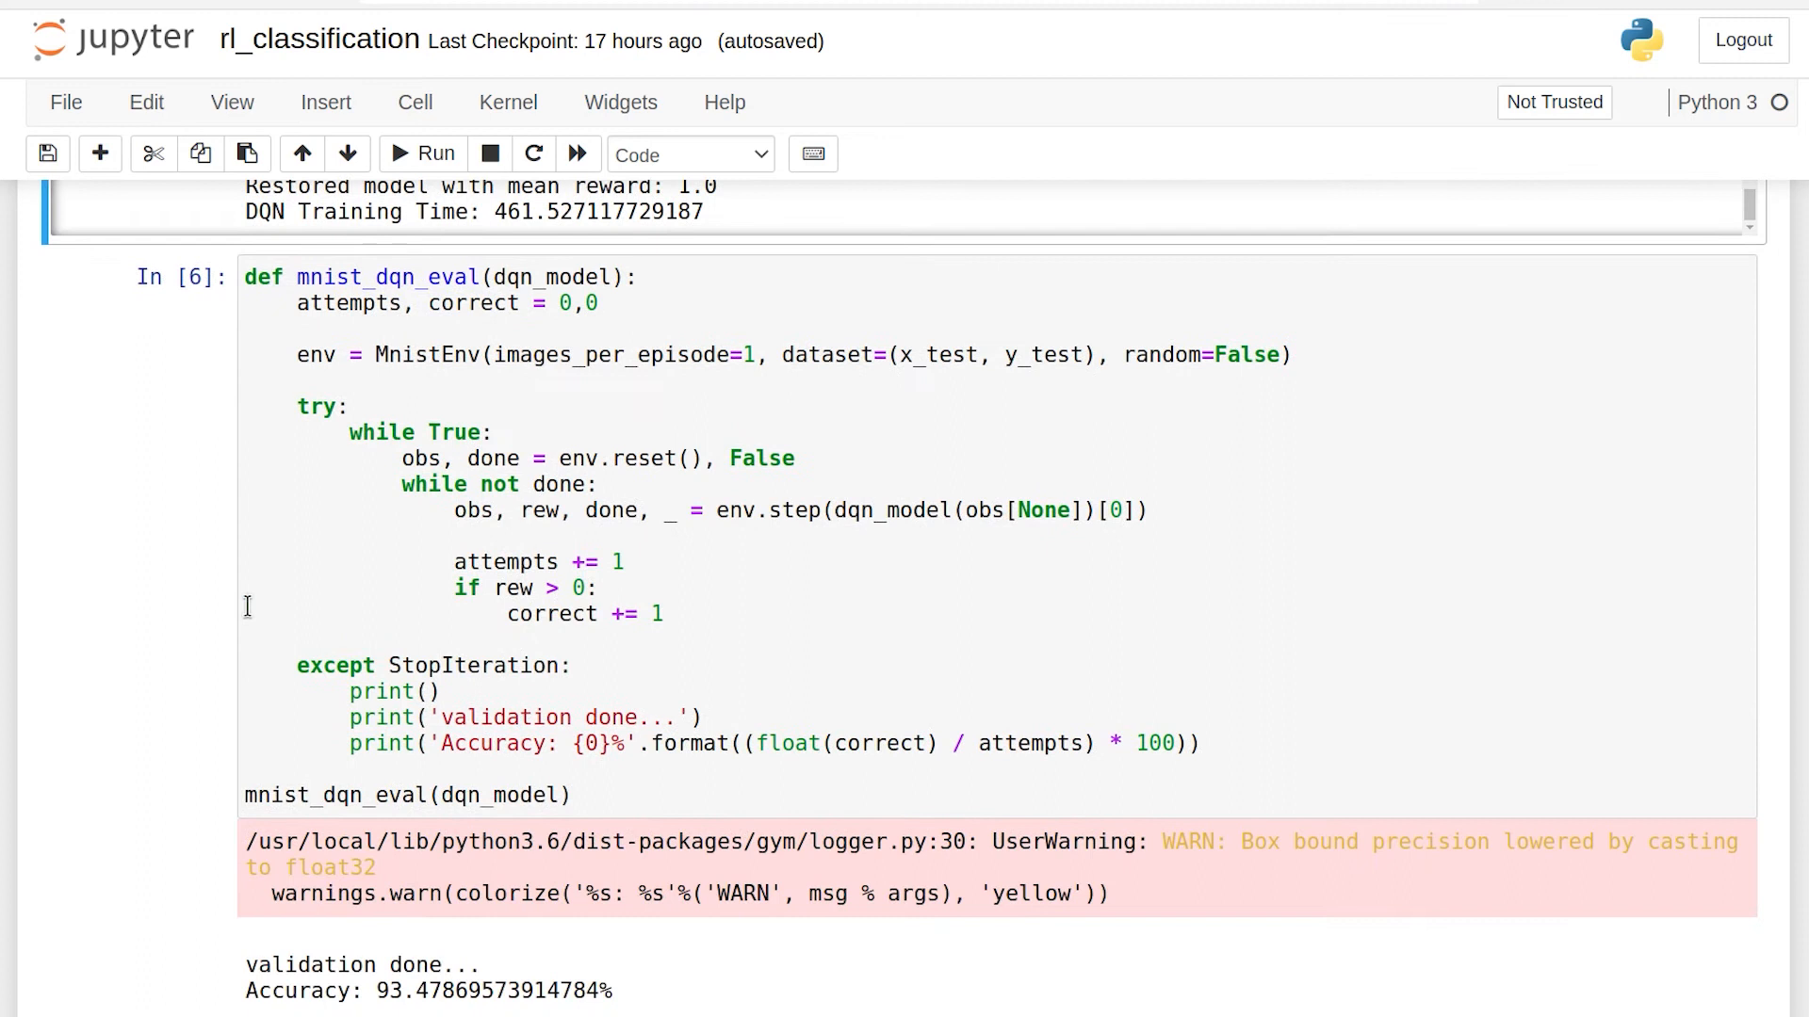
Highlight the (x_test, y_test) data passed to the mnist_dqn_eval evaluation environment
{"action": "left_click", "coordinate": [250, 277]}
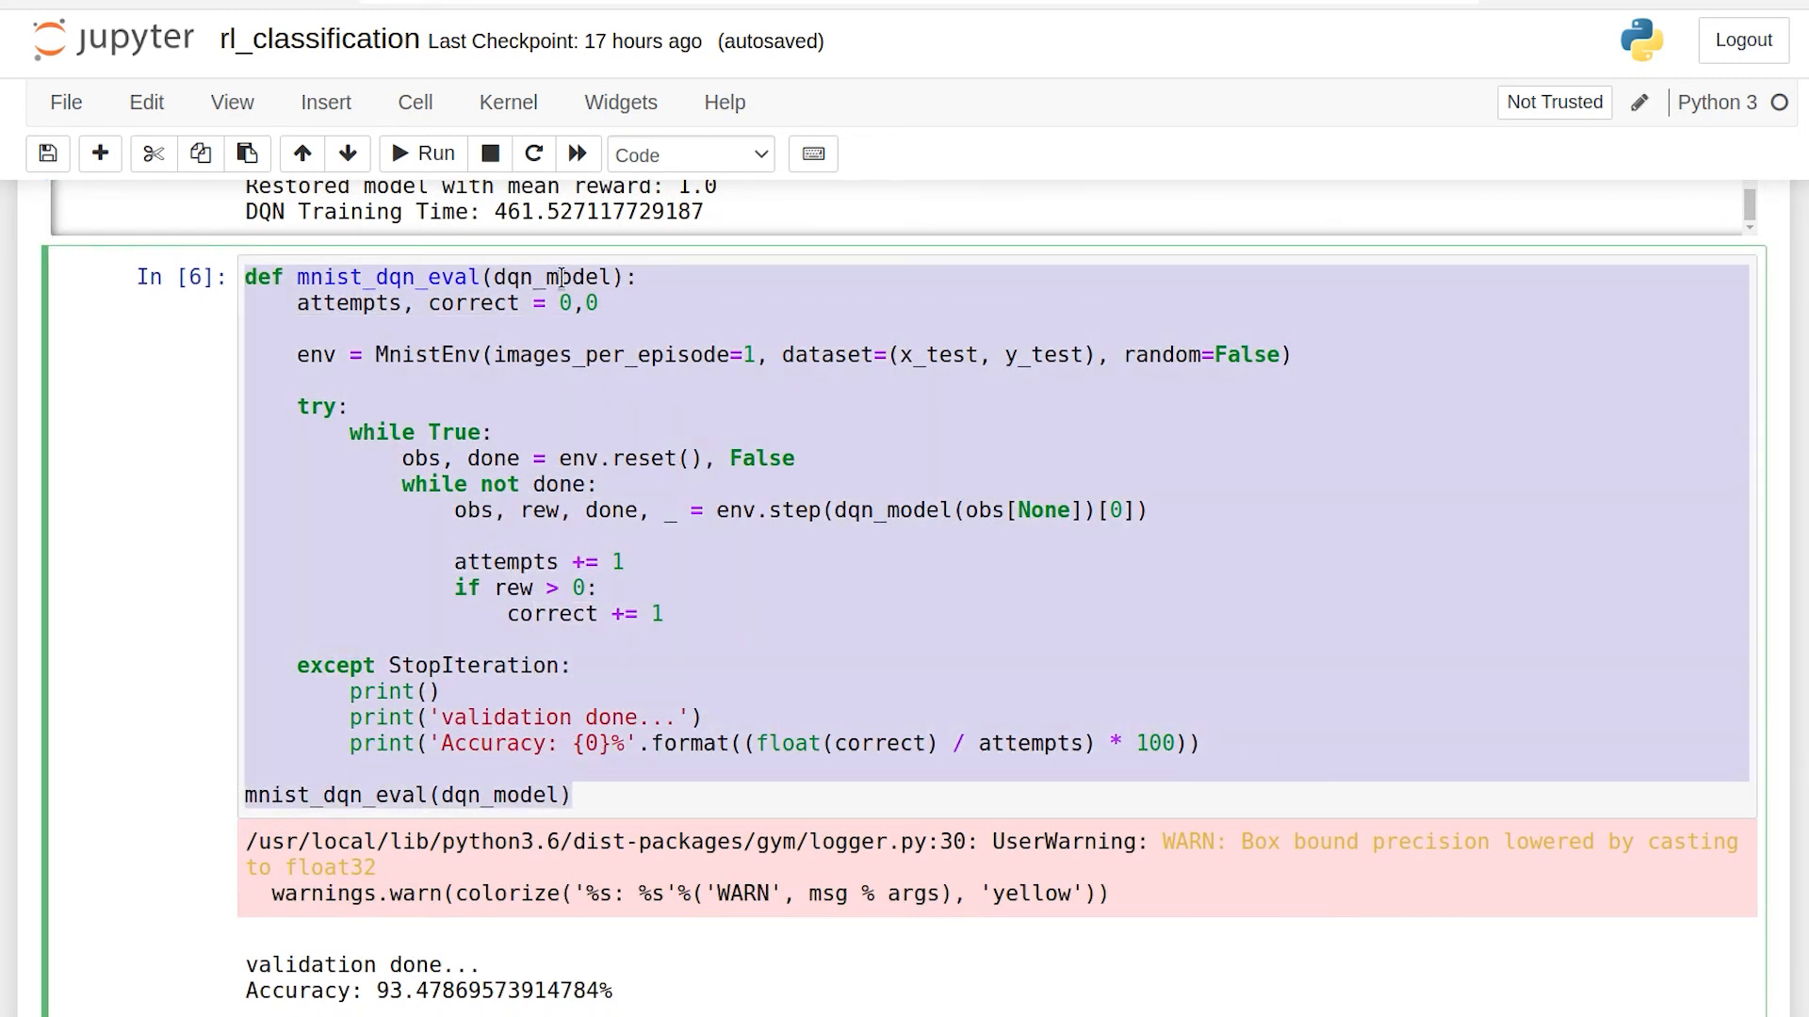
{"action": "left_click_drag", "start_coordinate": [897, 354], "coordinate": [1091, 354]}
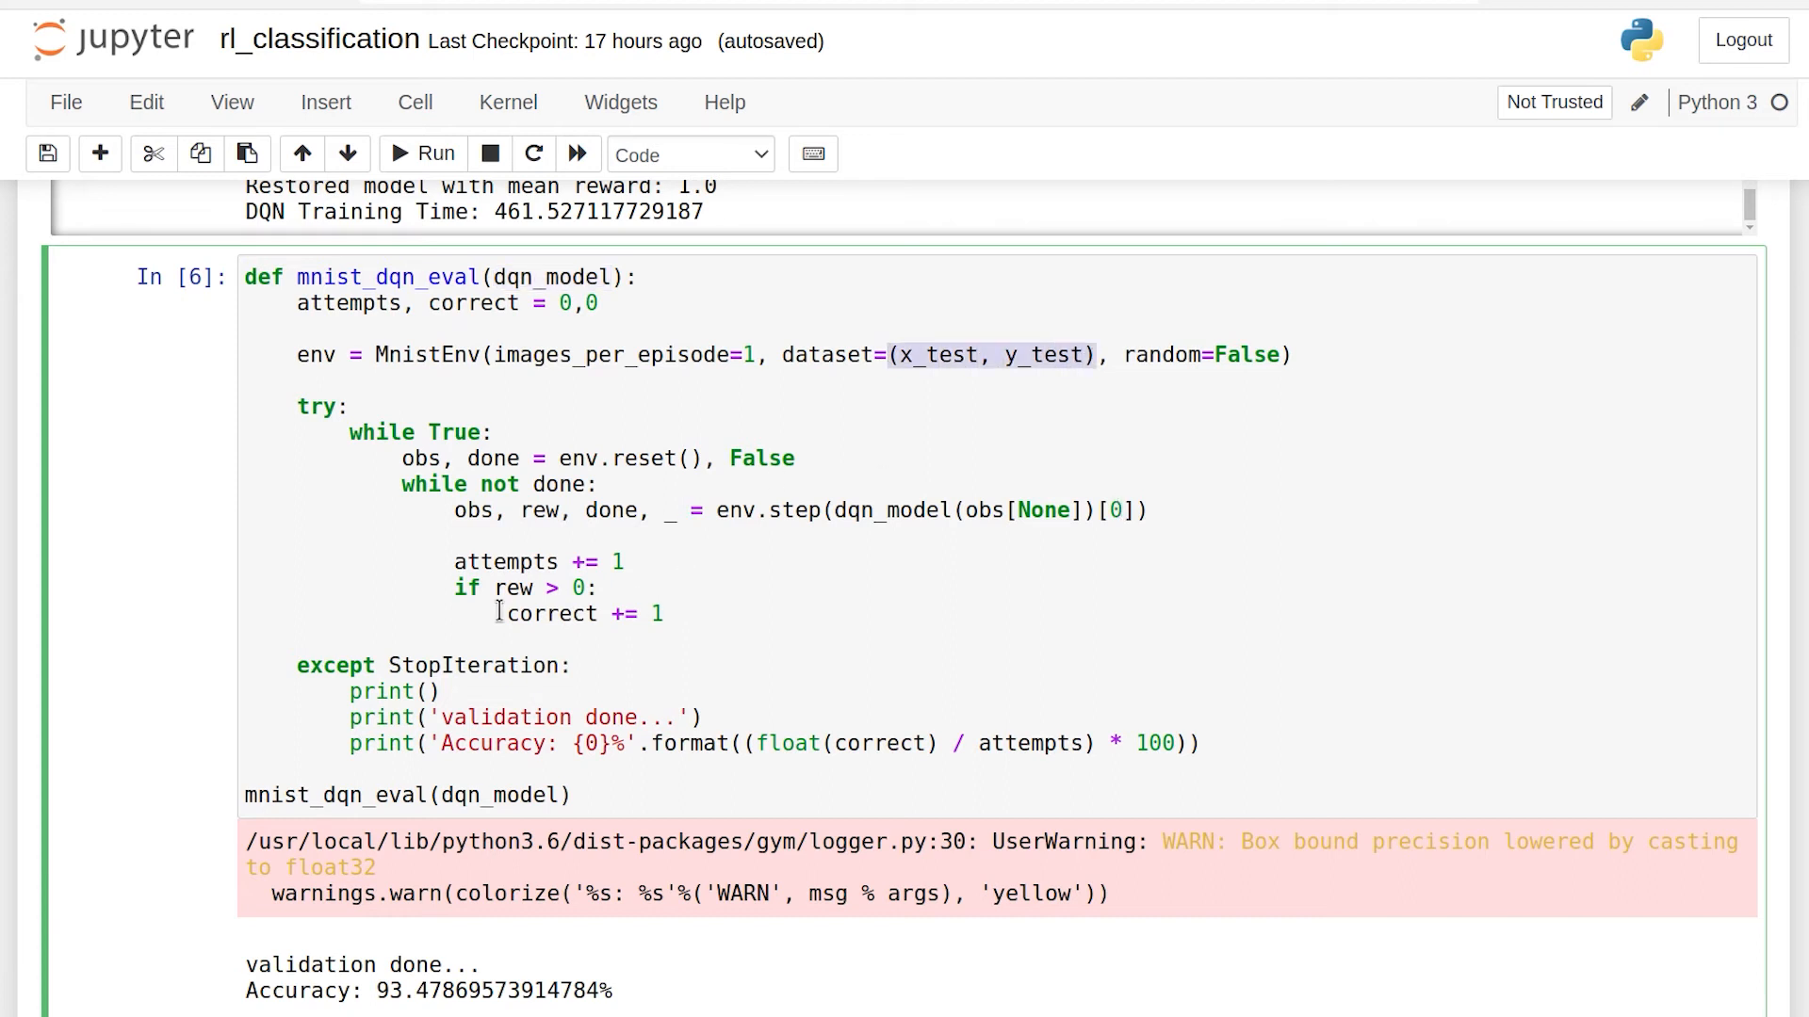
{"action": "scroll", "scroll_direction": "down", "scroll_amount": 3}
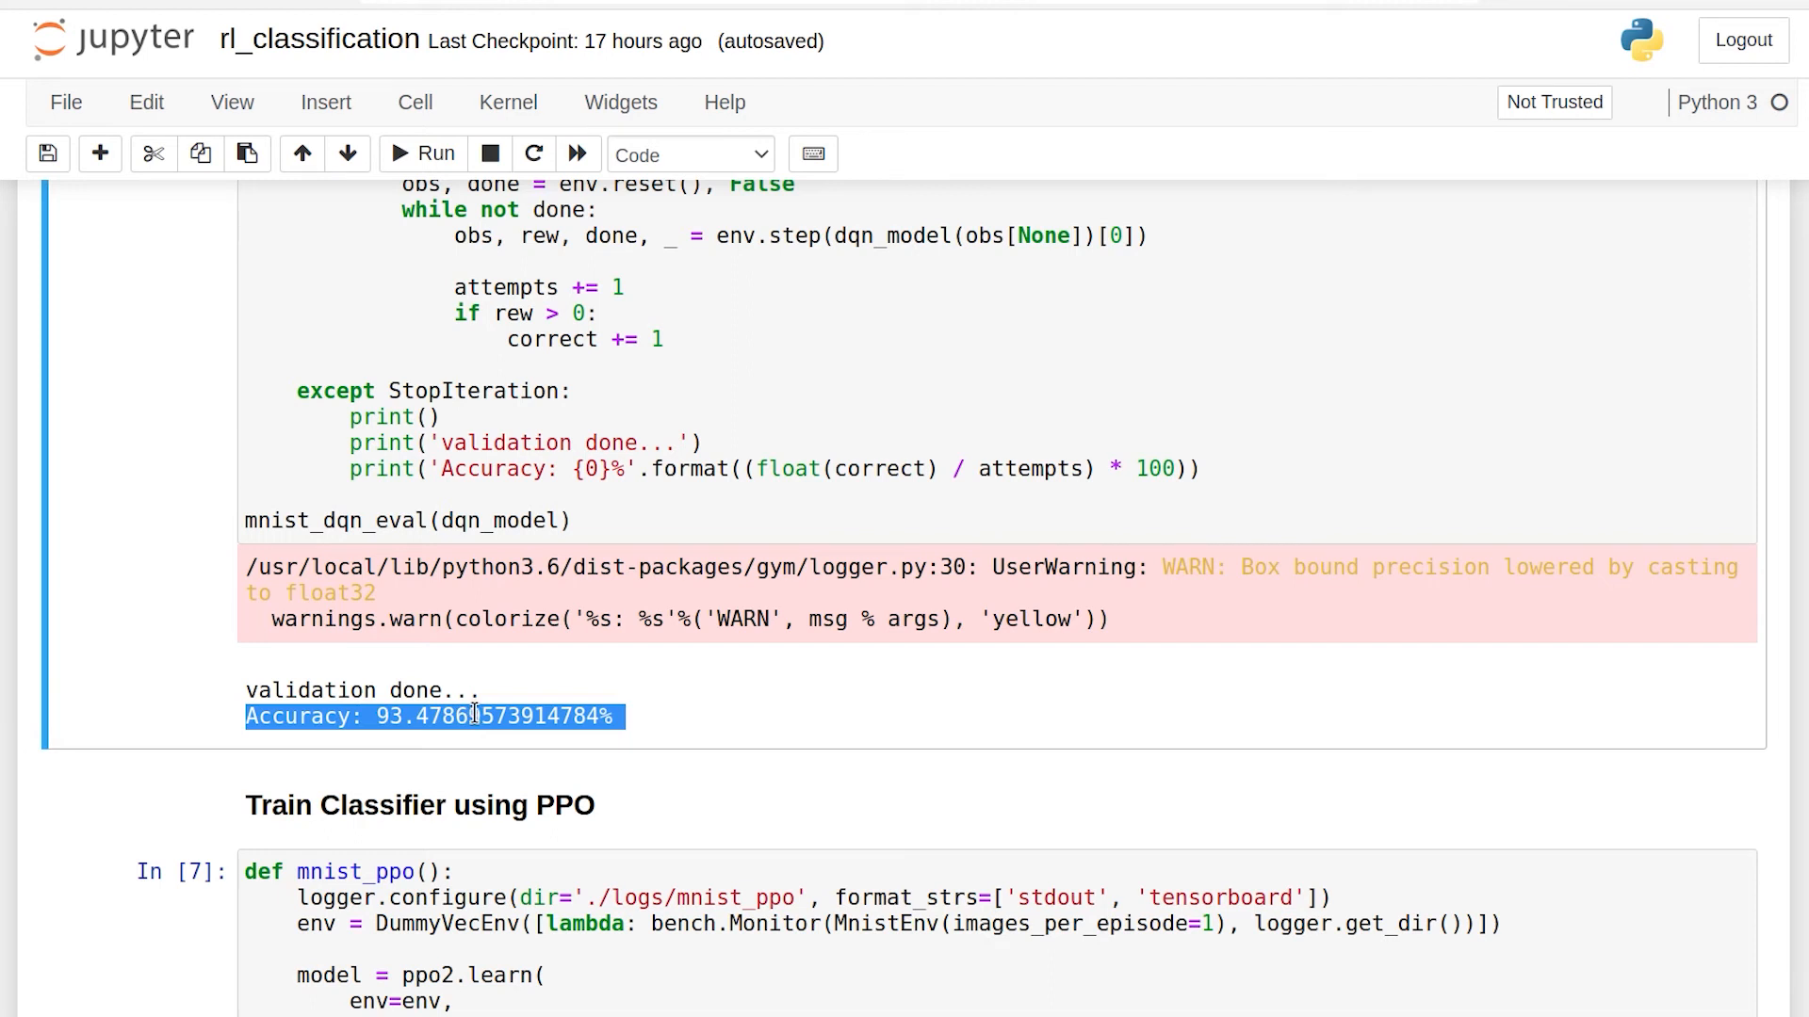
{"action": "mouse_move", "coordinate": [535, 746]}
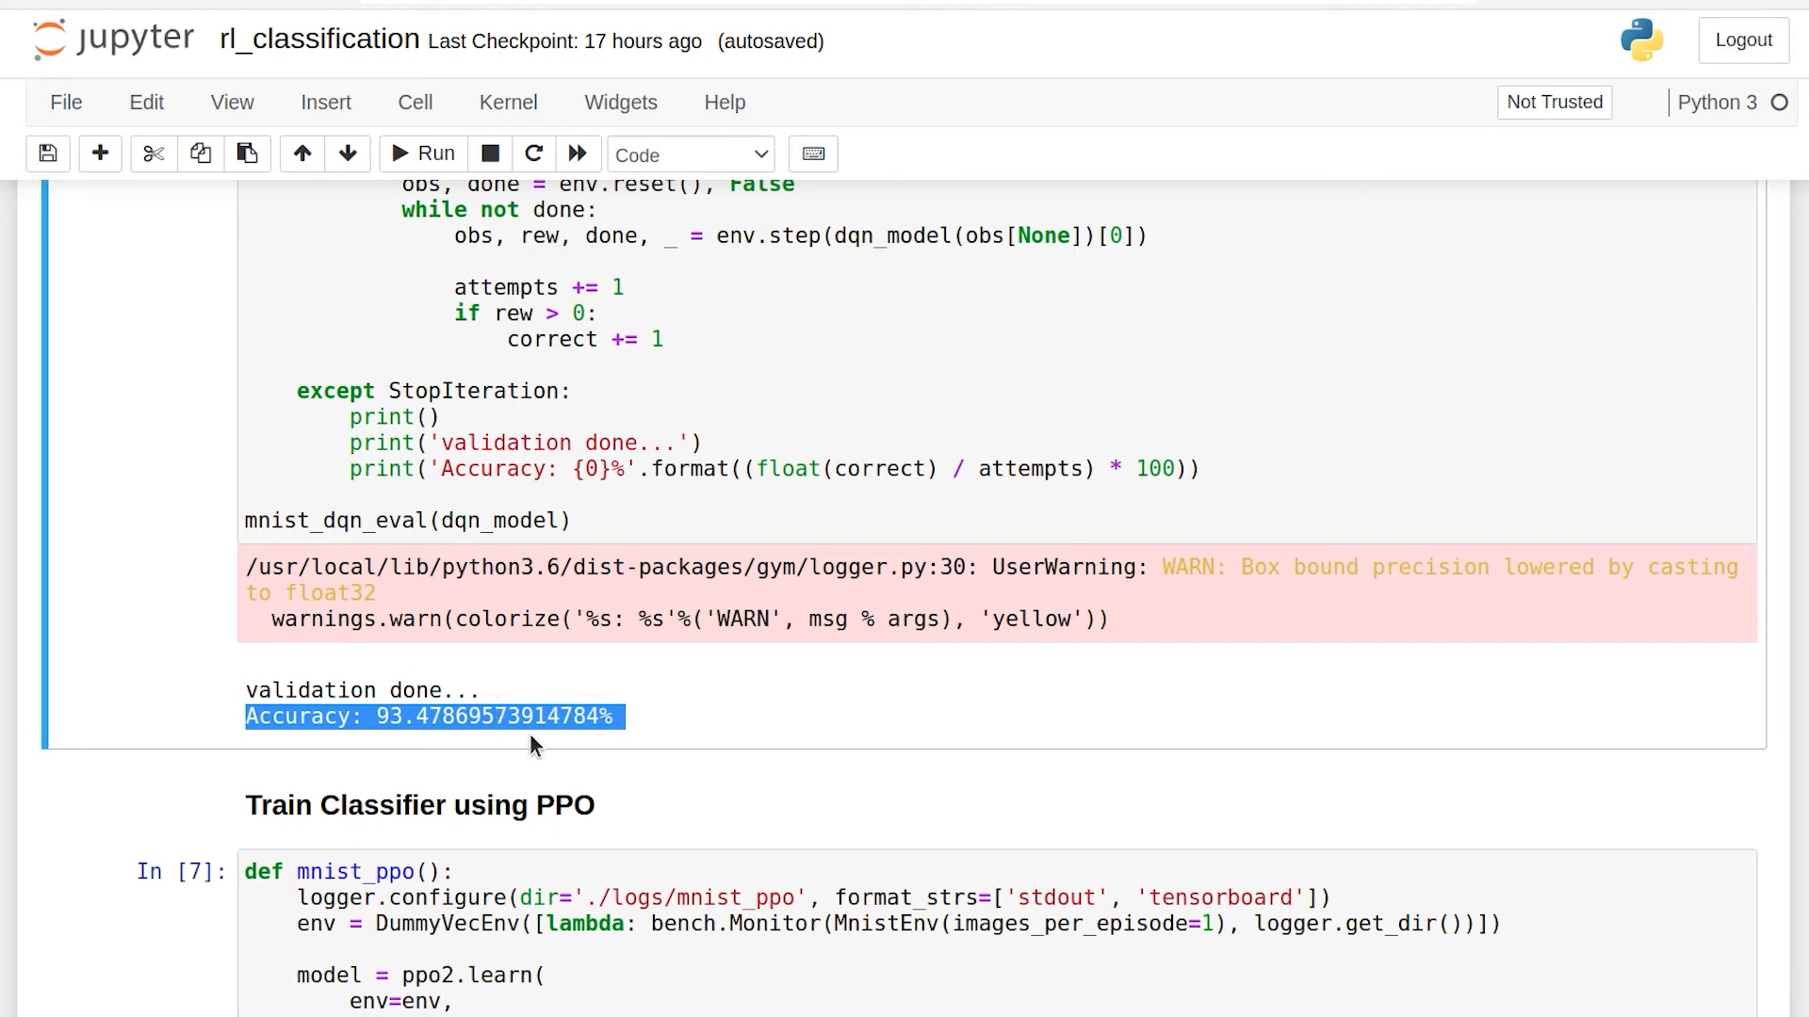
{"action": "mouse_move", "coordinate": [401, 720]}
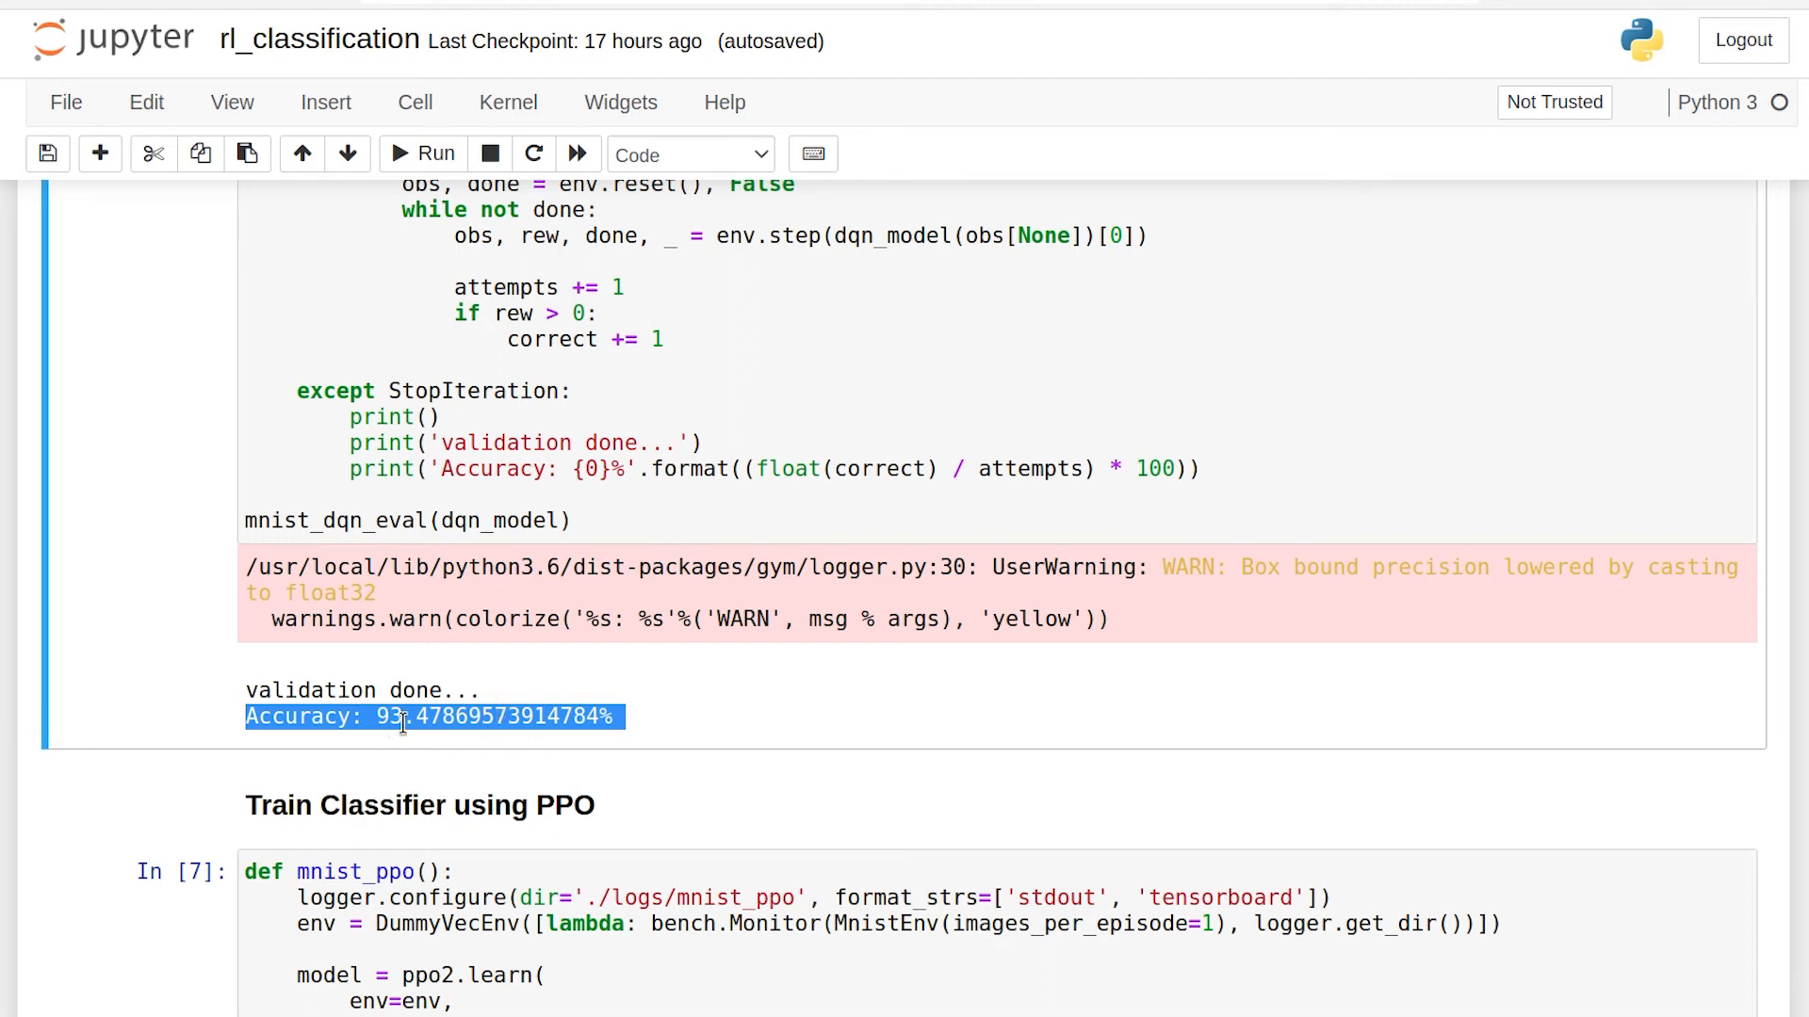
{"action": "mouse_move", "coordinate": [384, 778]}
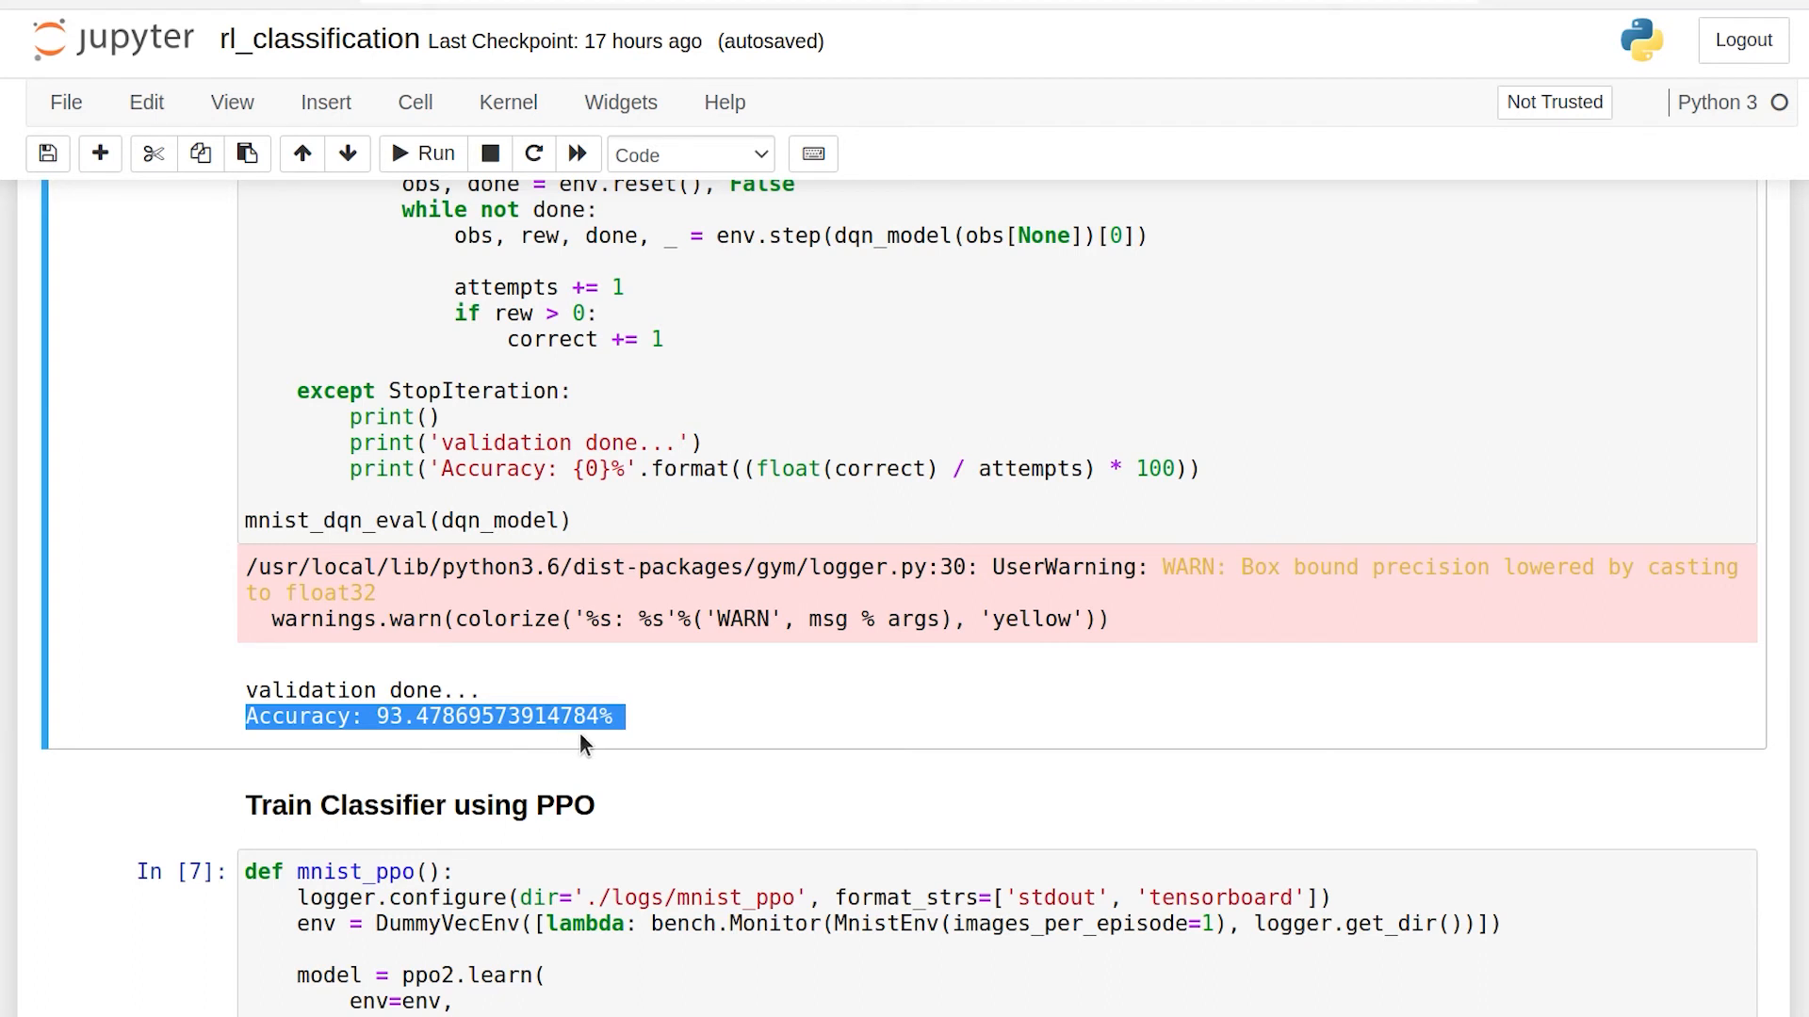
{"action": "mouse_move", "coordinate": [618, 735]}
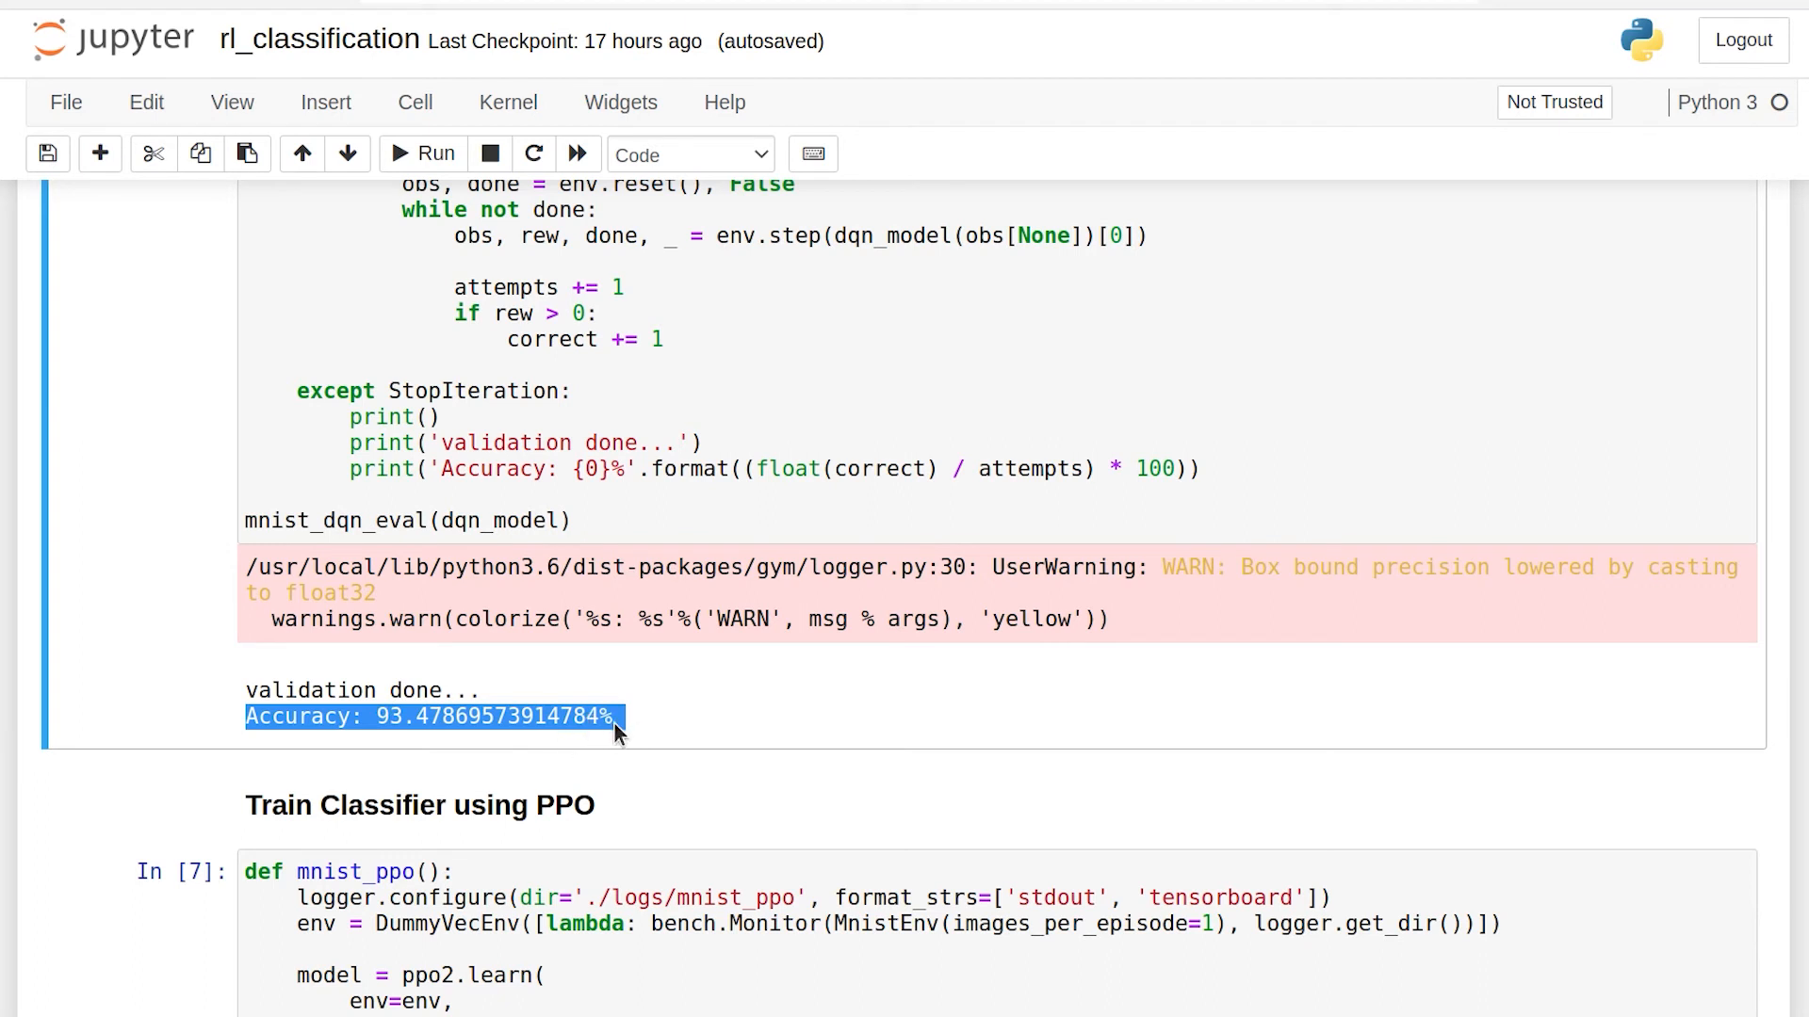
{"action": "mouse_move", "coordinate": [509, 757]}
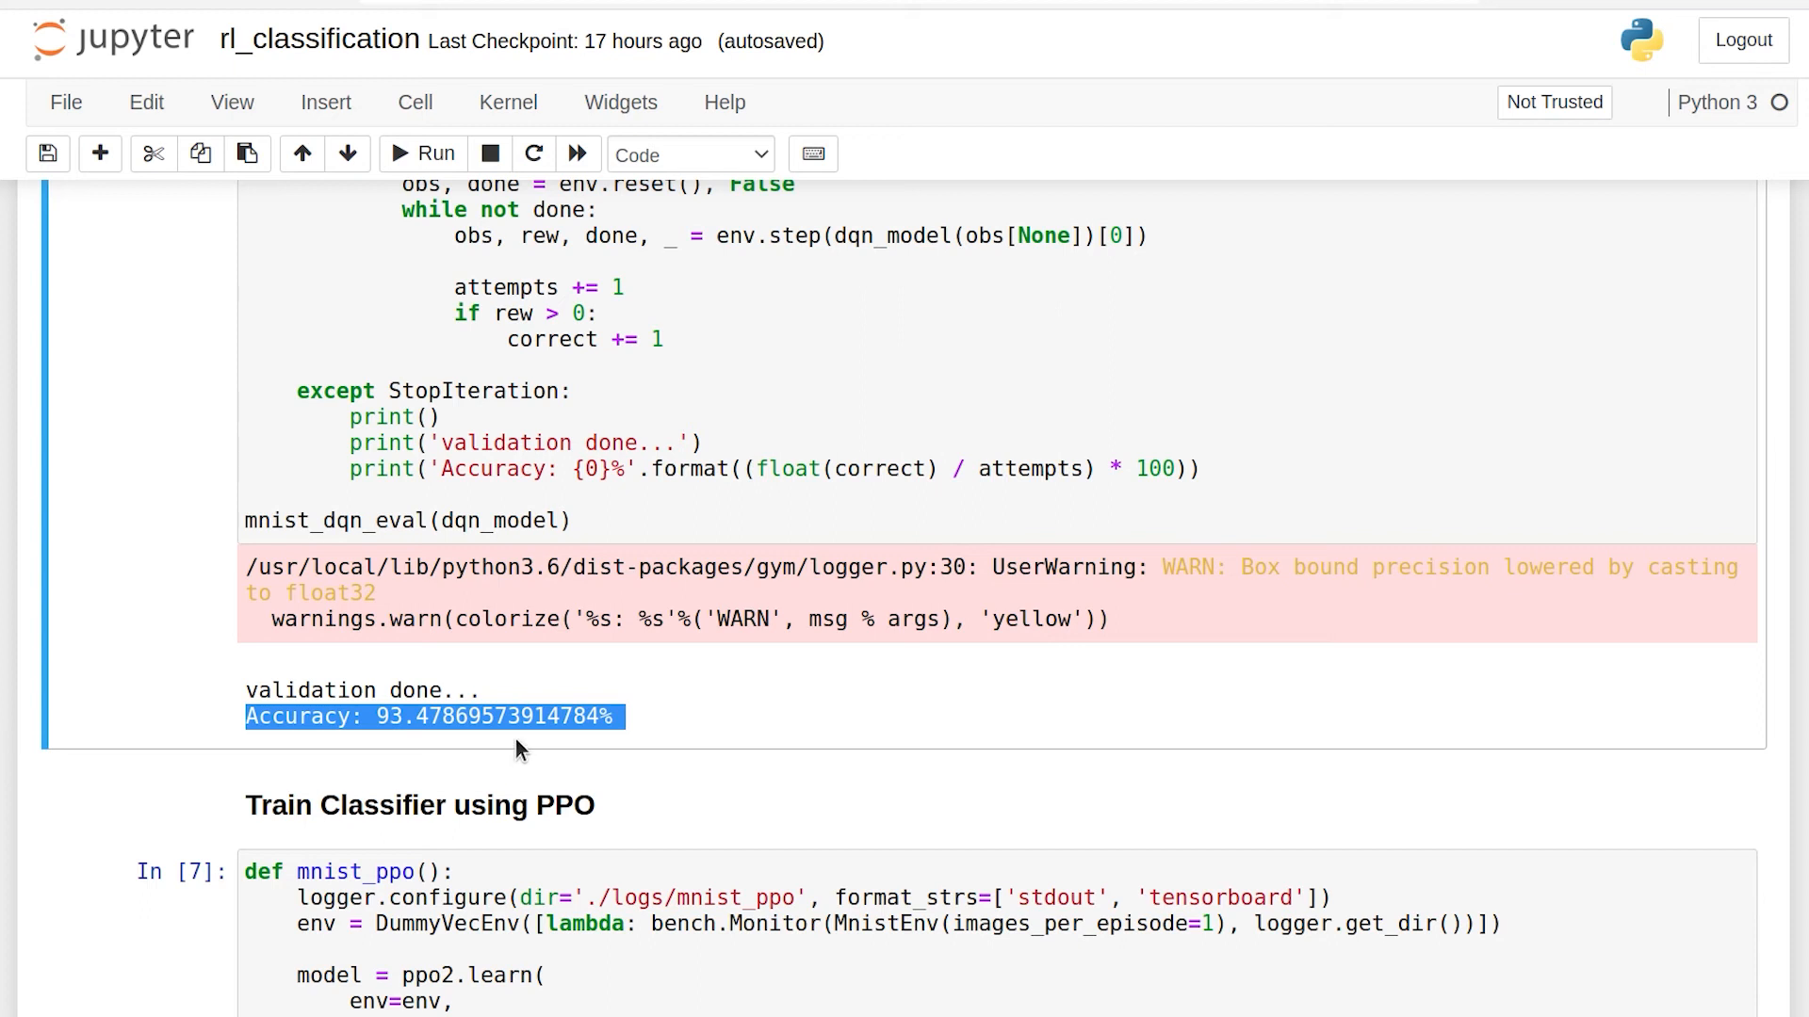
{"action": "mouse_move", "coordinate": [528, 721]}
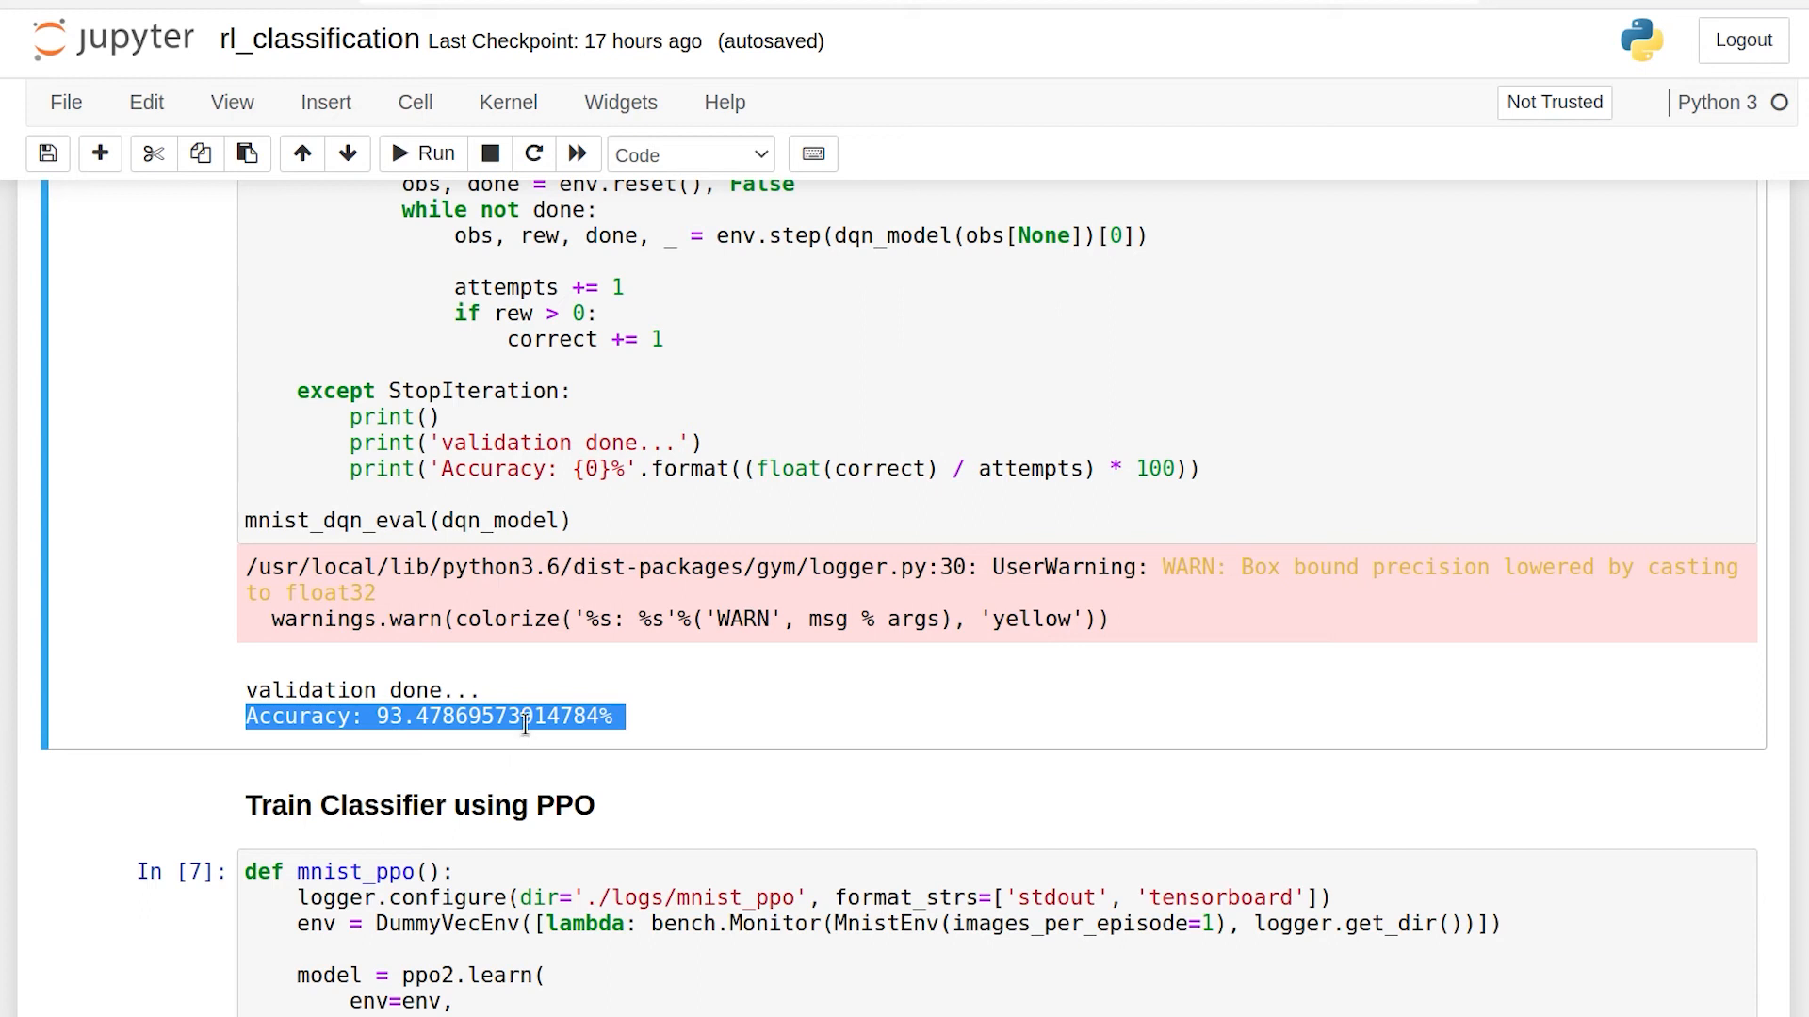
Bring the mnist_ppo cell with its ppo2.learn settings into view
{"action": "scroll", "scroll_direction": "down", "scroll_amount": 3}
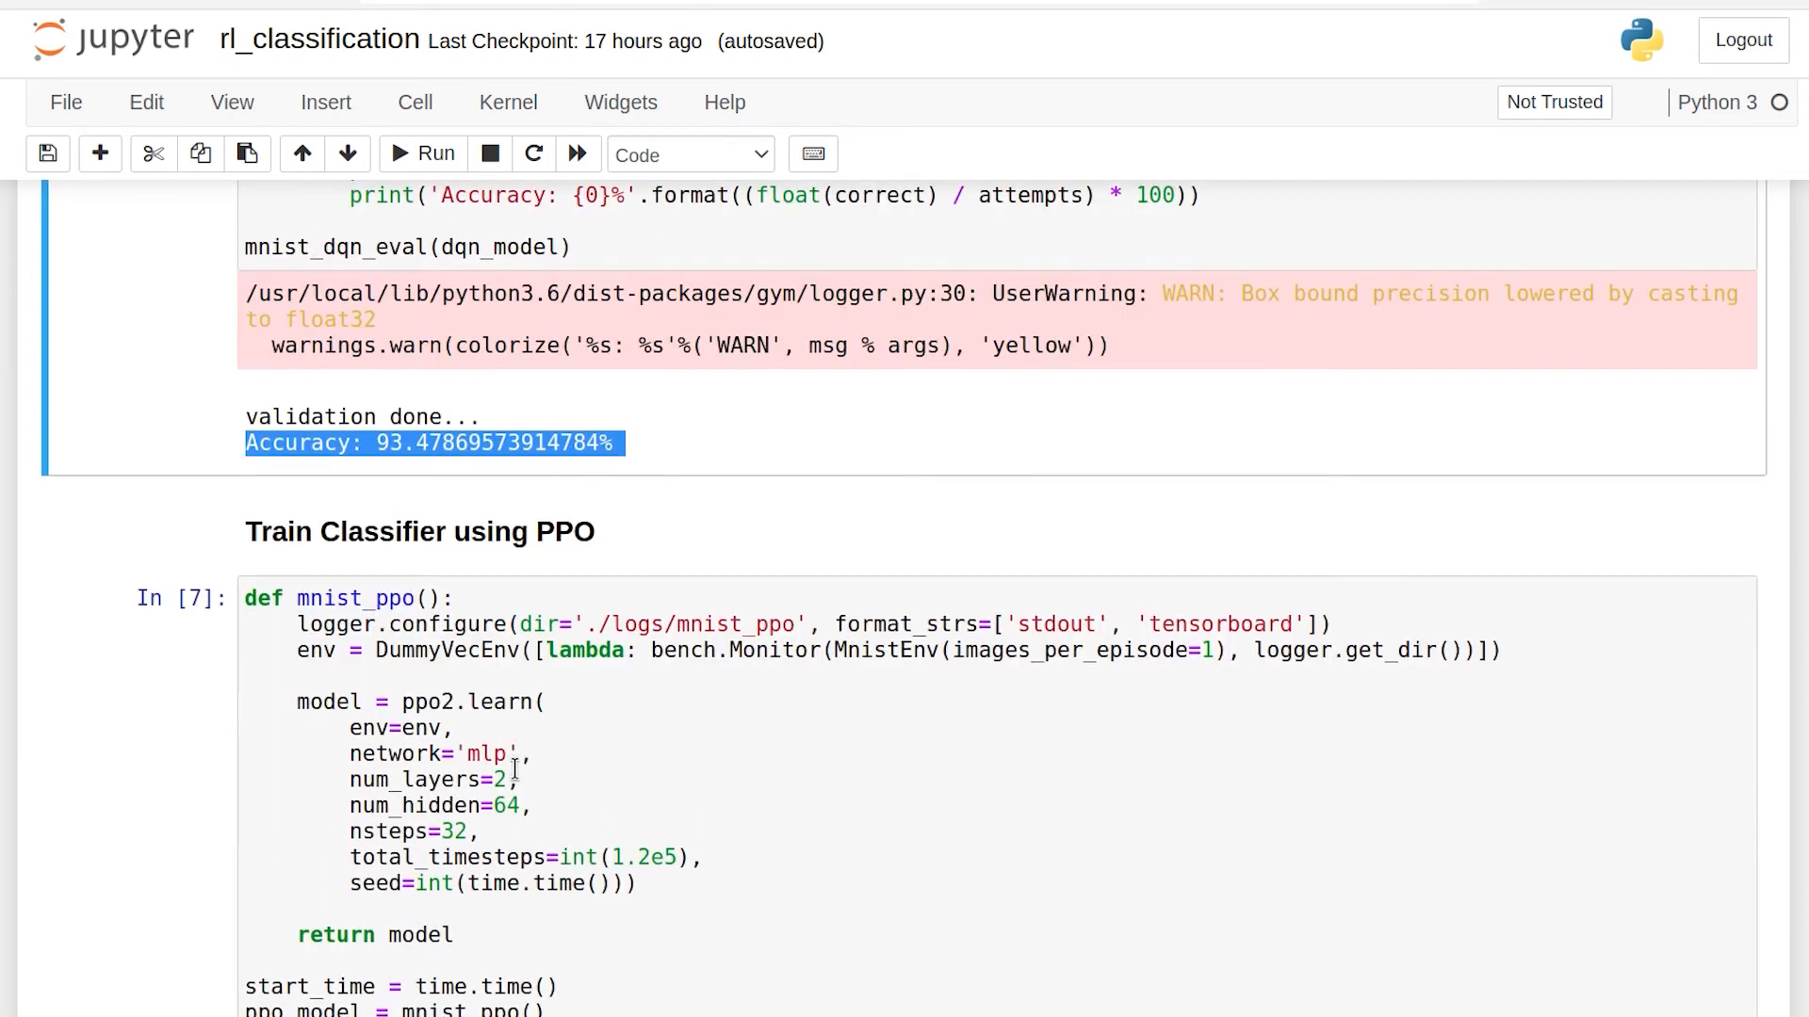
{"action": "scroll", "scroll_direction": "down", "scroll_amount": 3}
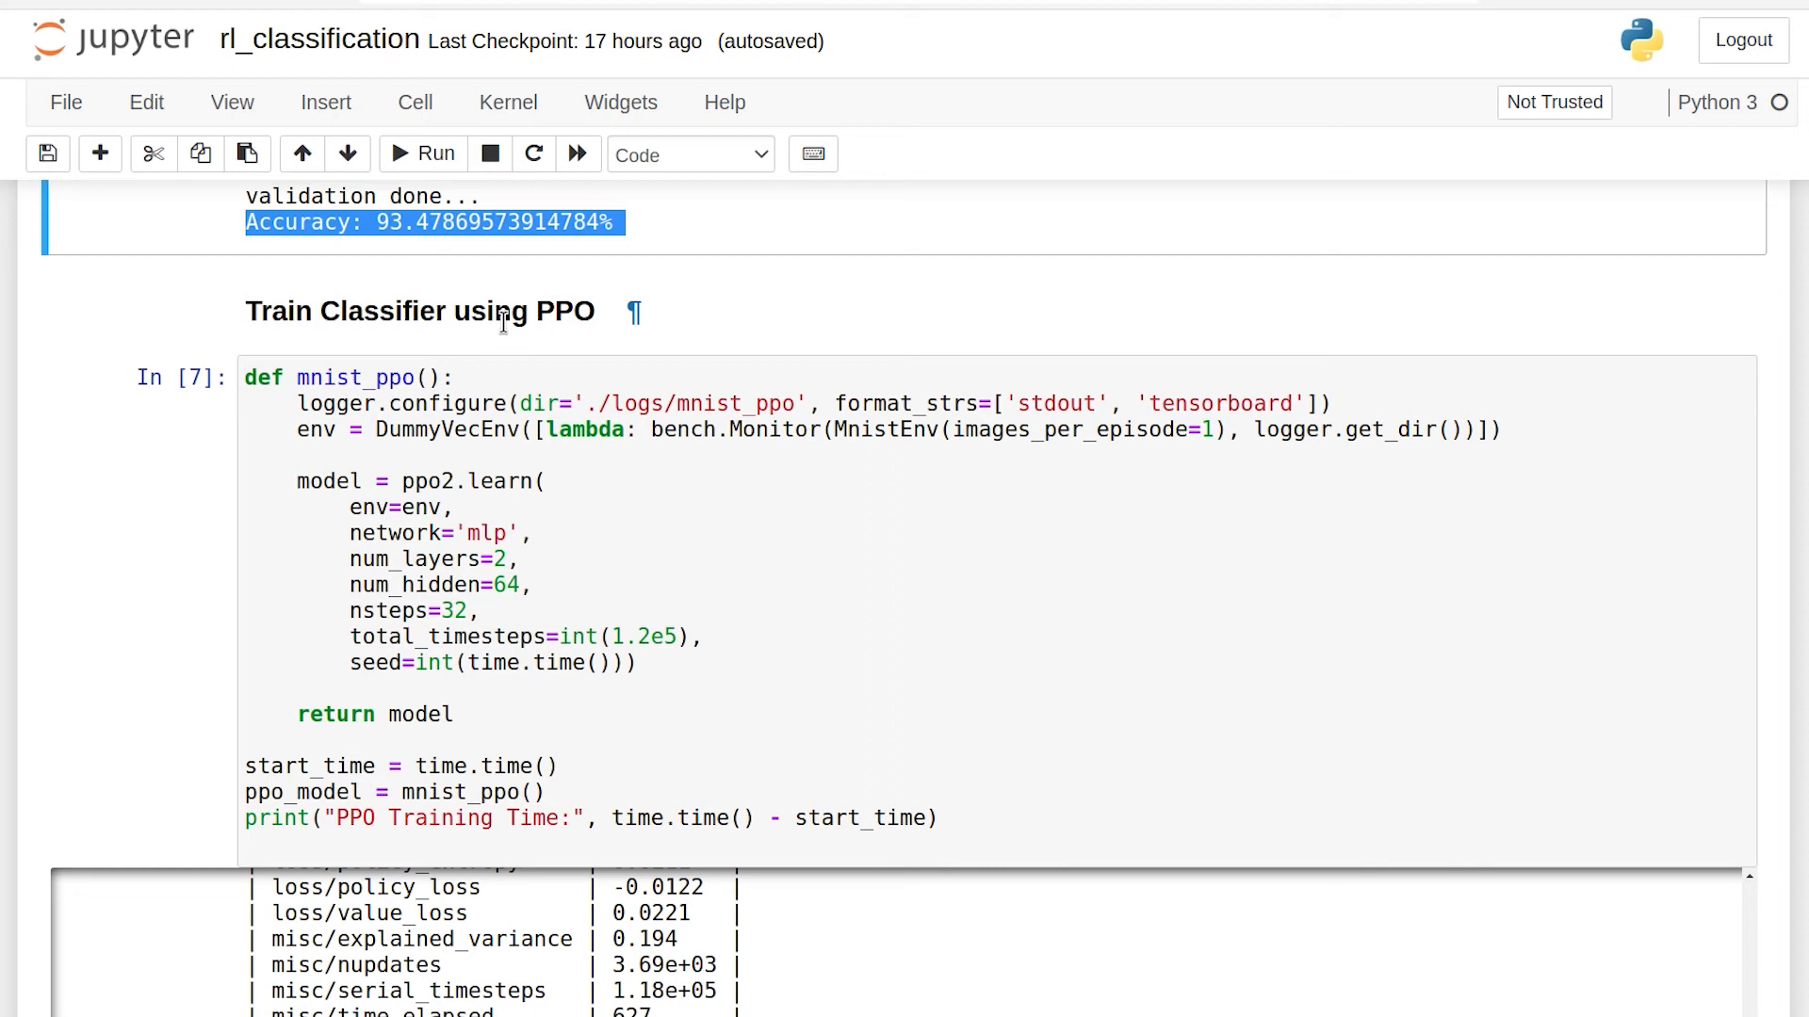
{"action": "mouse_move", "coordinate": [432, 483]}
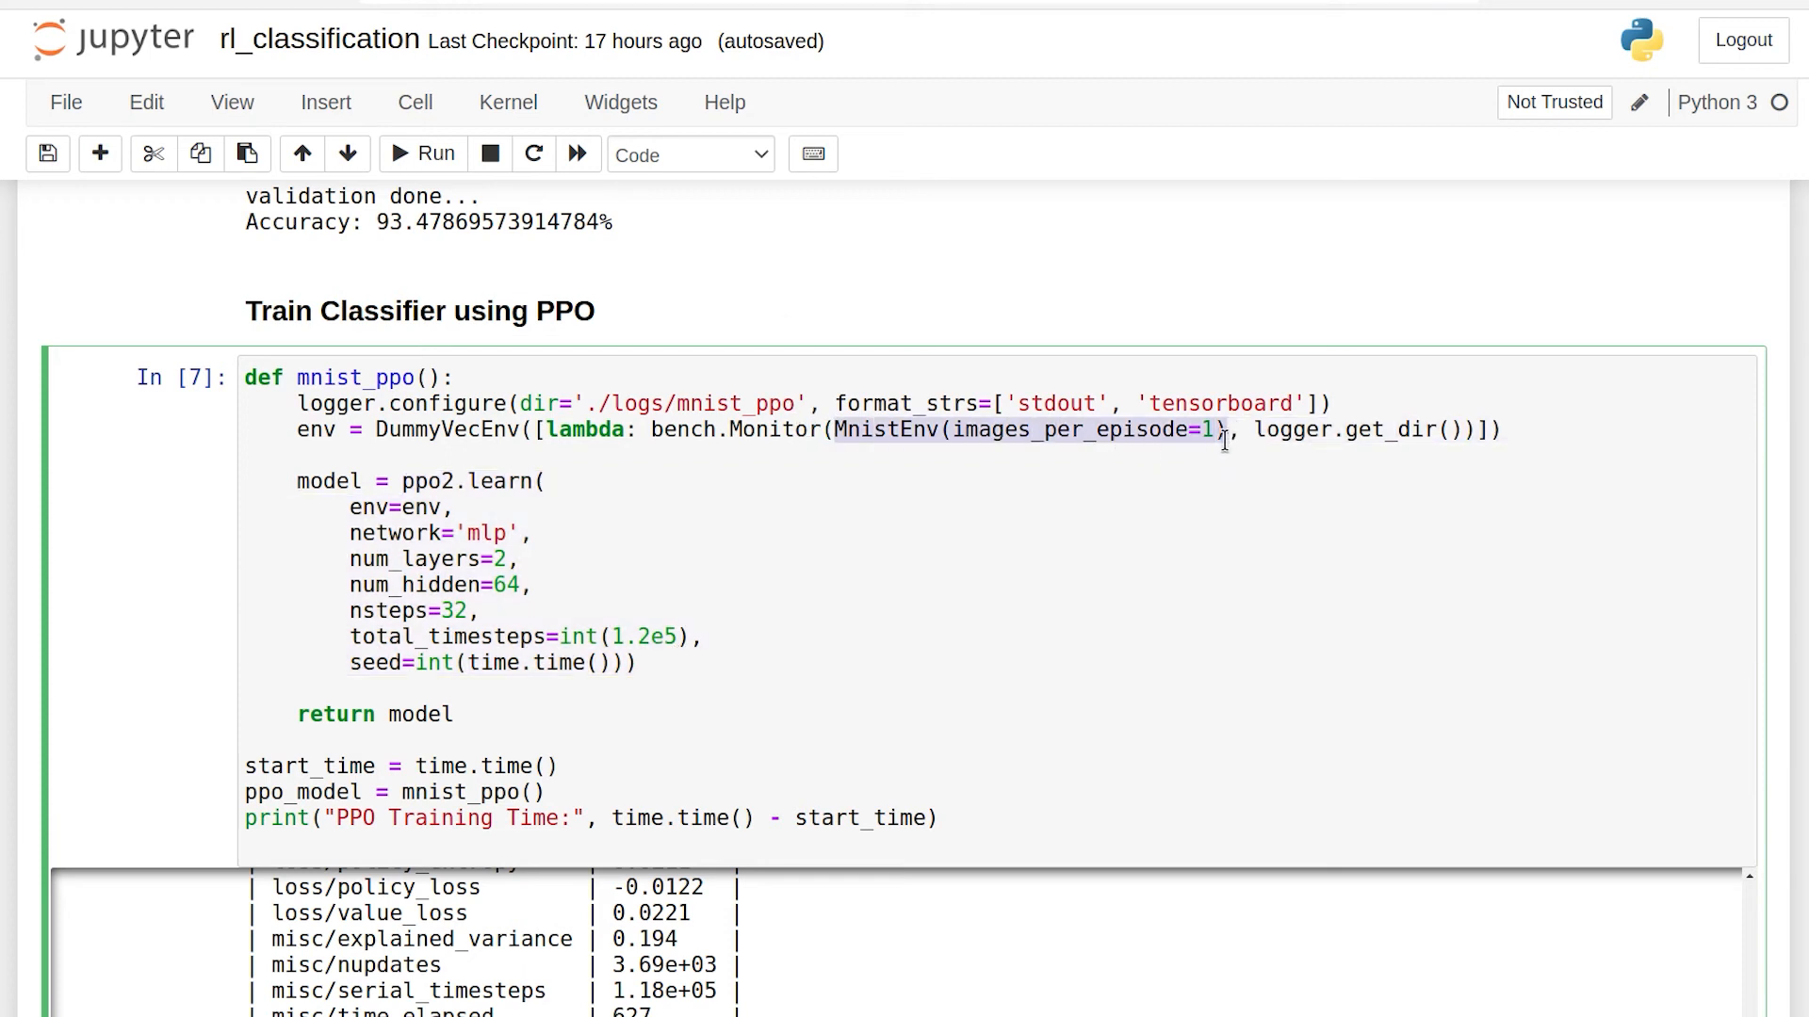
{"action": "mouse_move", "coordinate": [846, 622]}
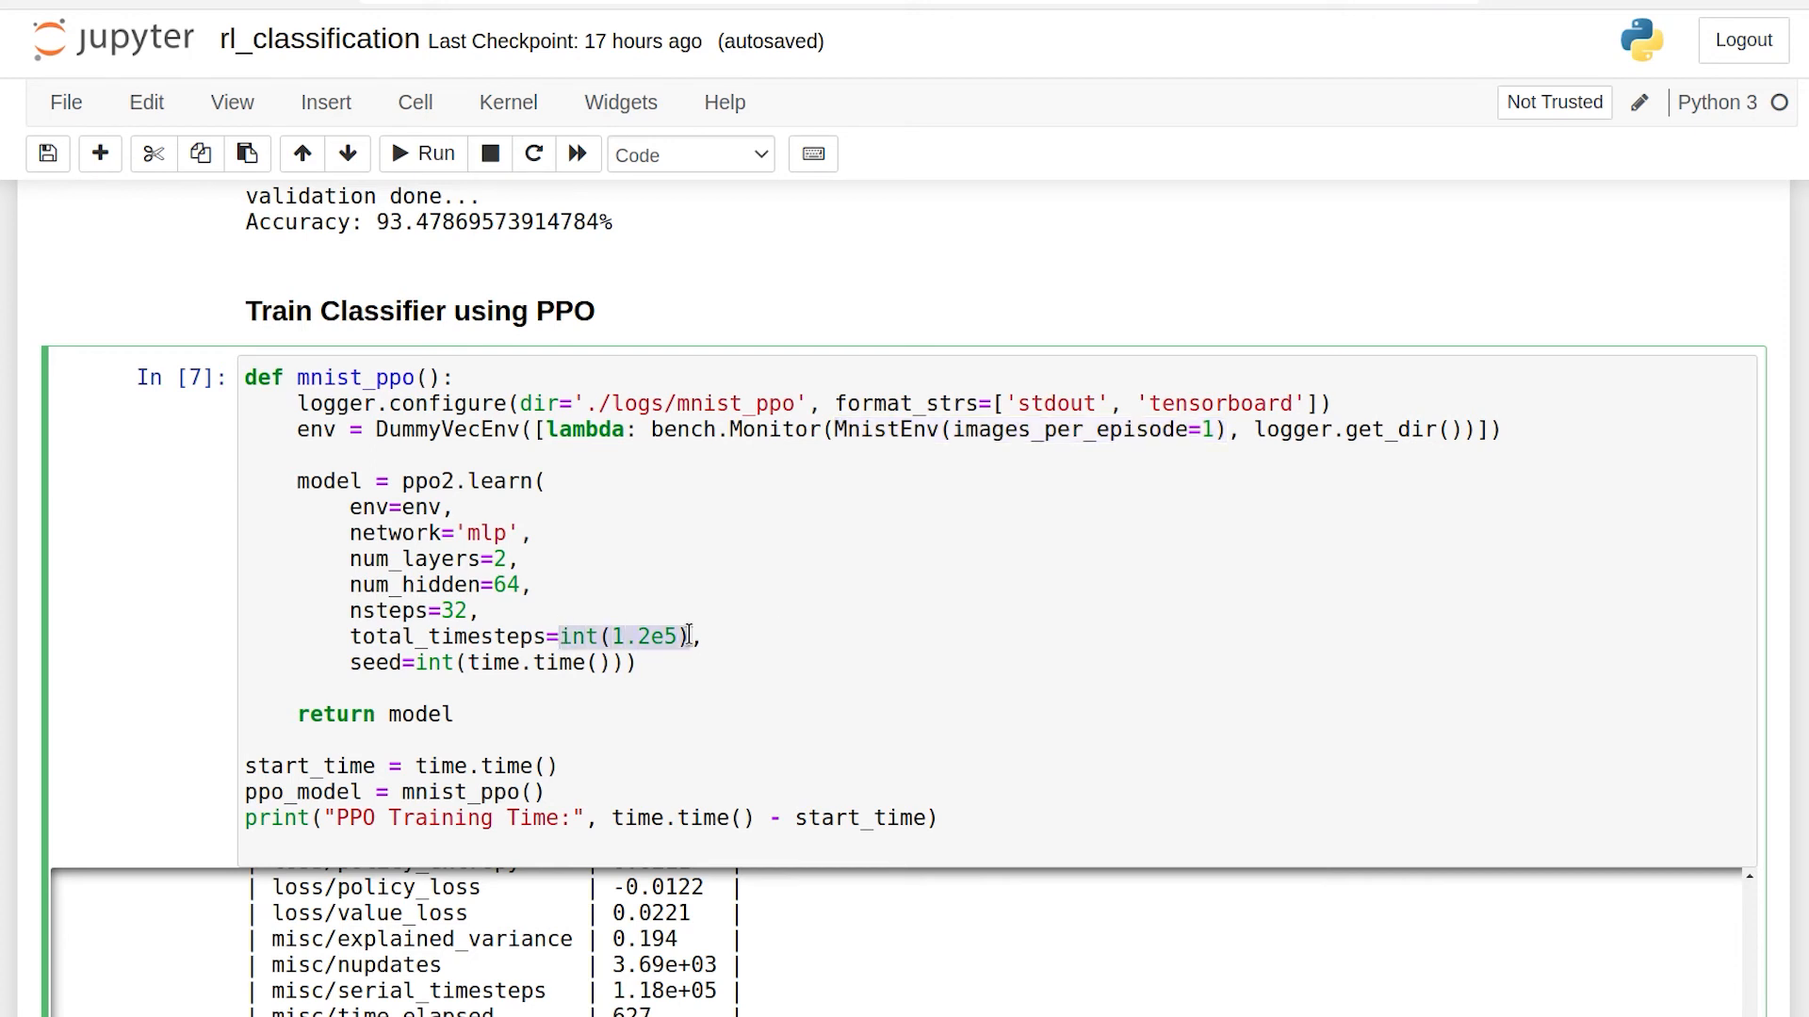
{"action": "mouse_move", "coordinate": [687, 665]}
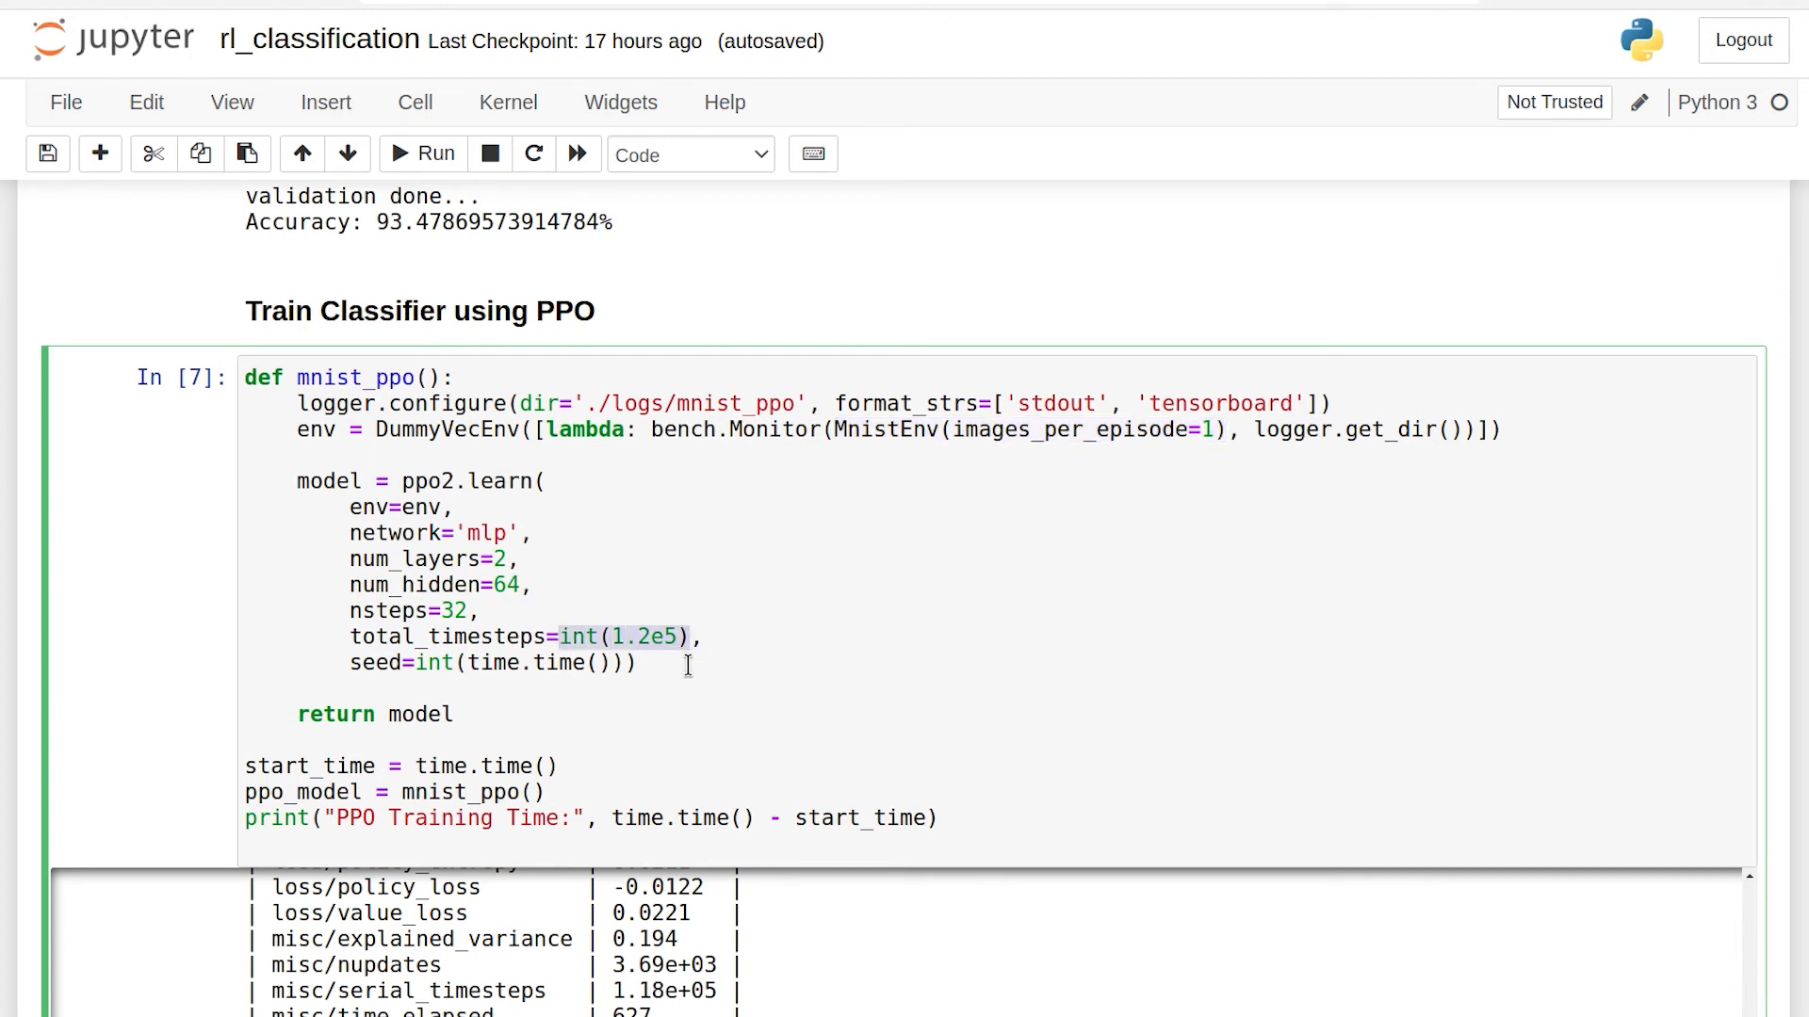
Highlight the PPO training time value of 638.657053232193 seconds
{"action": "scroll", "scroll_direction": "down", "scroll_amount": 3}
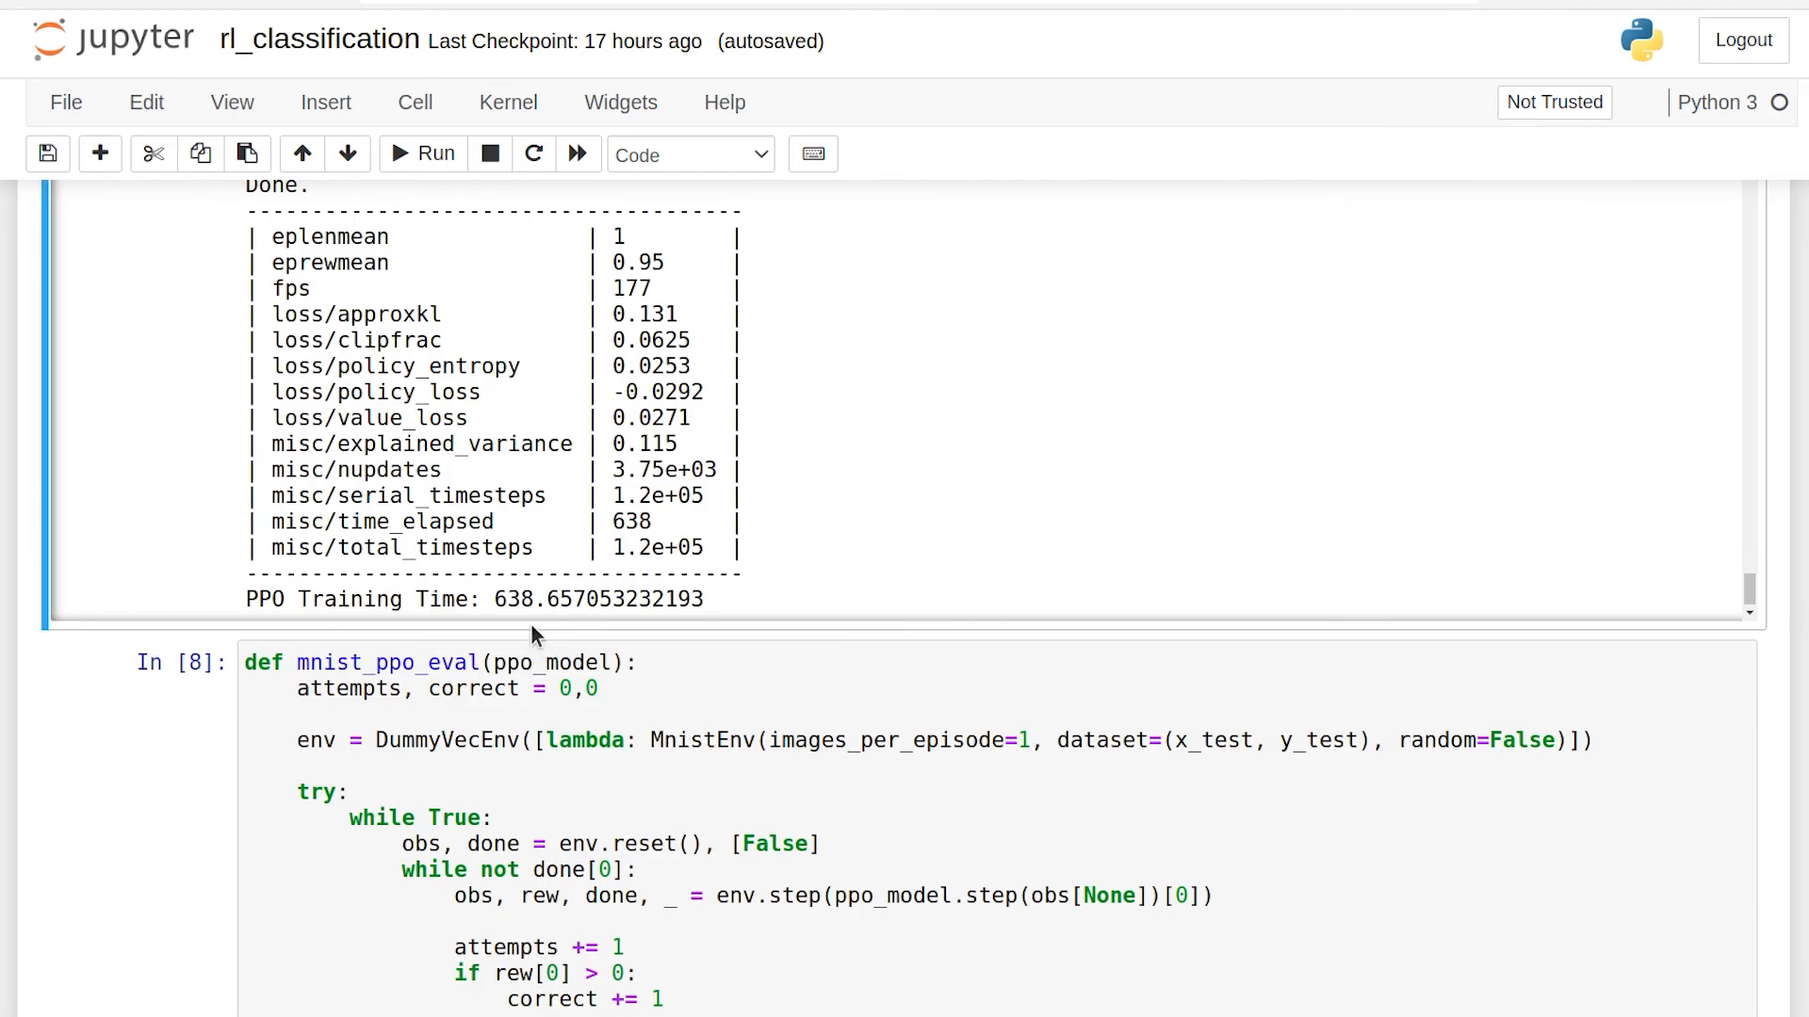
{"action": "double_click", "coordinate": [598, 599]}
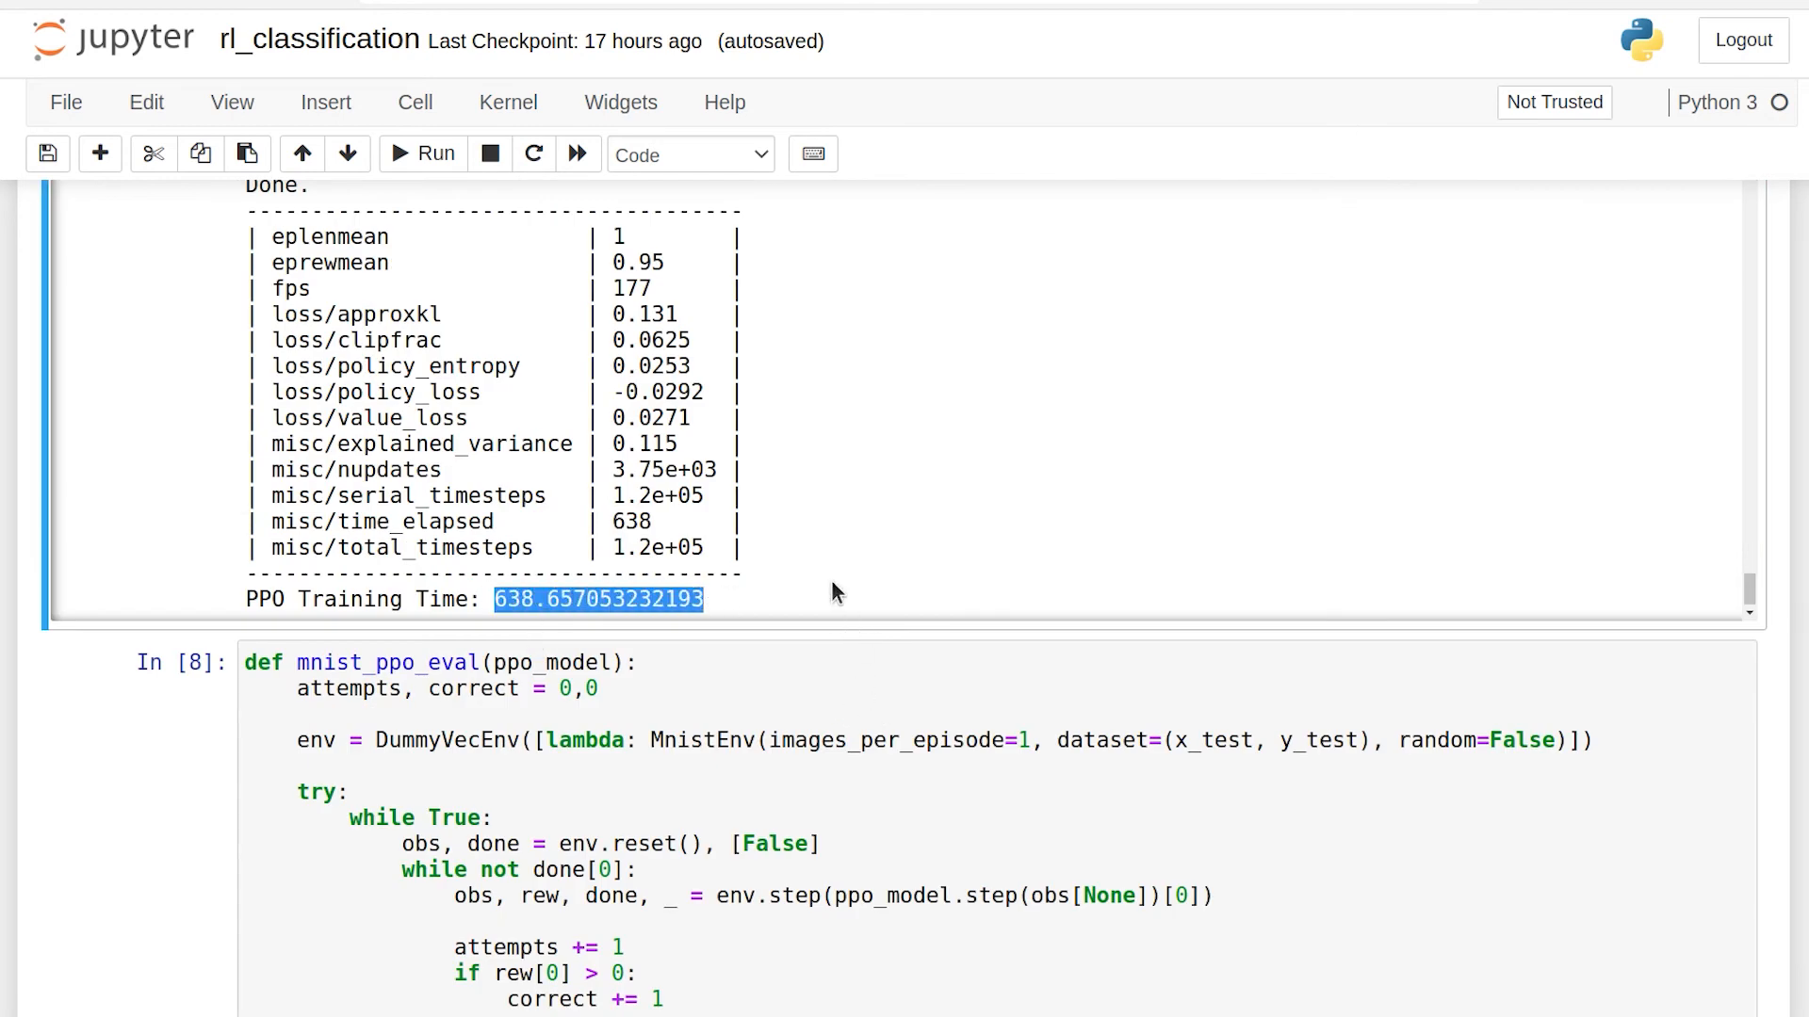
{"action": "mouse_move", "coordinate": [759, 439]}
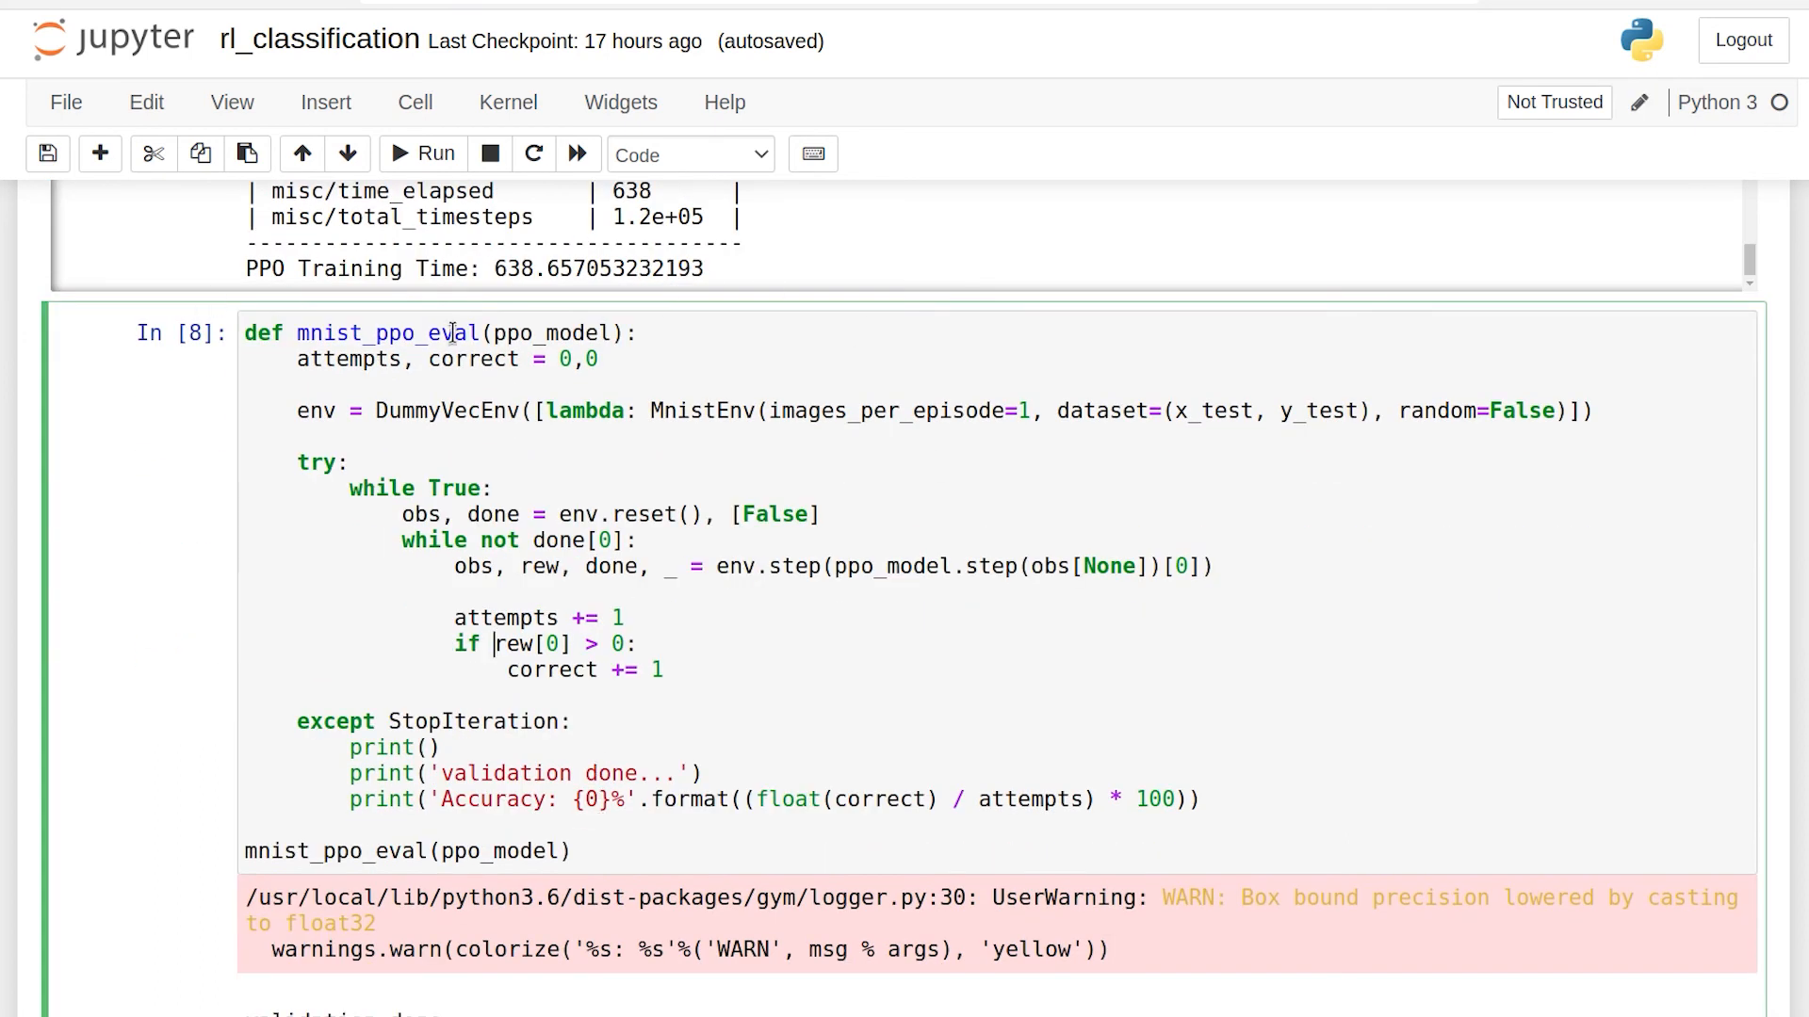
Highlight the mnist_ppo_eval accuracy value of 95.1995199519952%
{"action": "scroll", "scroll_direction": "down", "scroll_amount": 3}
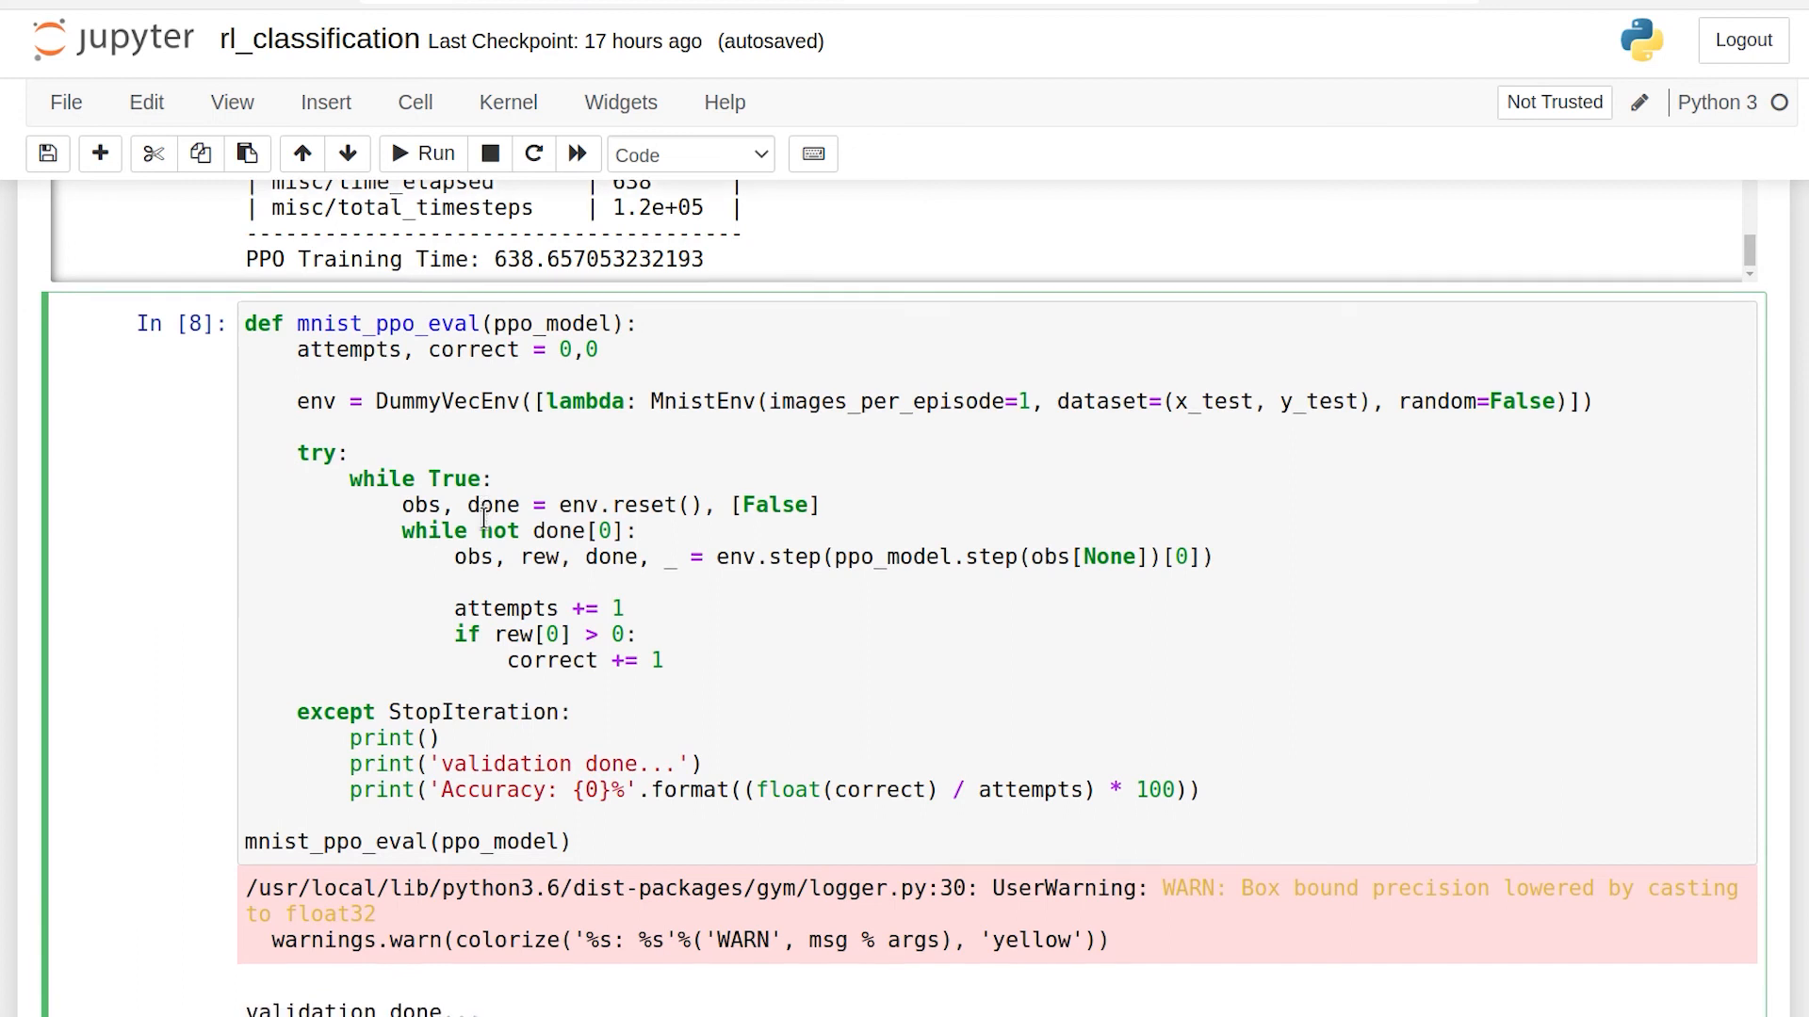
{"action": "scroll", "scroll_direction": "down", "scroll_amount": 3}
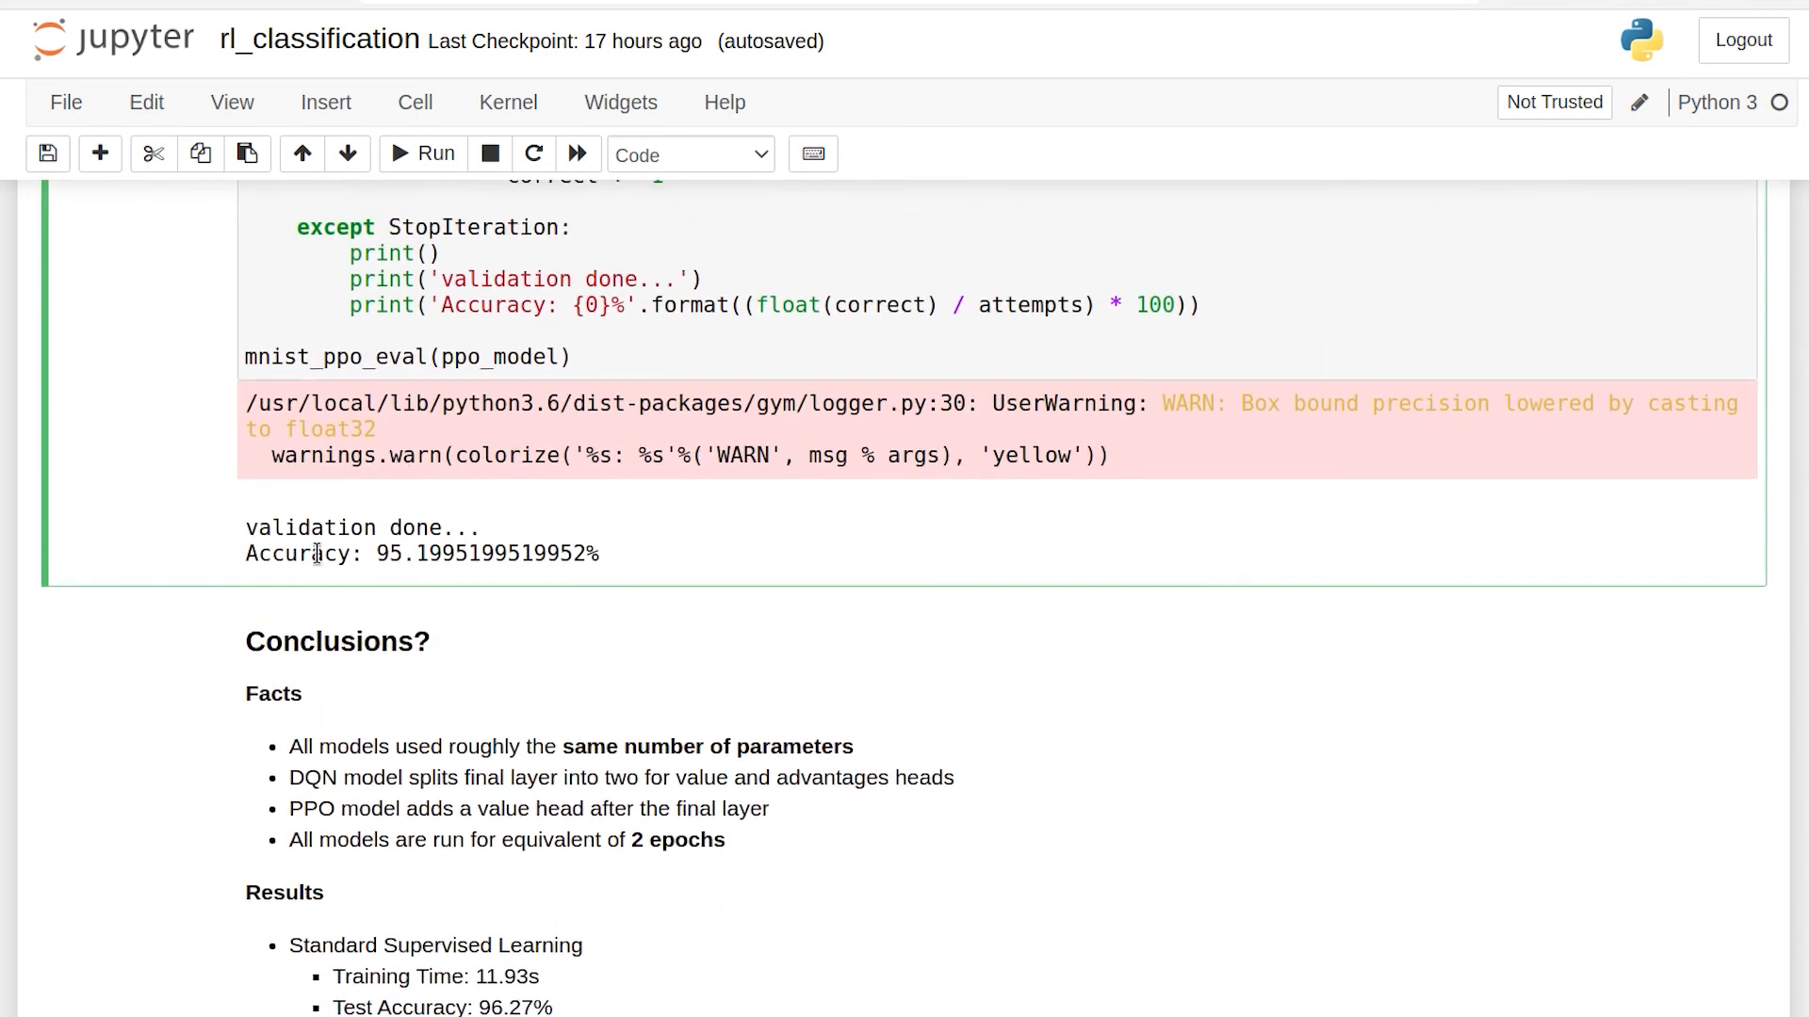
{"action": "double_click", "coordinate": [484, 554]}
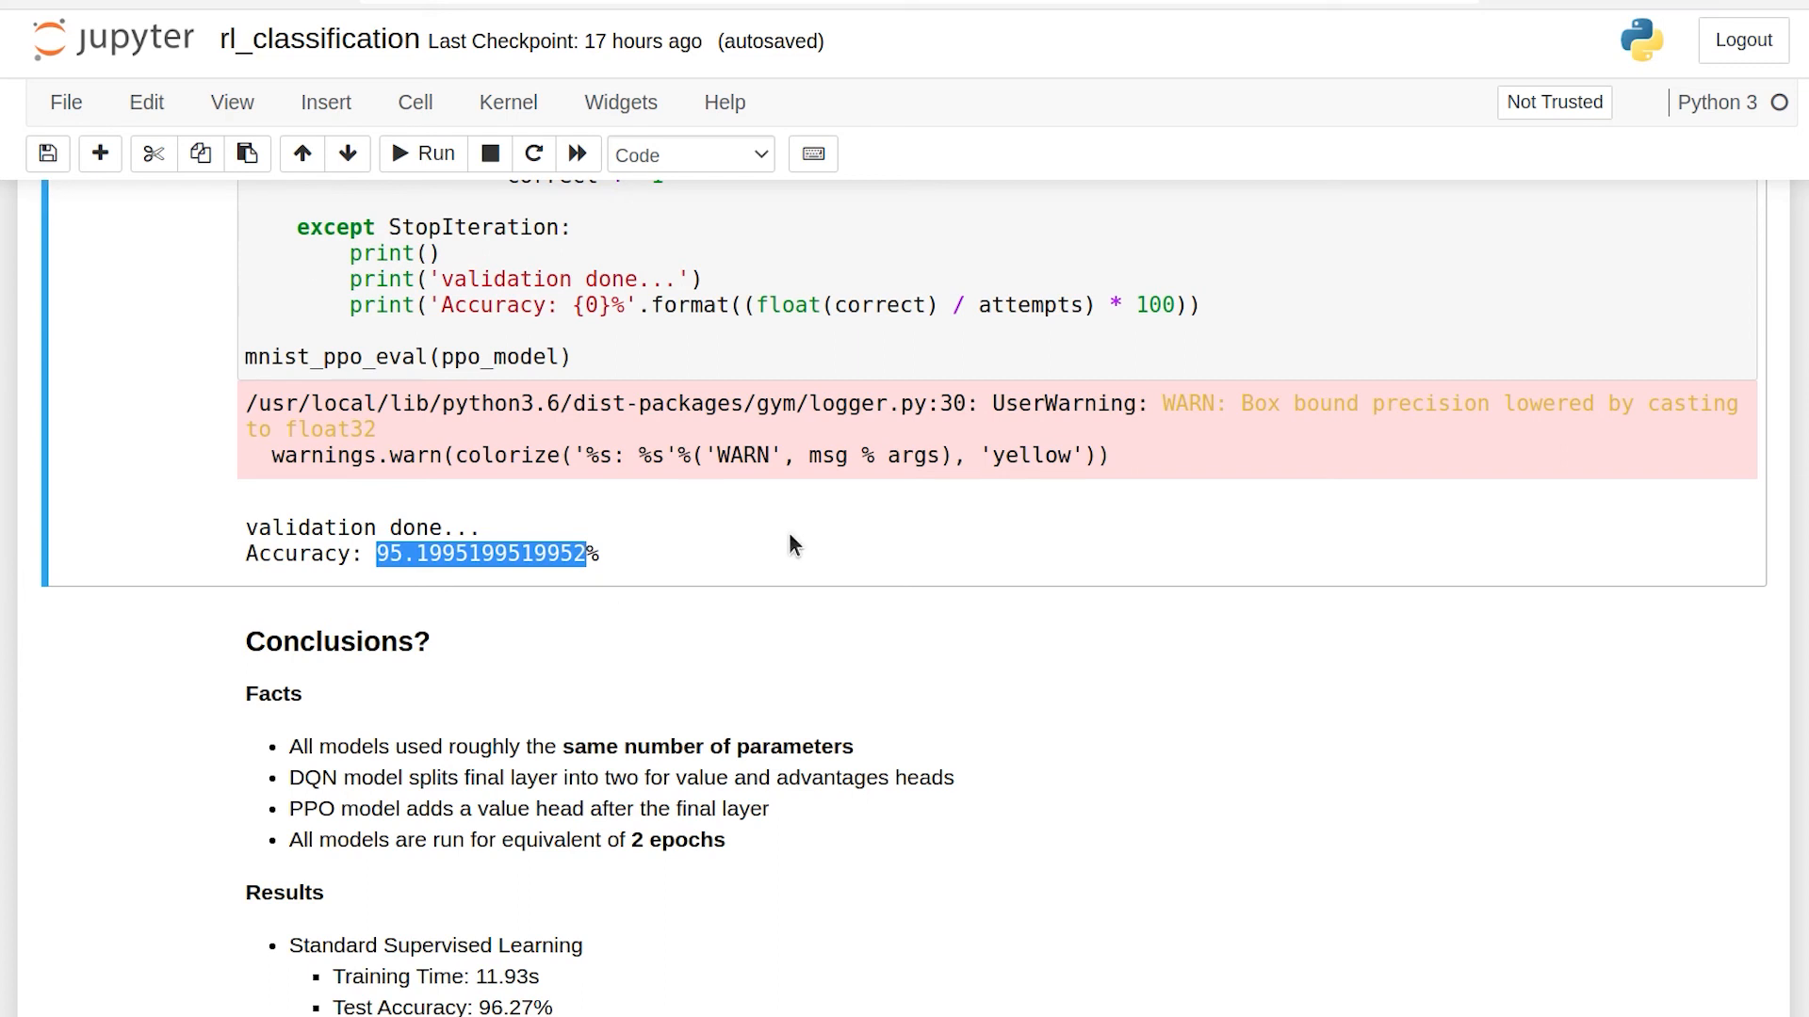
{"action": "mouse_move", "coordinate": [771, 546]}
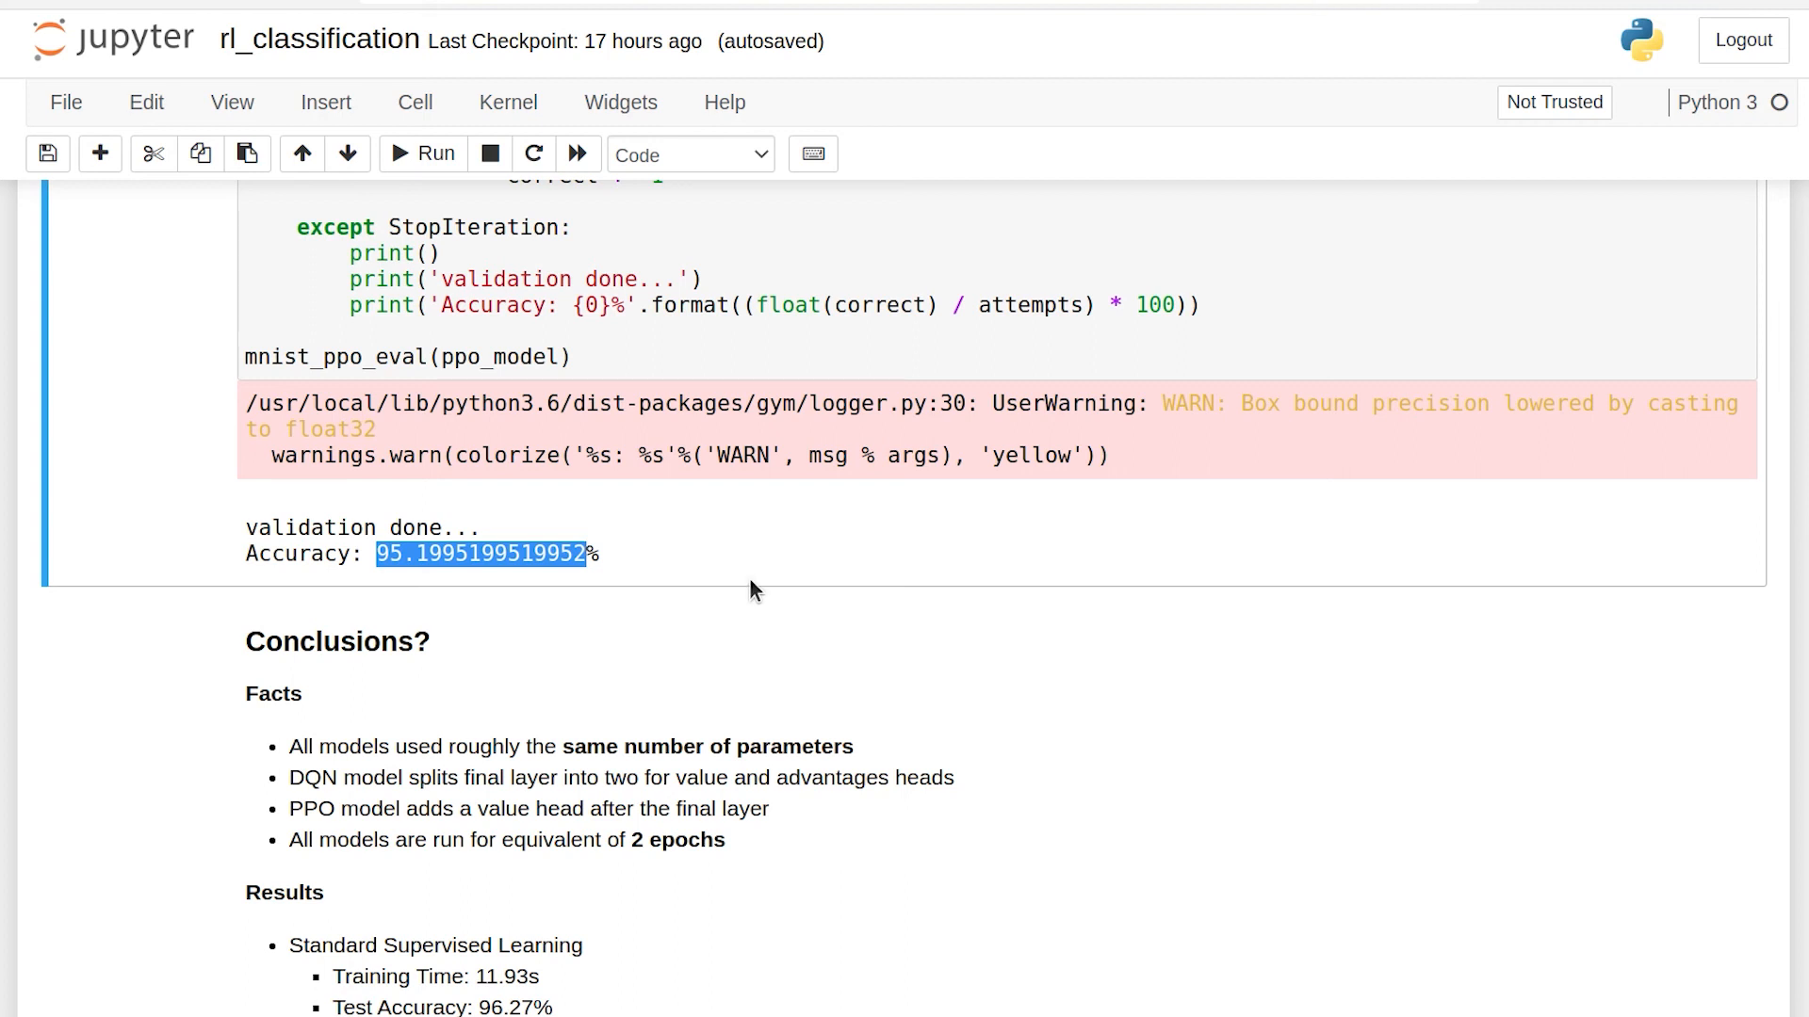
{"action": "mouse_move", "coordinate": [761, 569]}
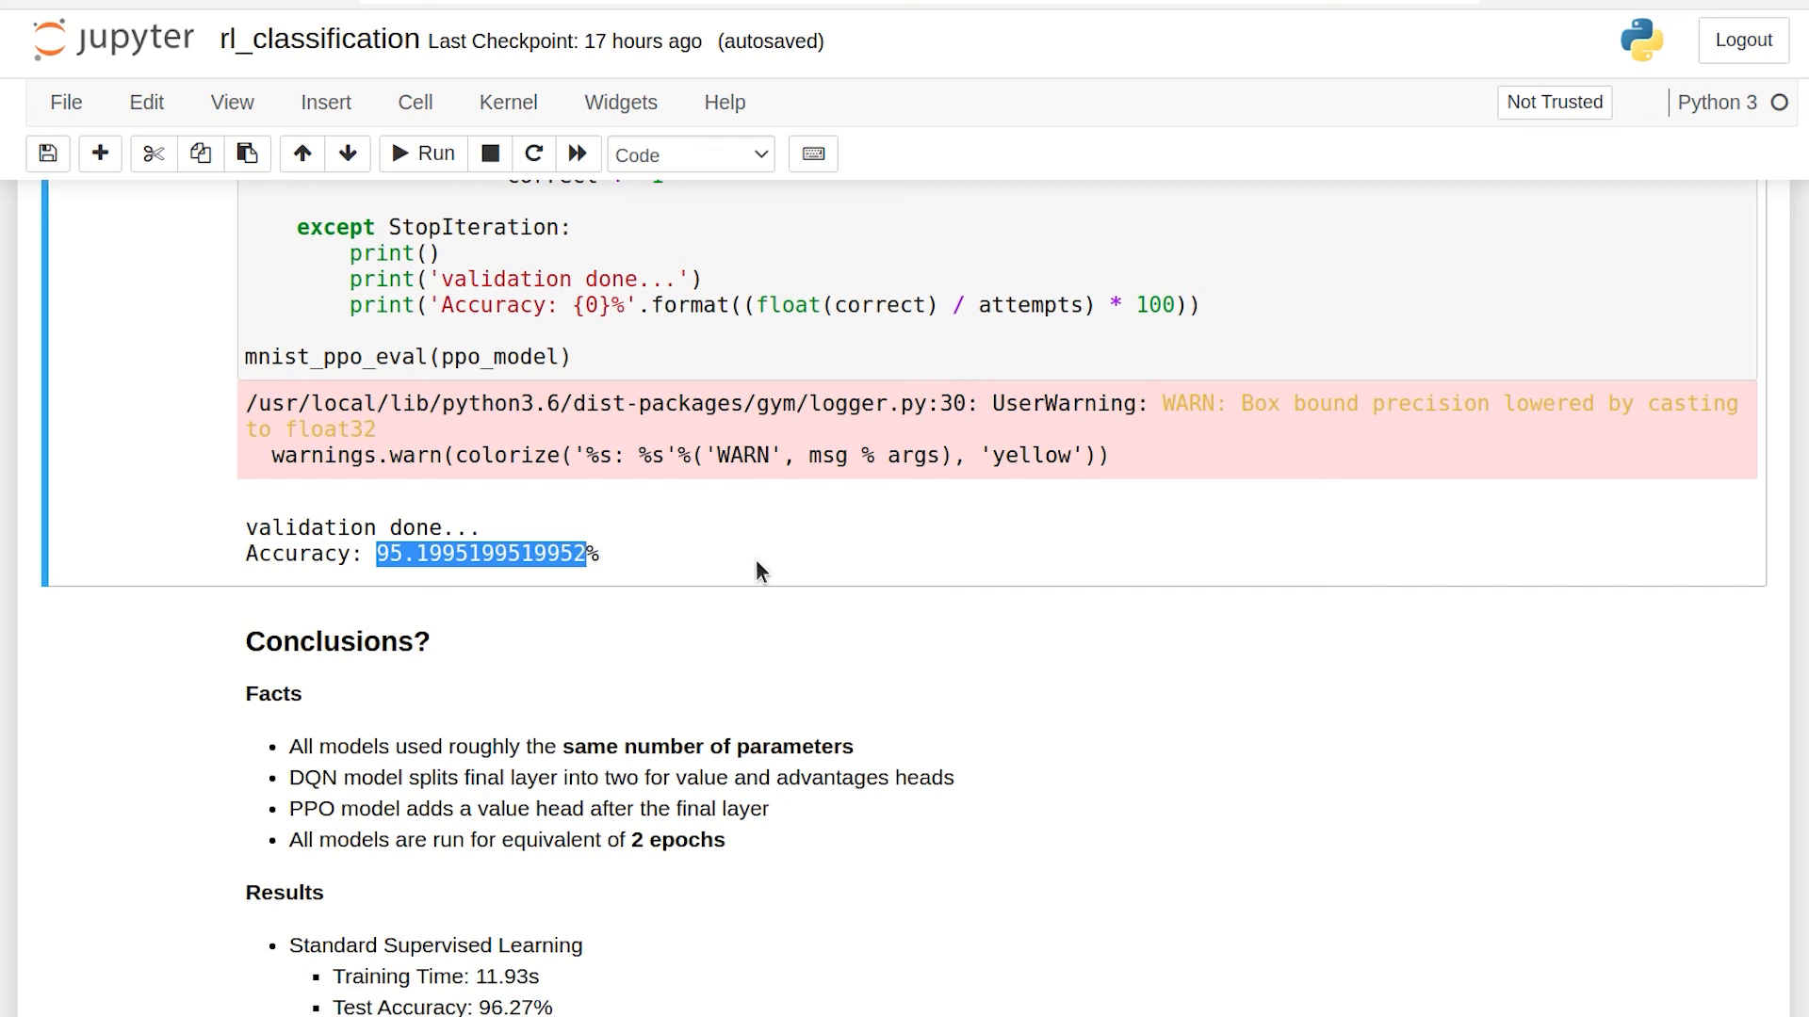
Highlight the Conclusions bullets on equal parameter counts and 2 epochs for all models
{"action": "scroll", "scroll_direction": "down", "scroll_amount": 3}
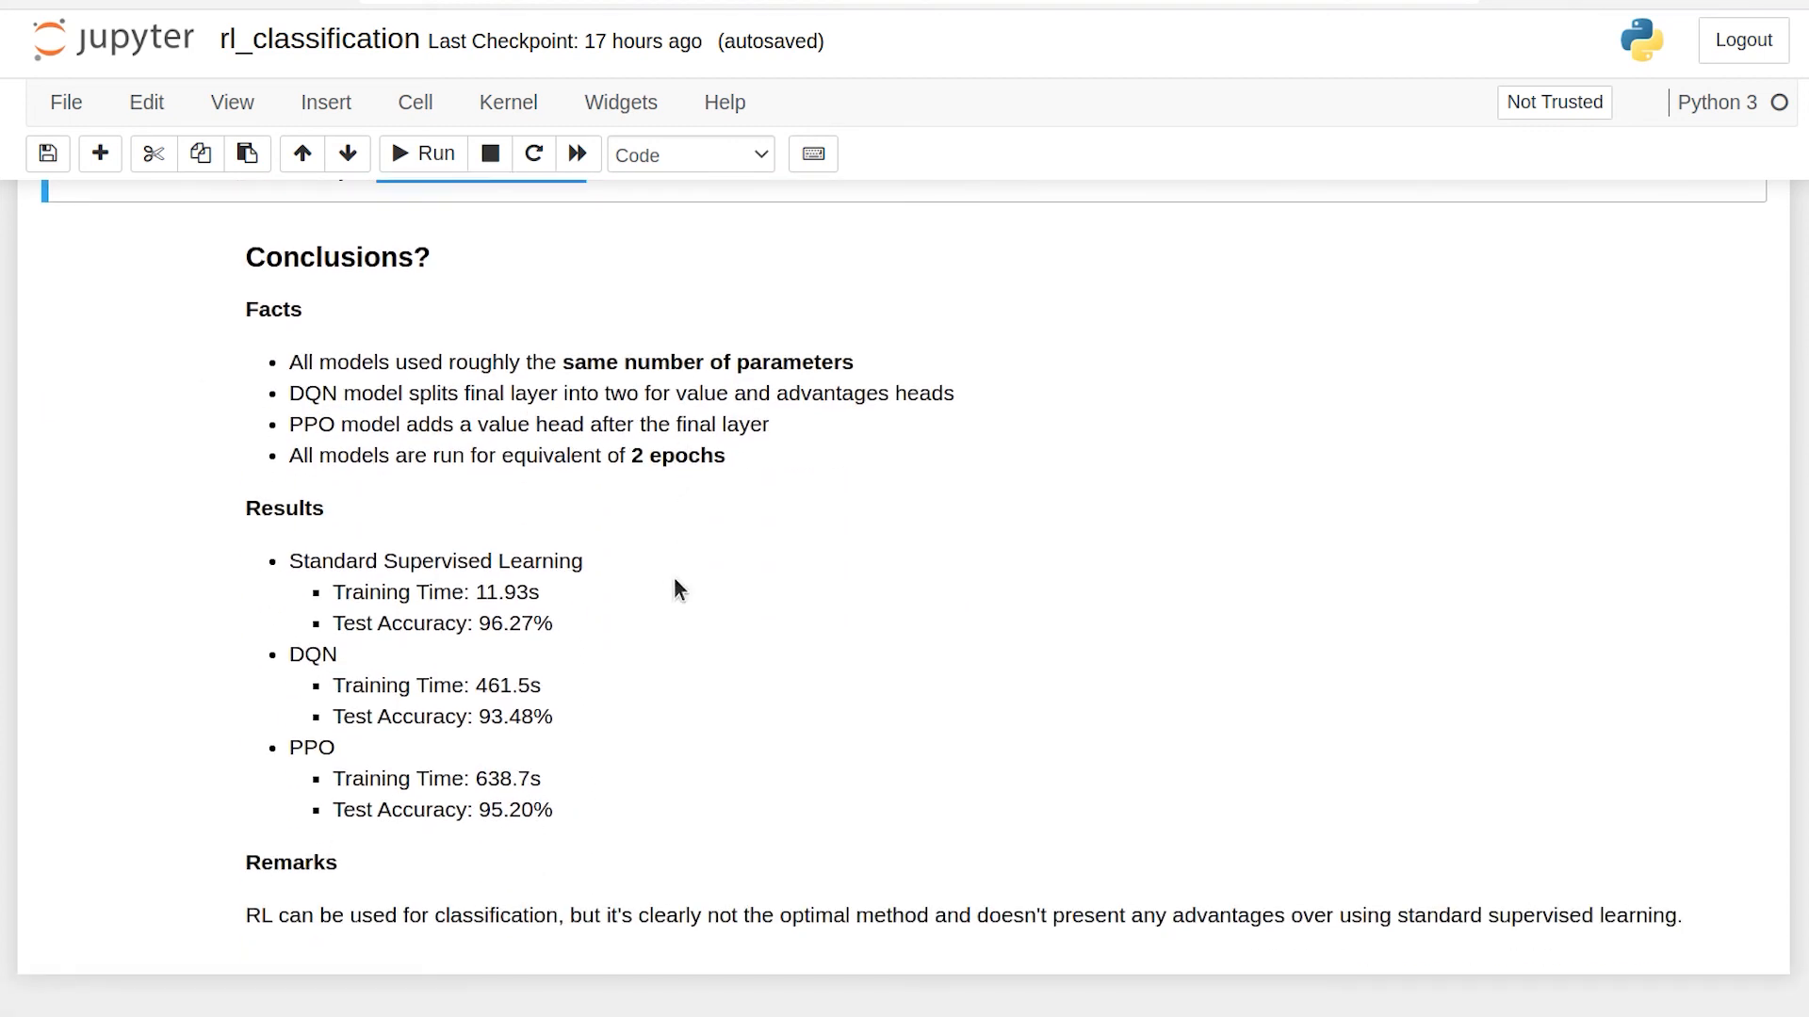
{"action": "left_click_drag", "start_coordinate": [322, 362], "coordinate": [809, 362]}
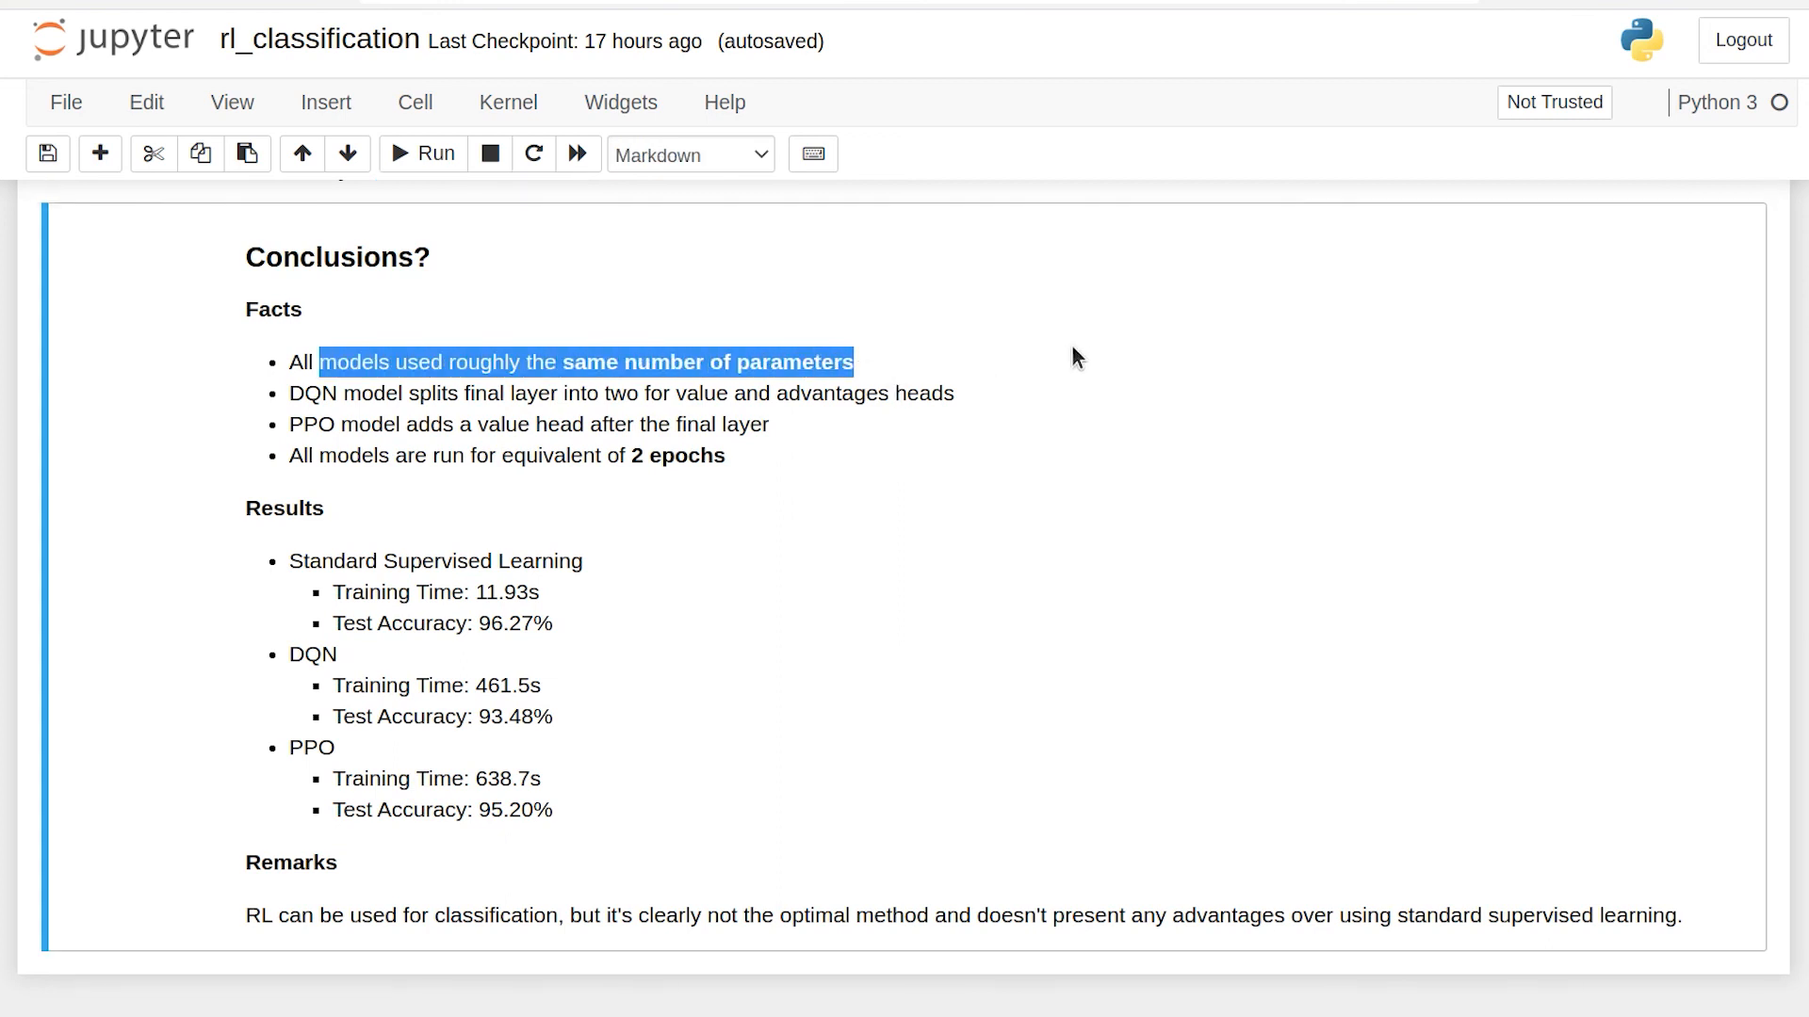
{"action": "left_click_drag", "start_coordinate": [290, 392], "coordinate": [691, 392]}
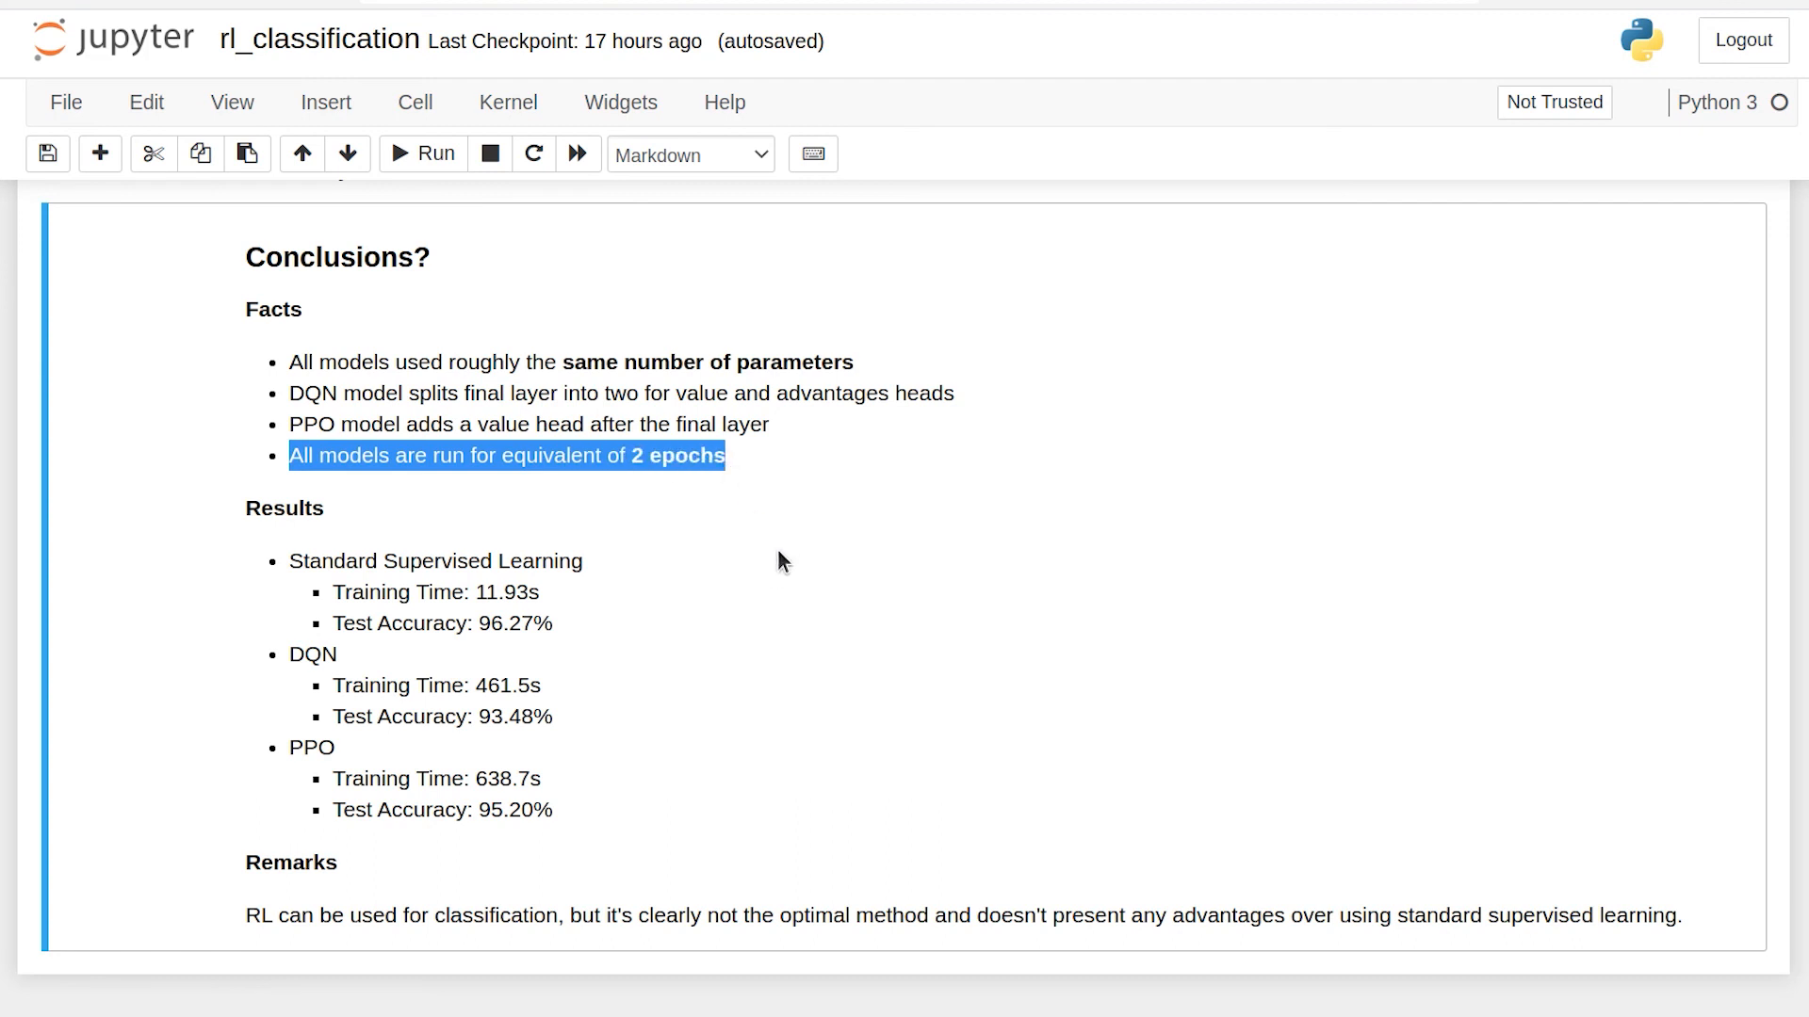
{"action": "mouse_move", "coordinate": [477, 624]}
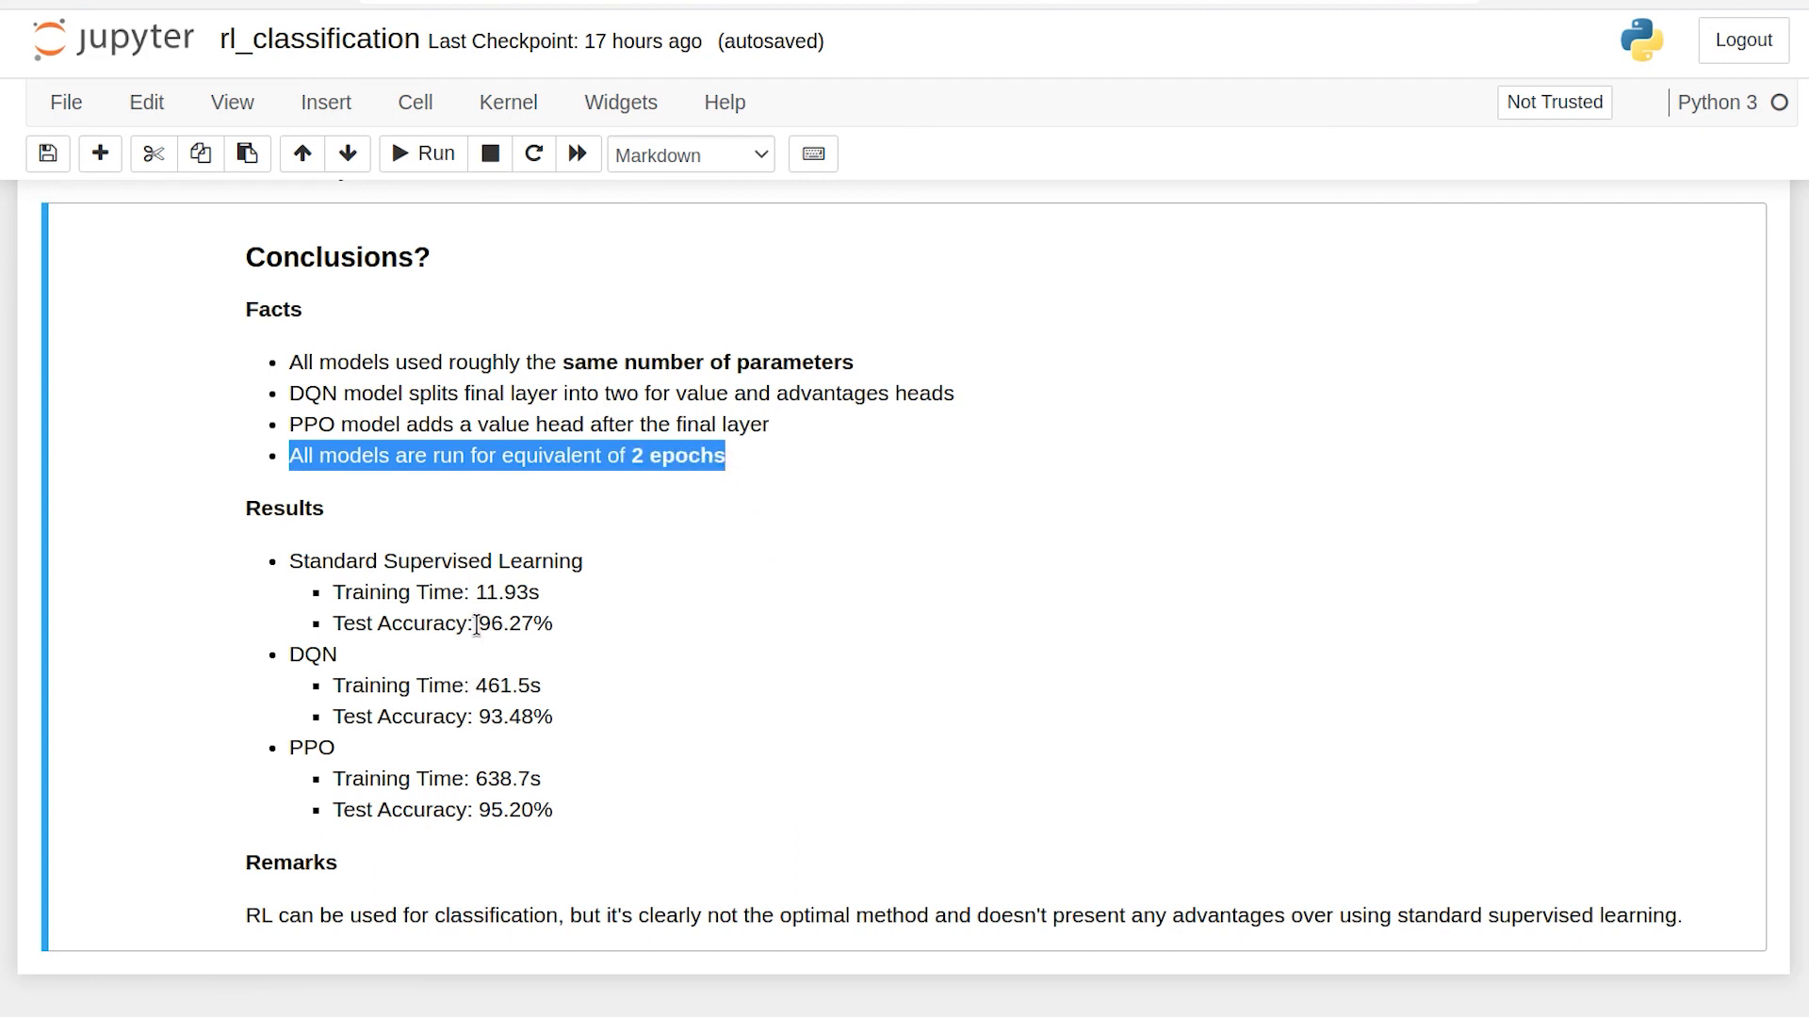
{"action": "mouse_move", "coordinate": [467, 661]}
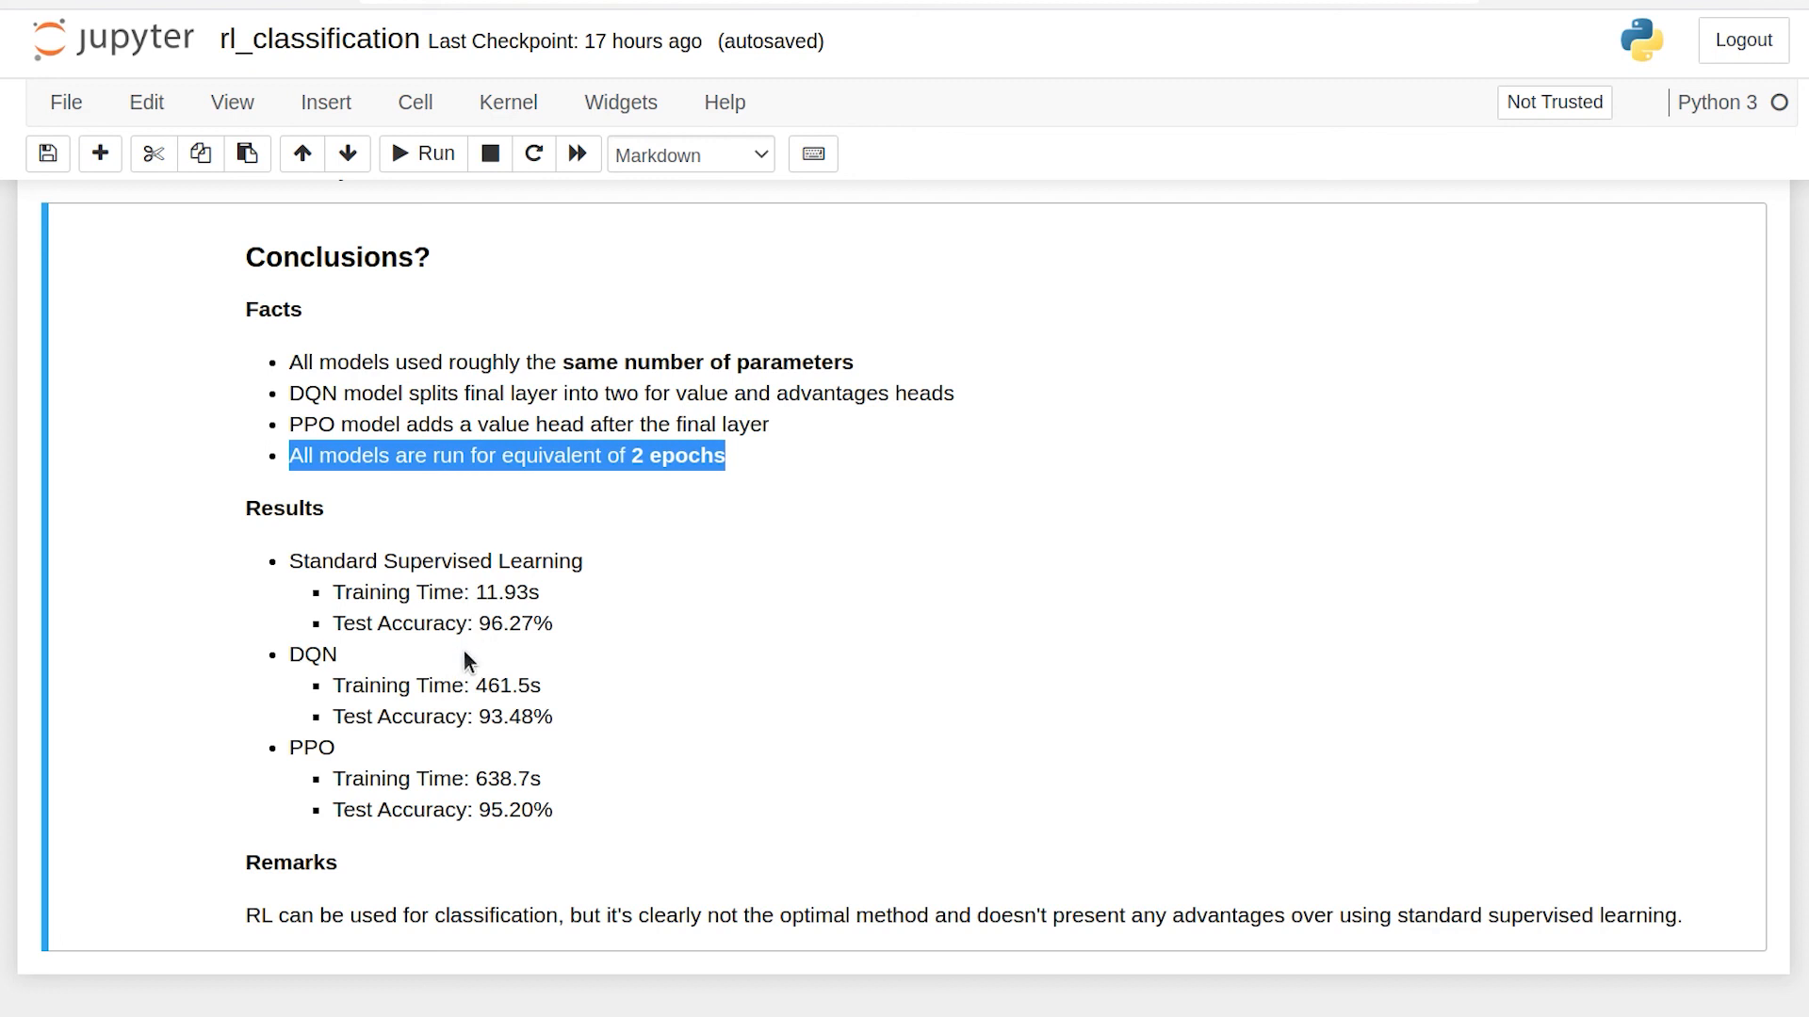
{"action": "mouse_move", "coordinate": [525, 614]}
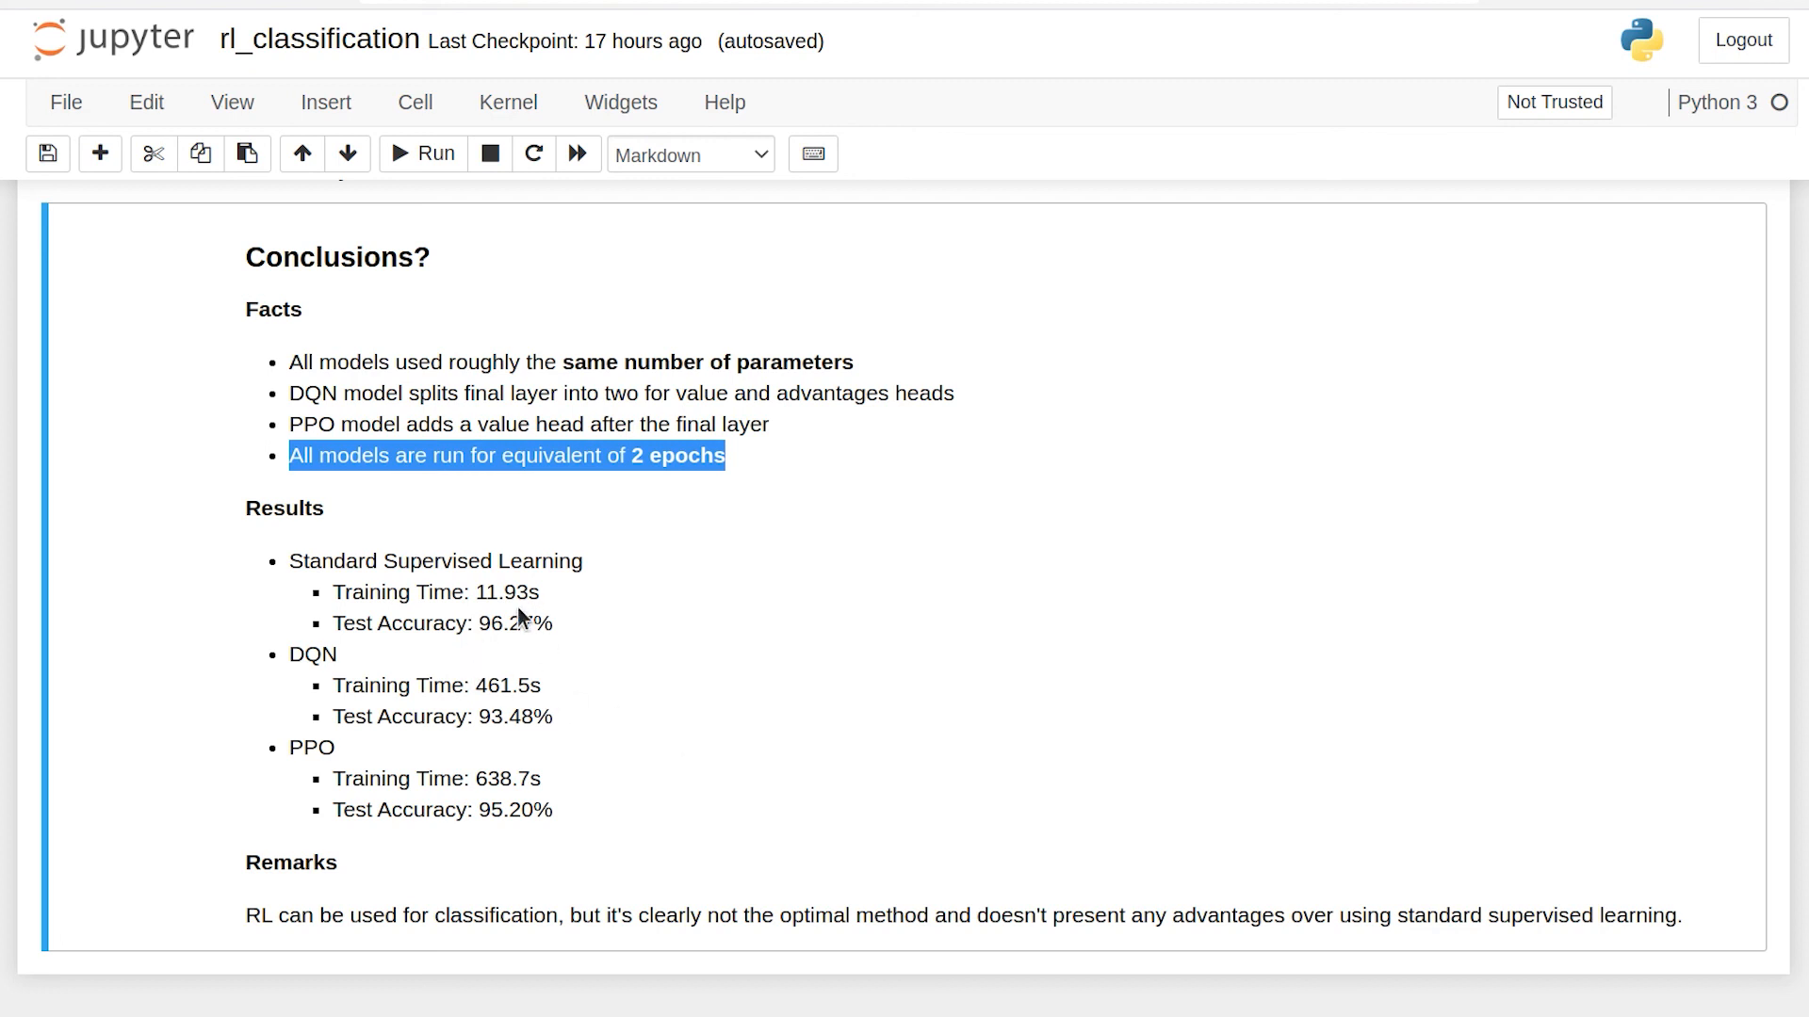